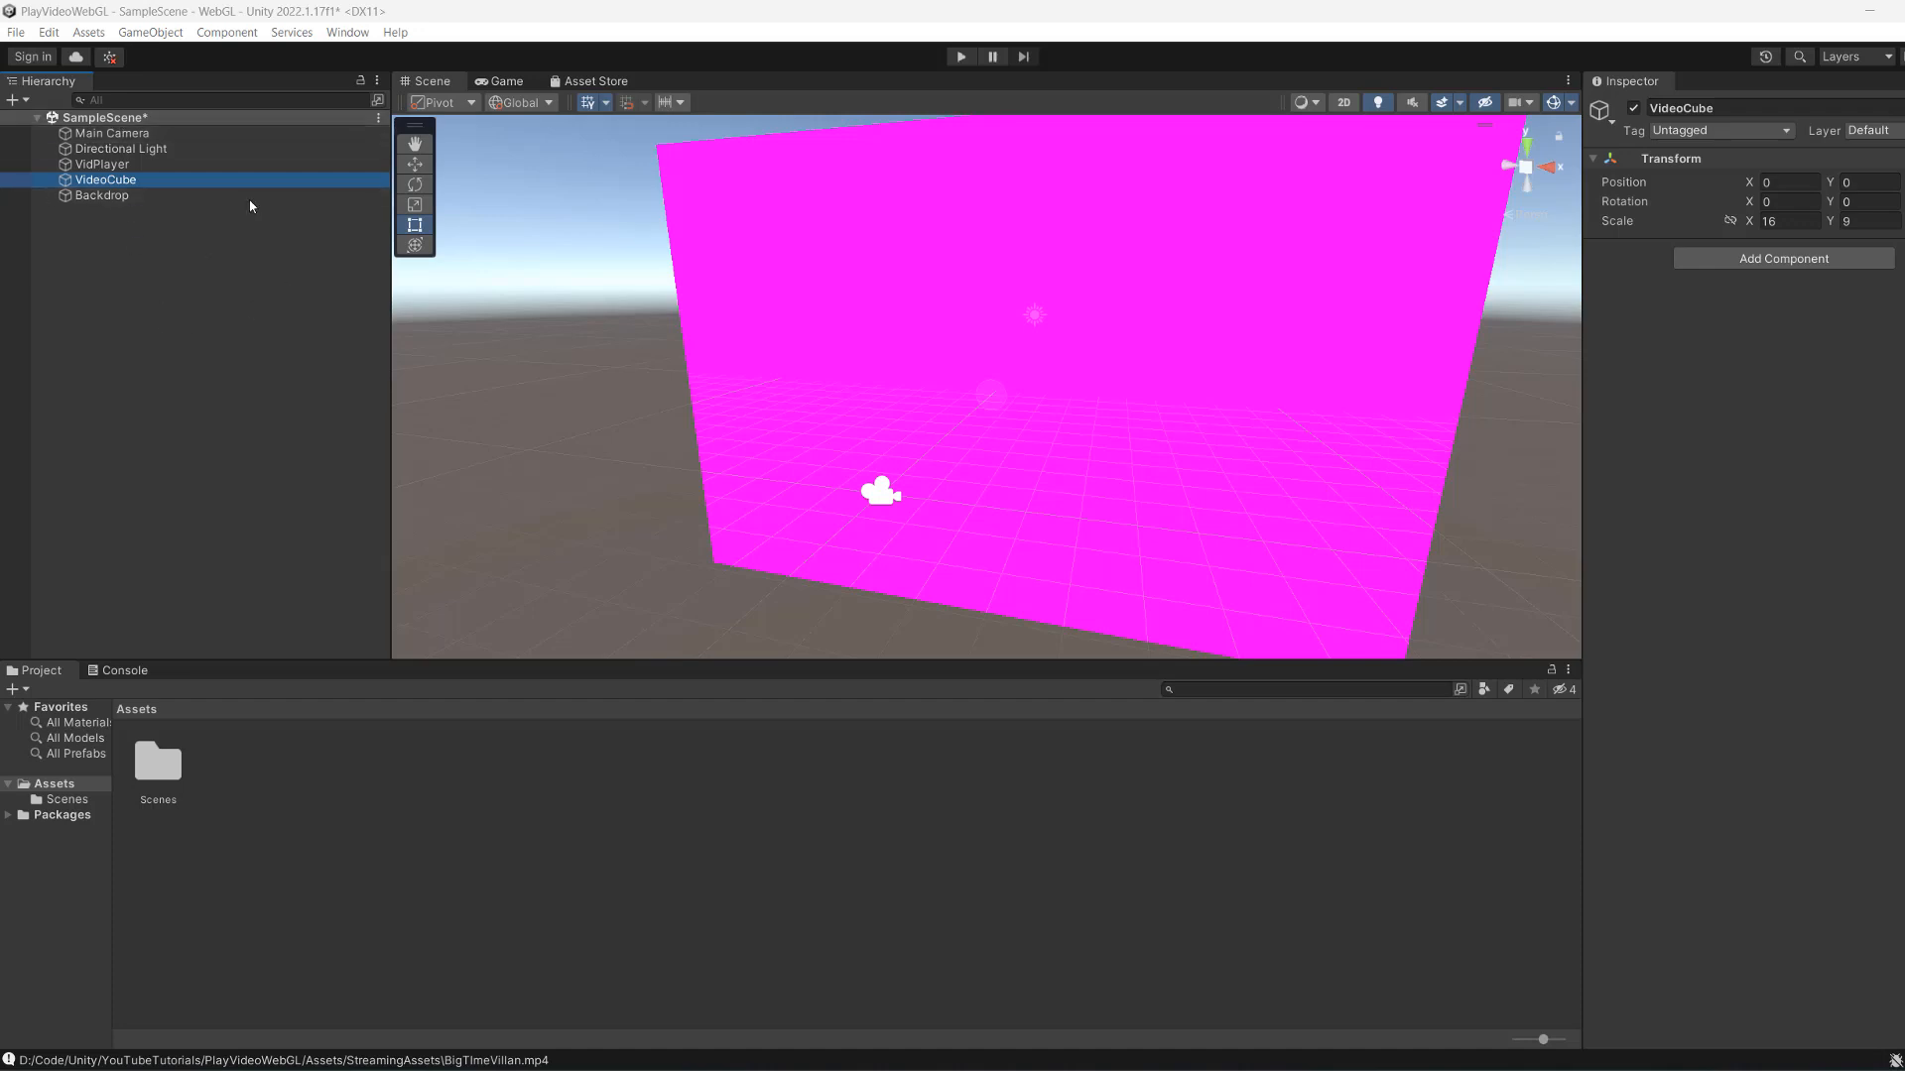
Review the Main Camera, VidPlayer, VideoCube and Backdrop objects, then create a StreamingAssets folder.
left_click(110, 132)
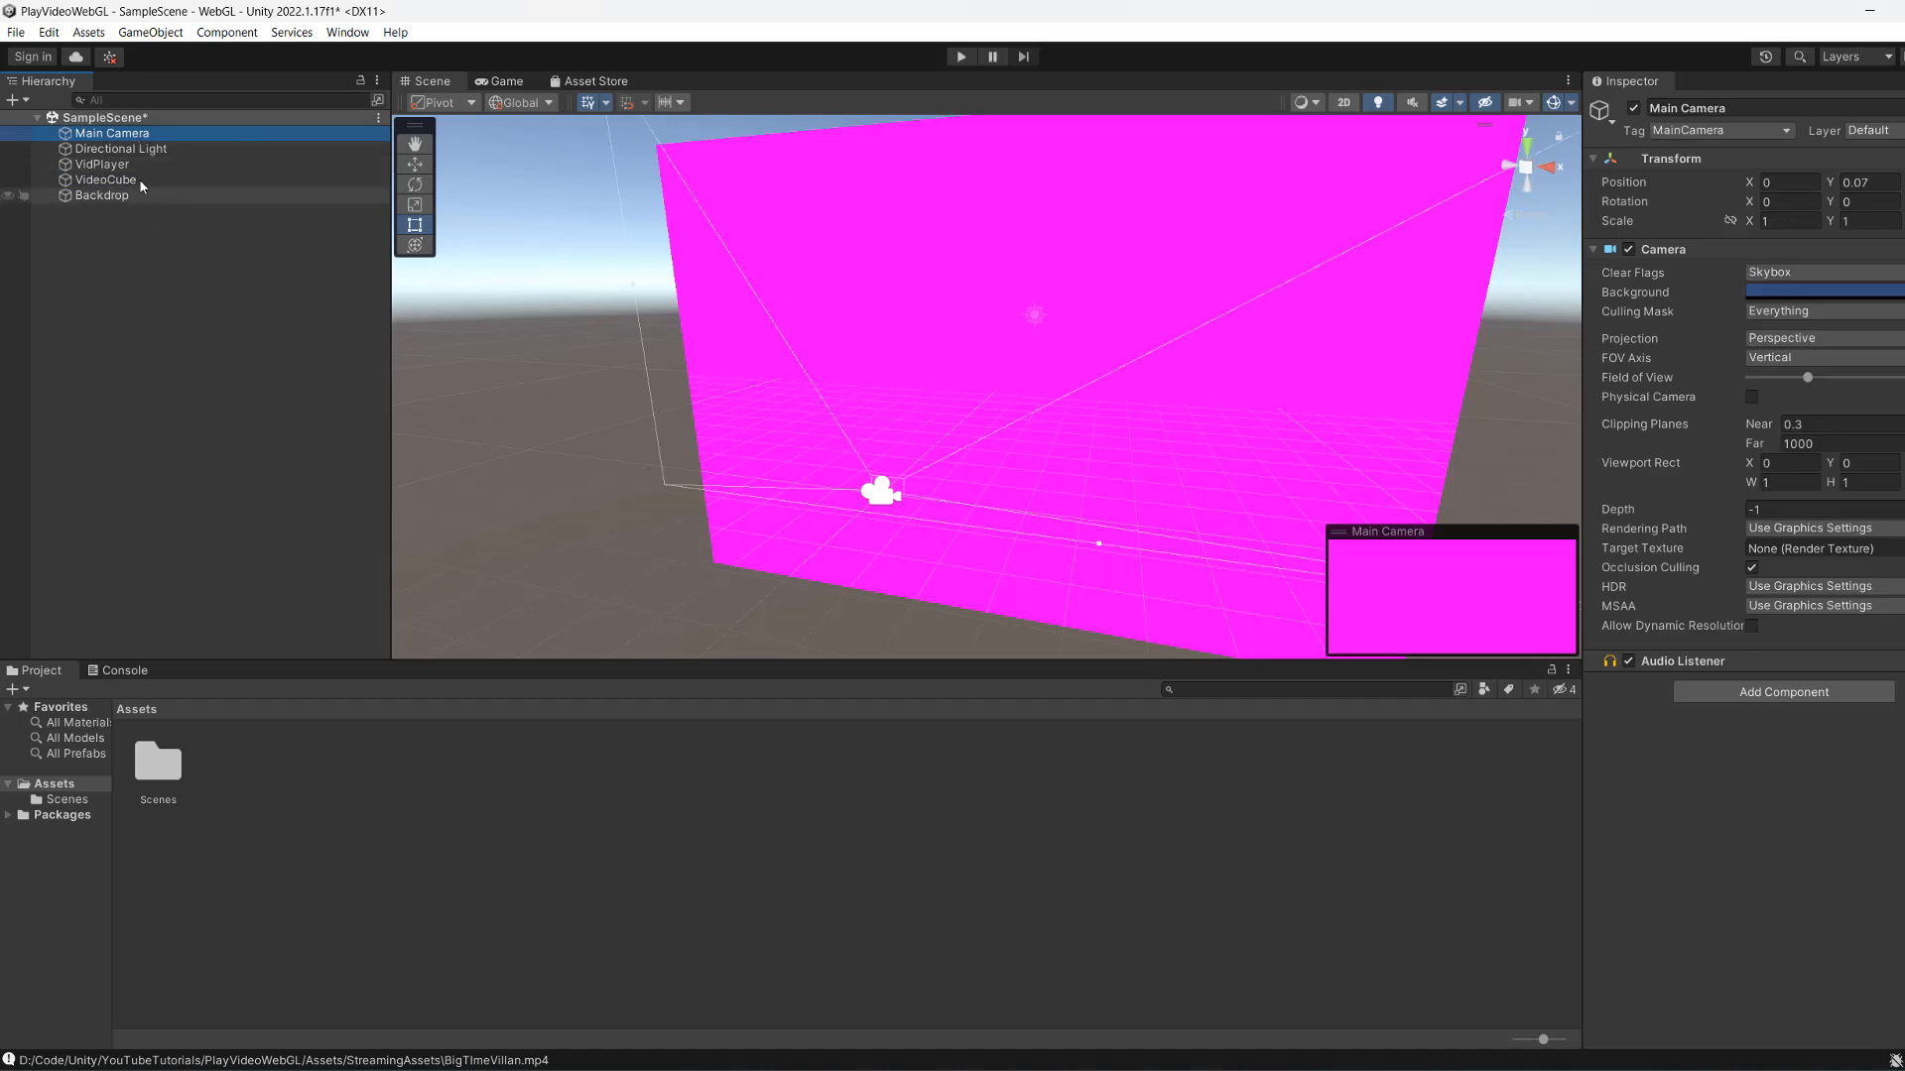
left_click(103, 164)
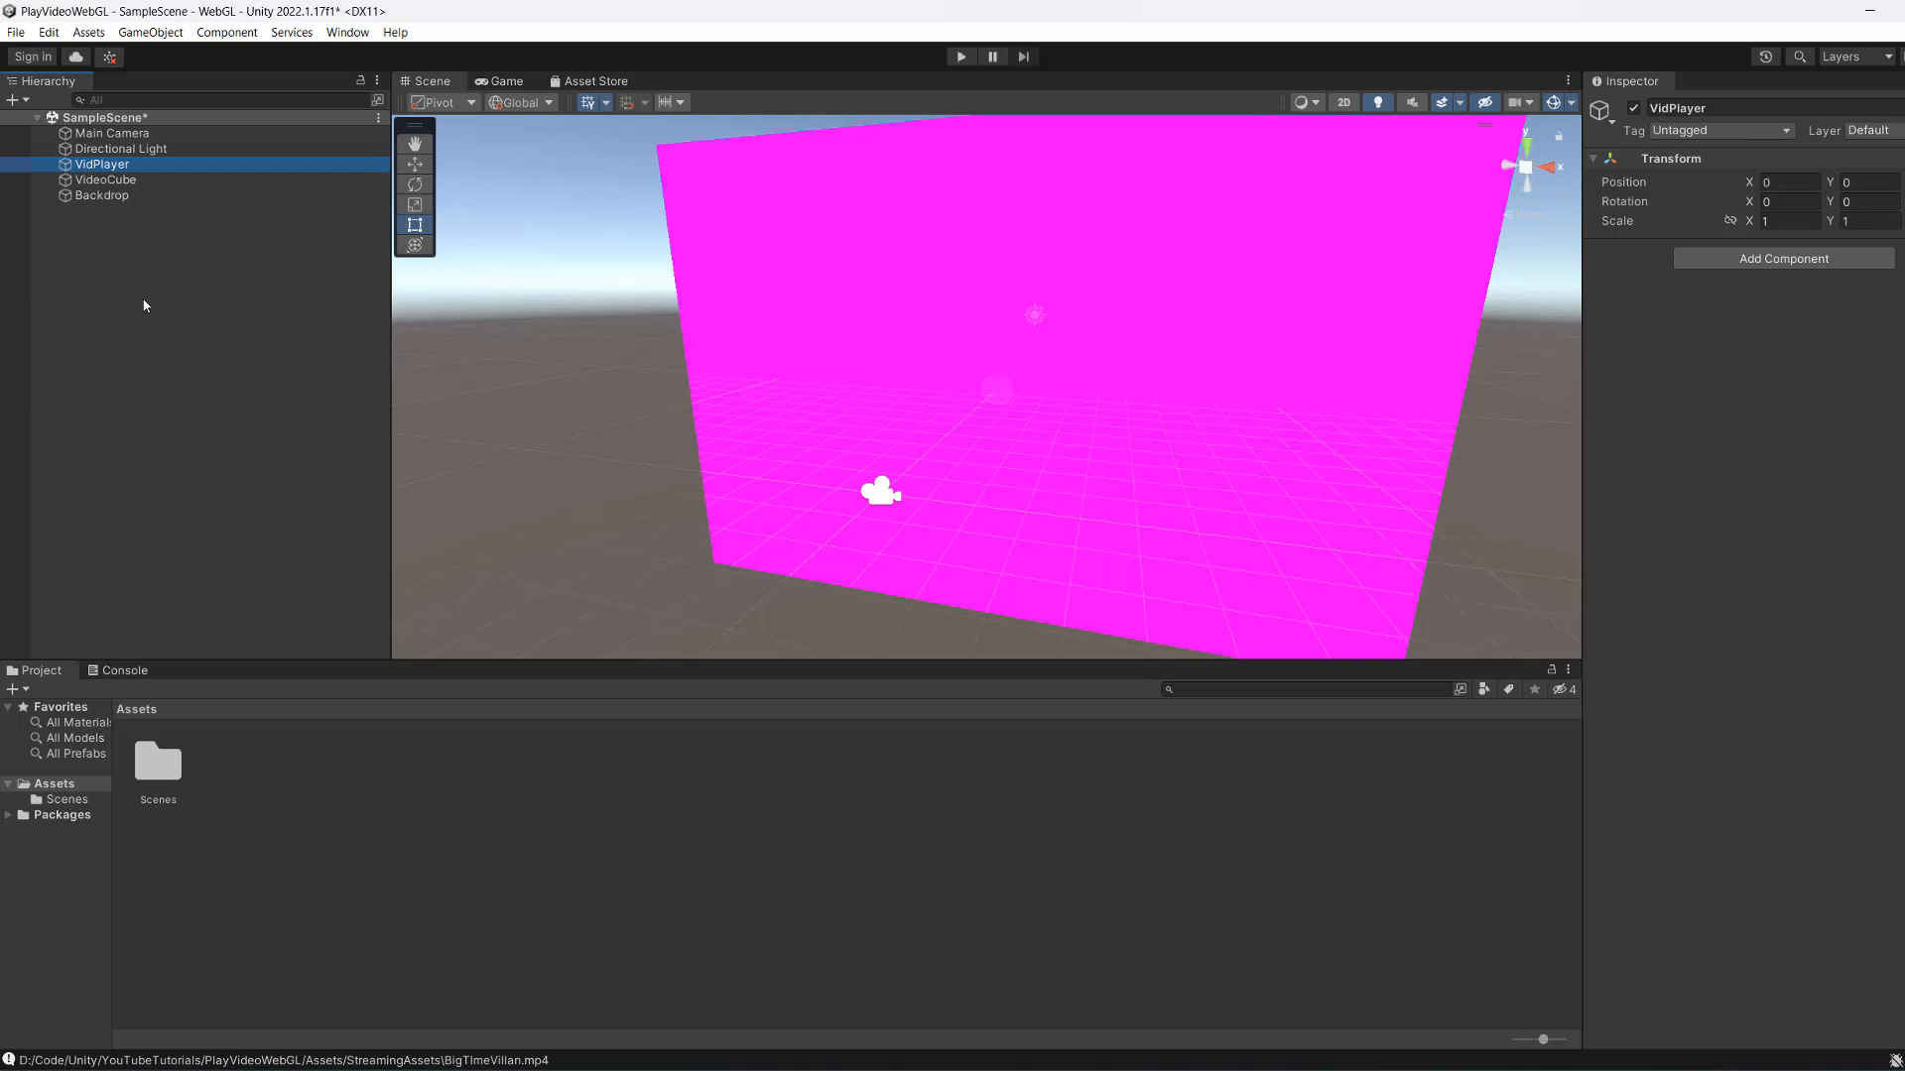
left_click(107, 179)
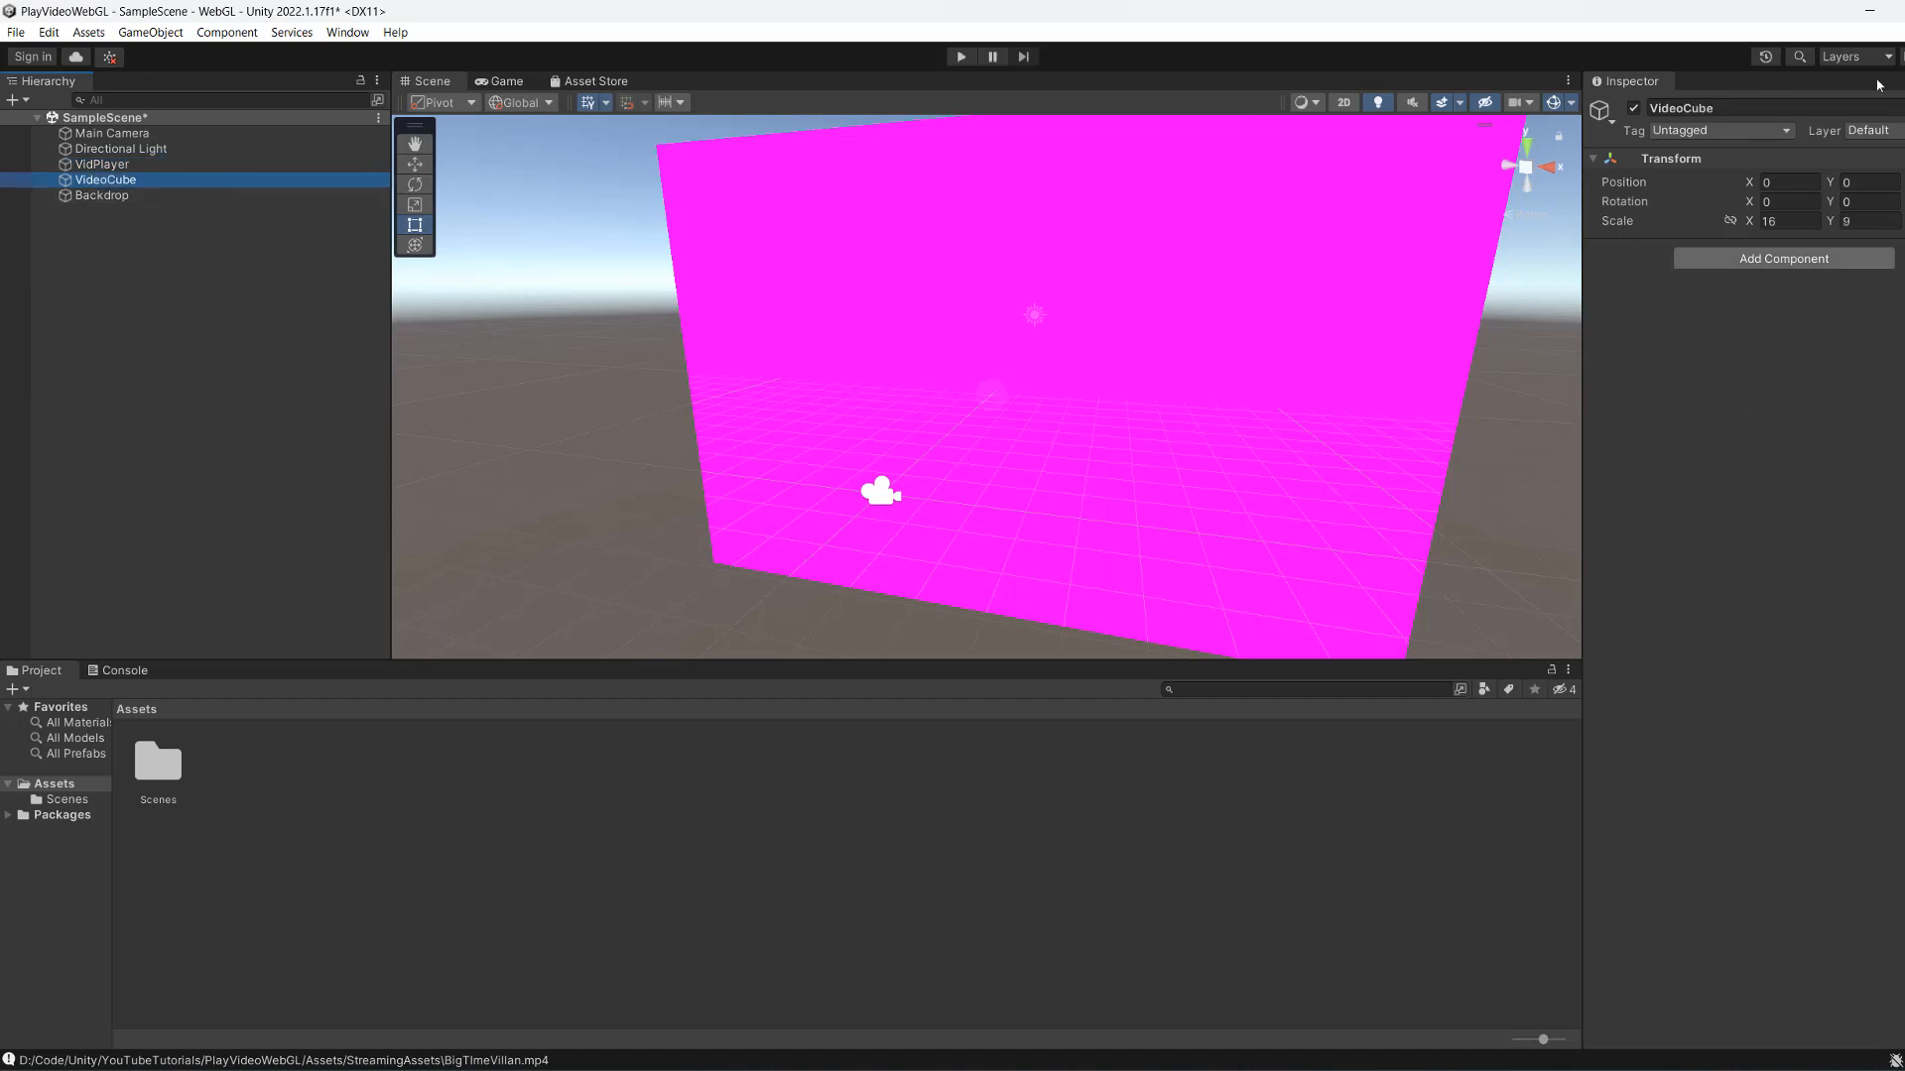
left_click(101, 195)
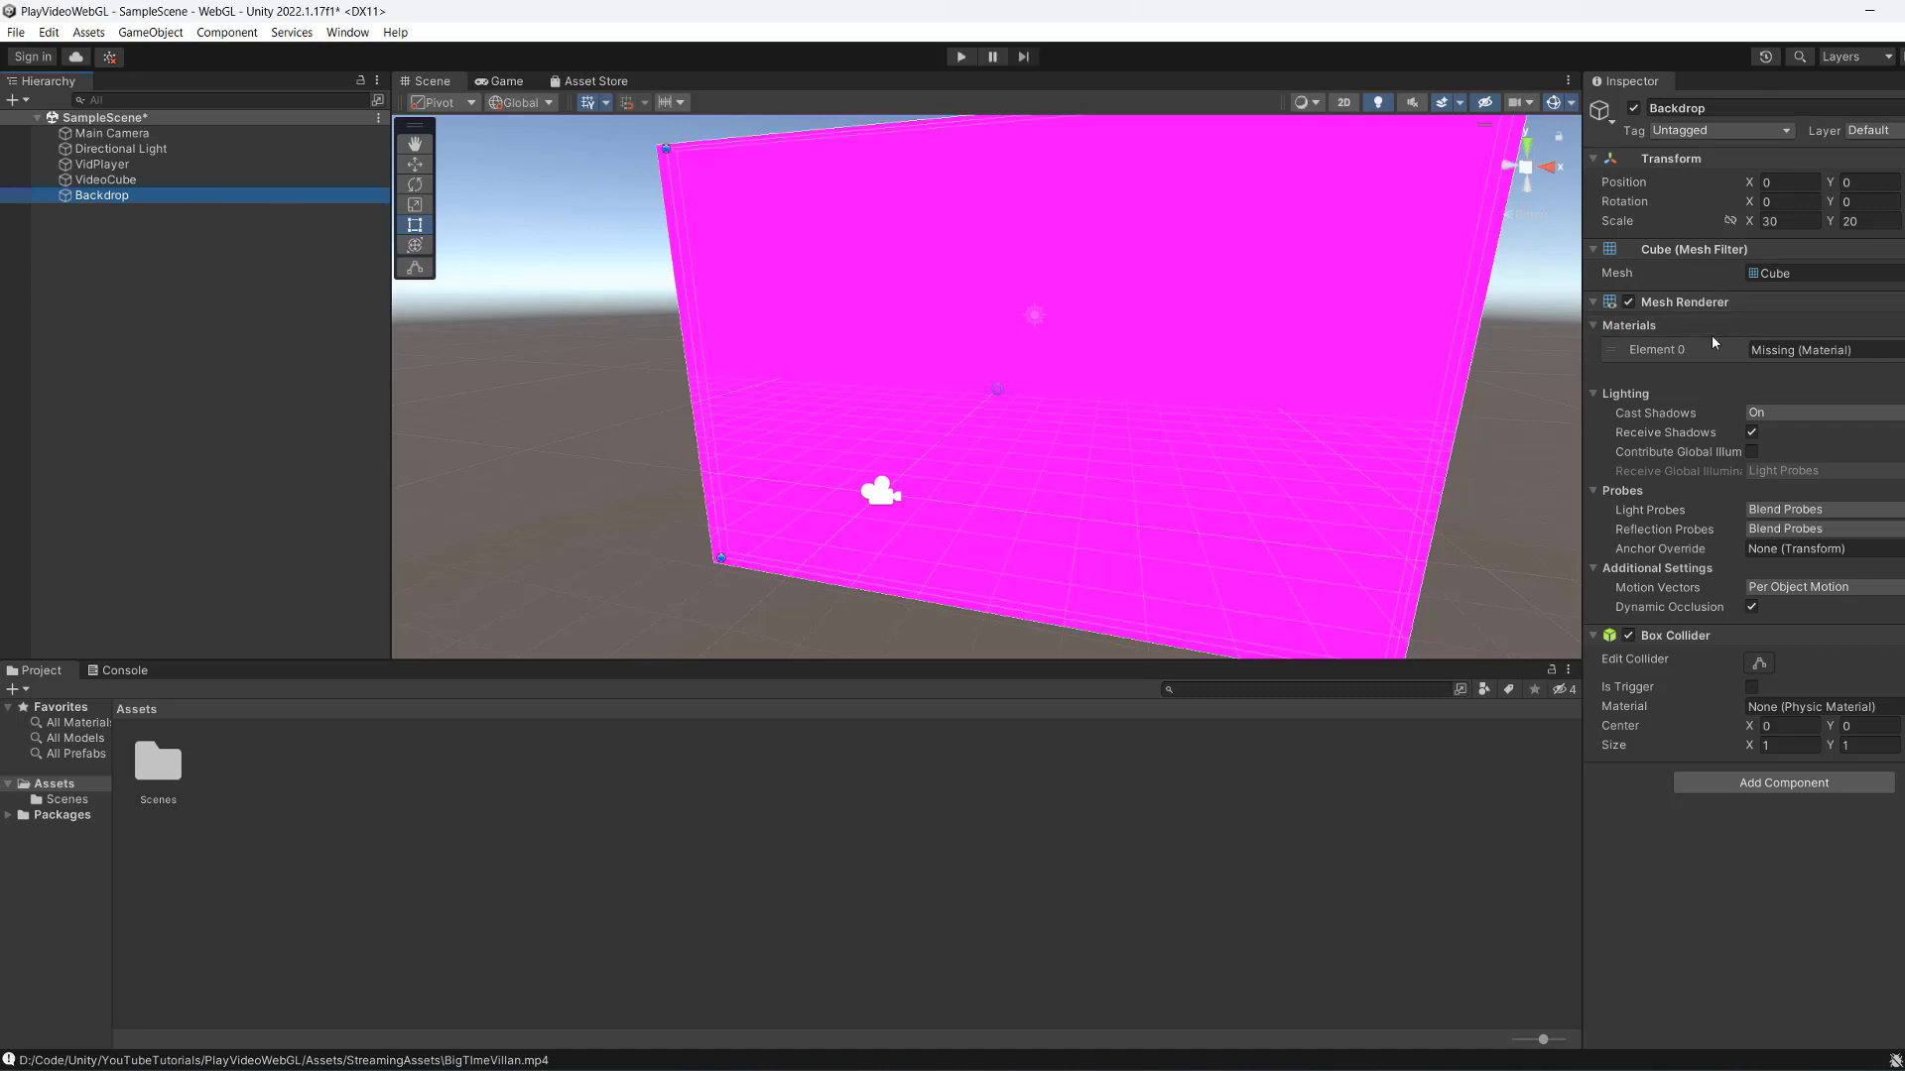
mouse_move(1343, 474)
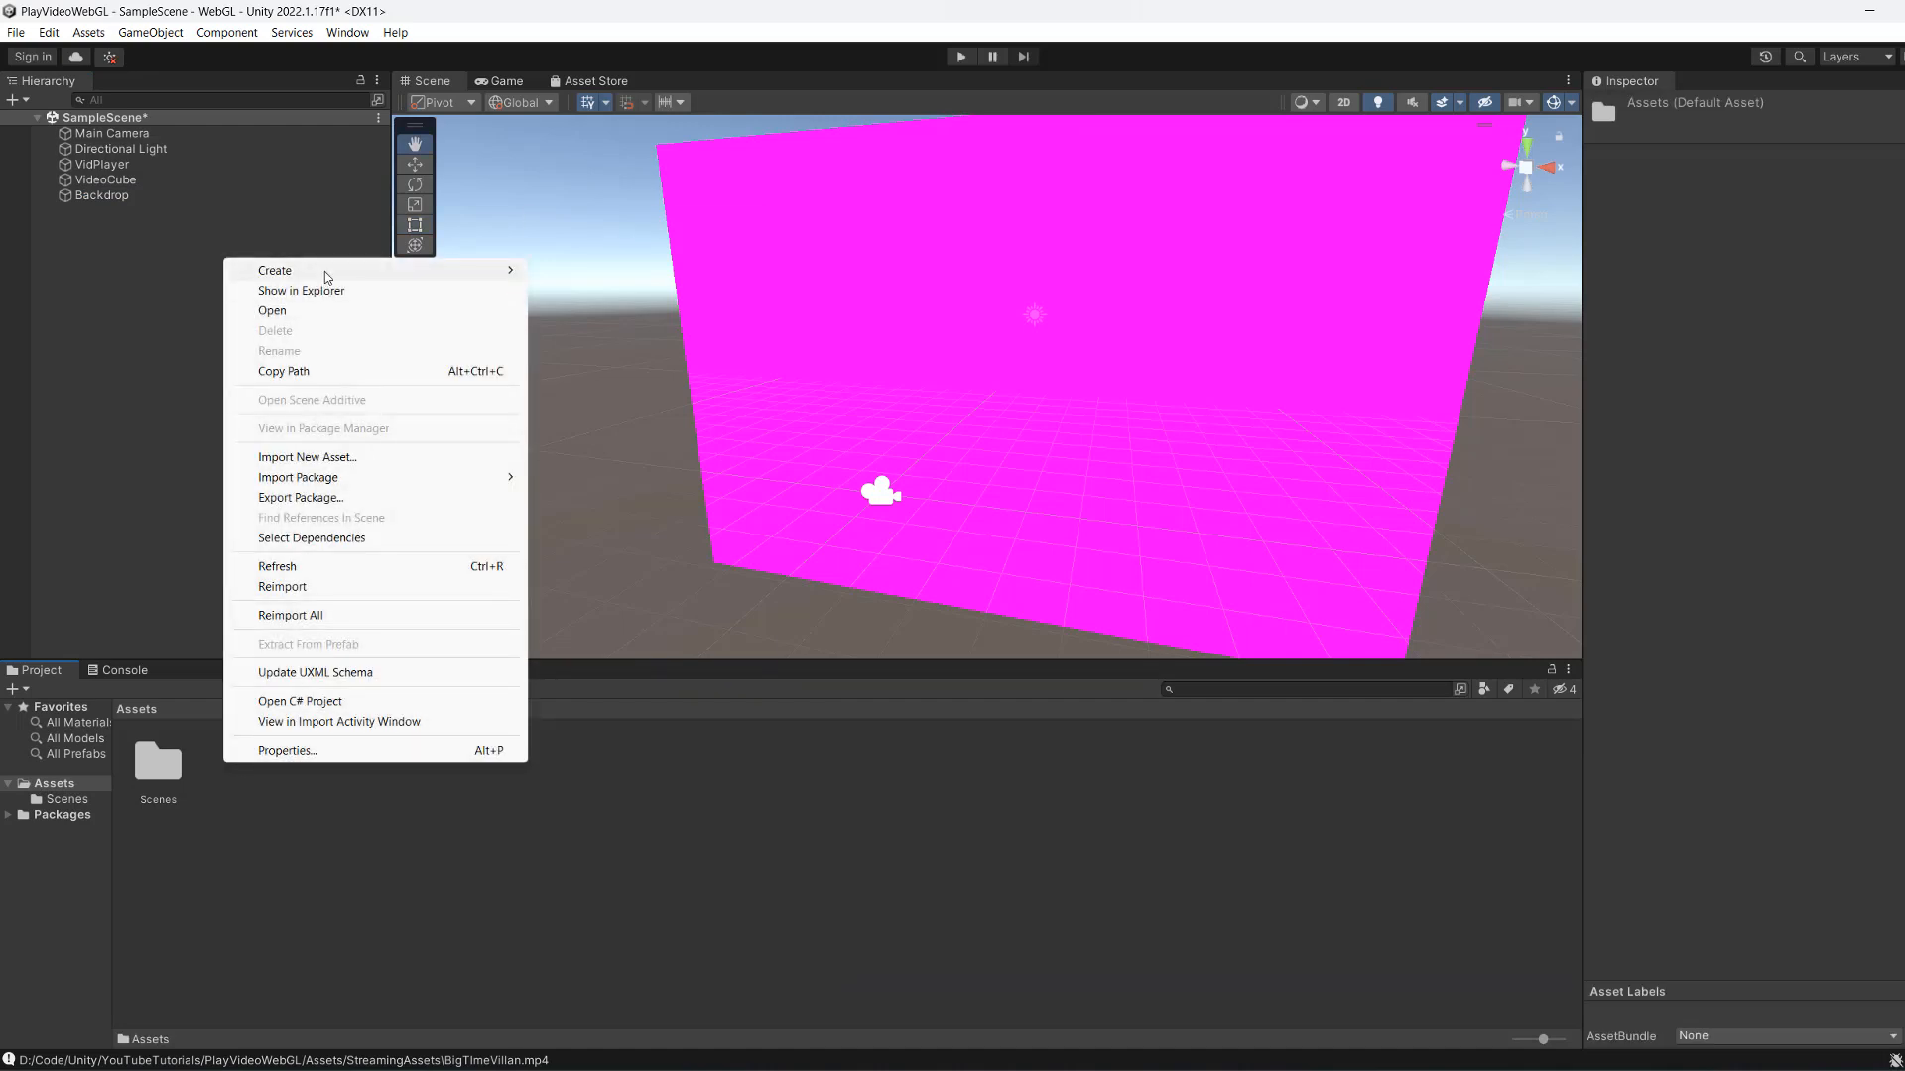
left_click(275, 269)
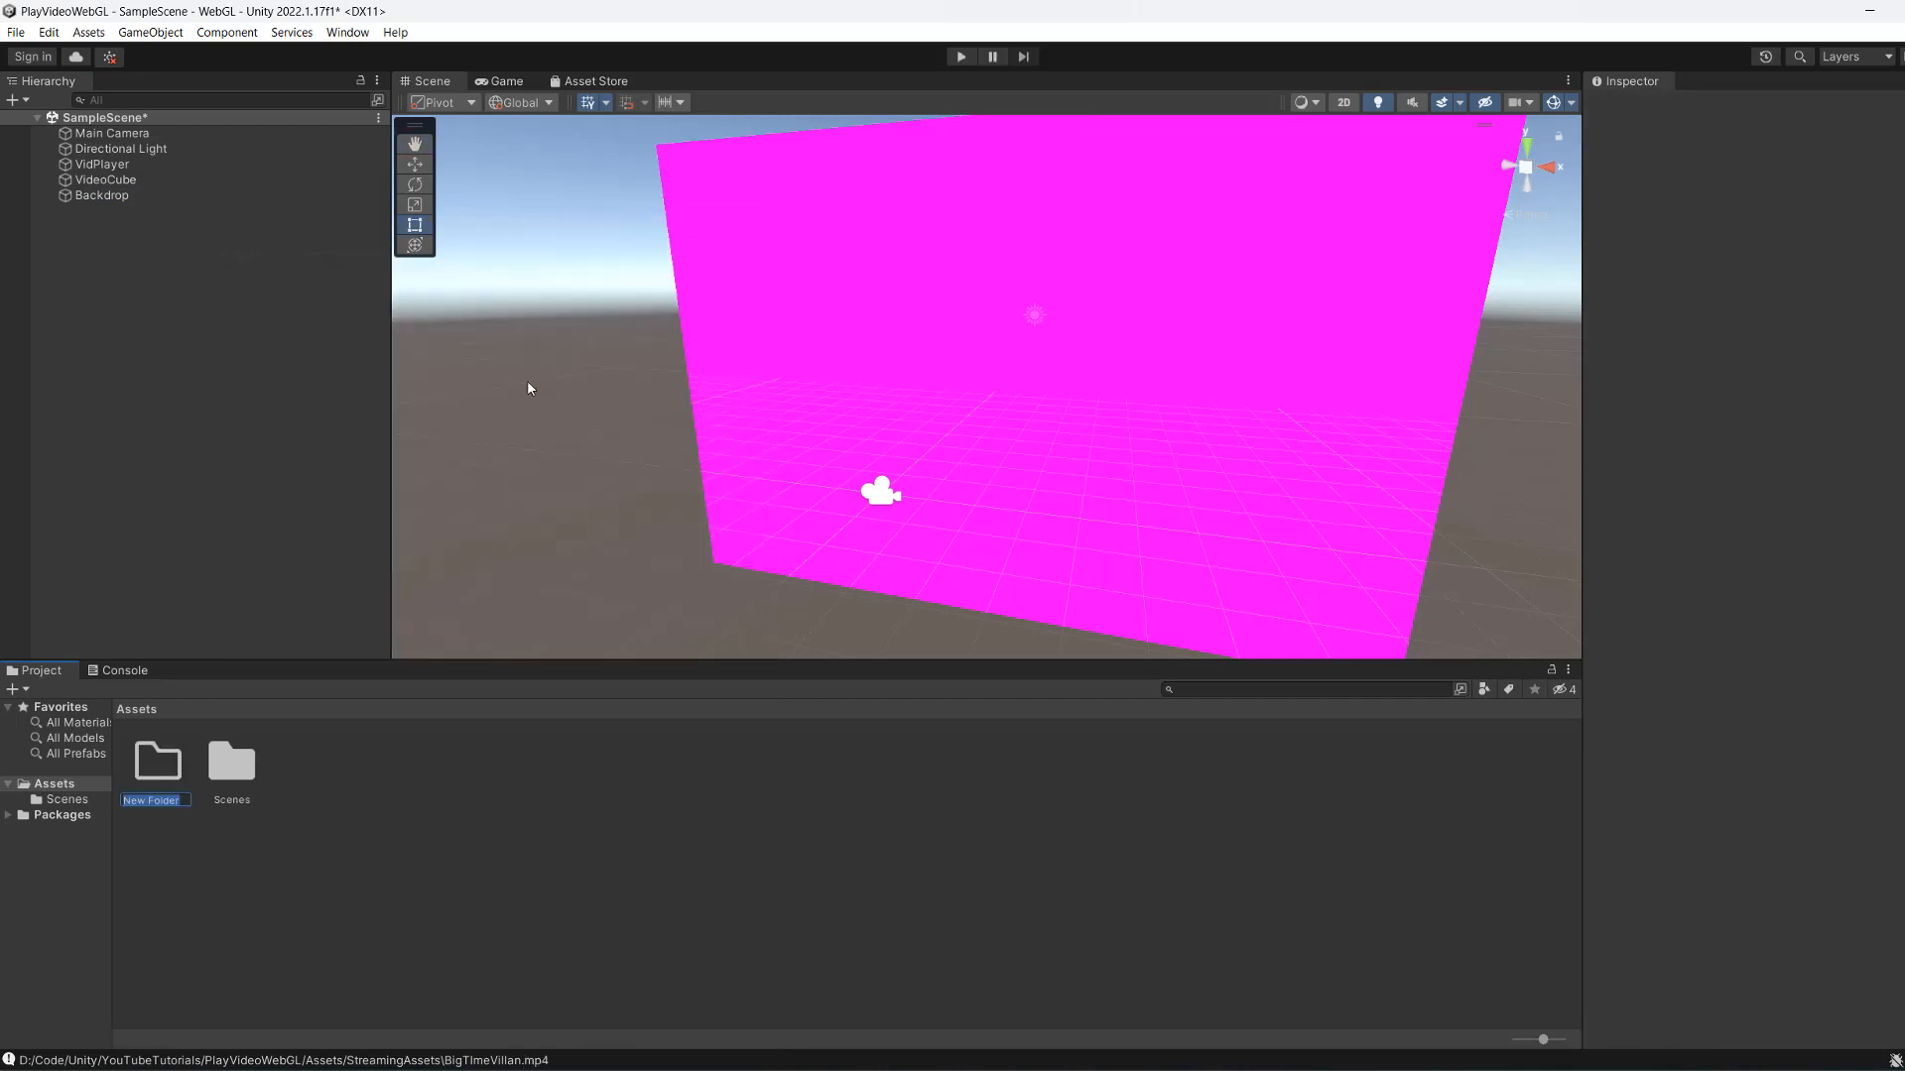
type("StreamingAssets")
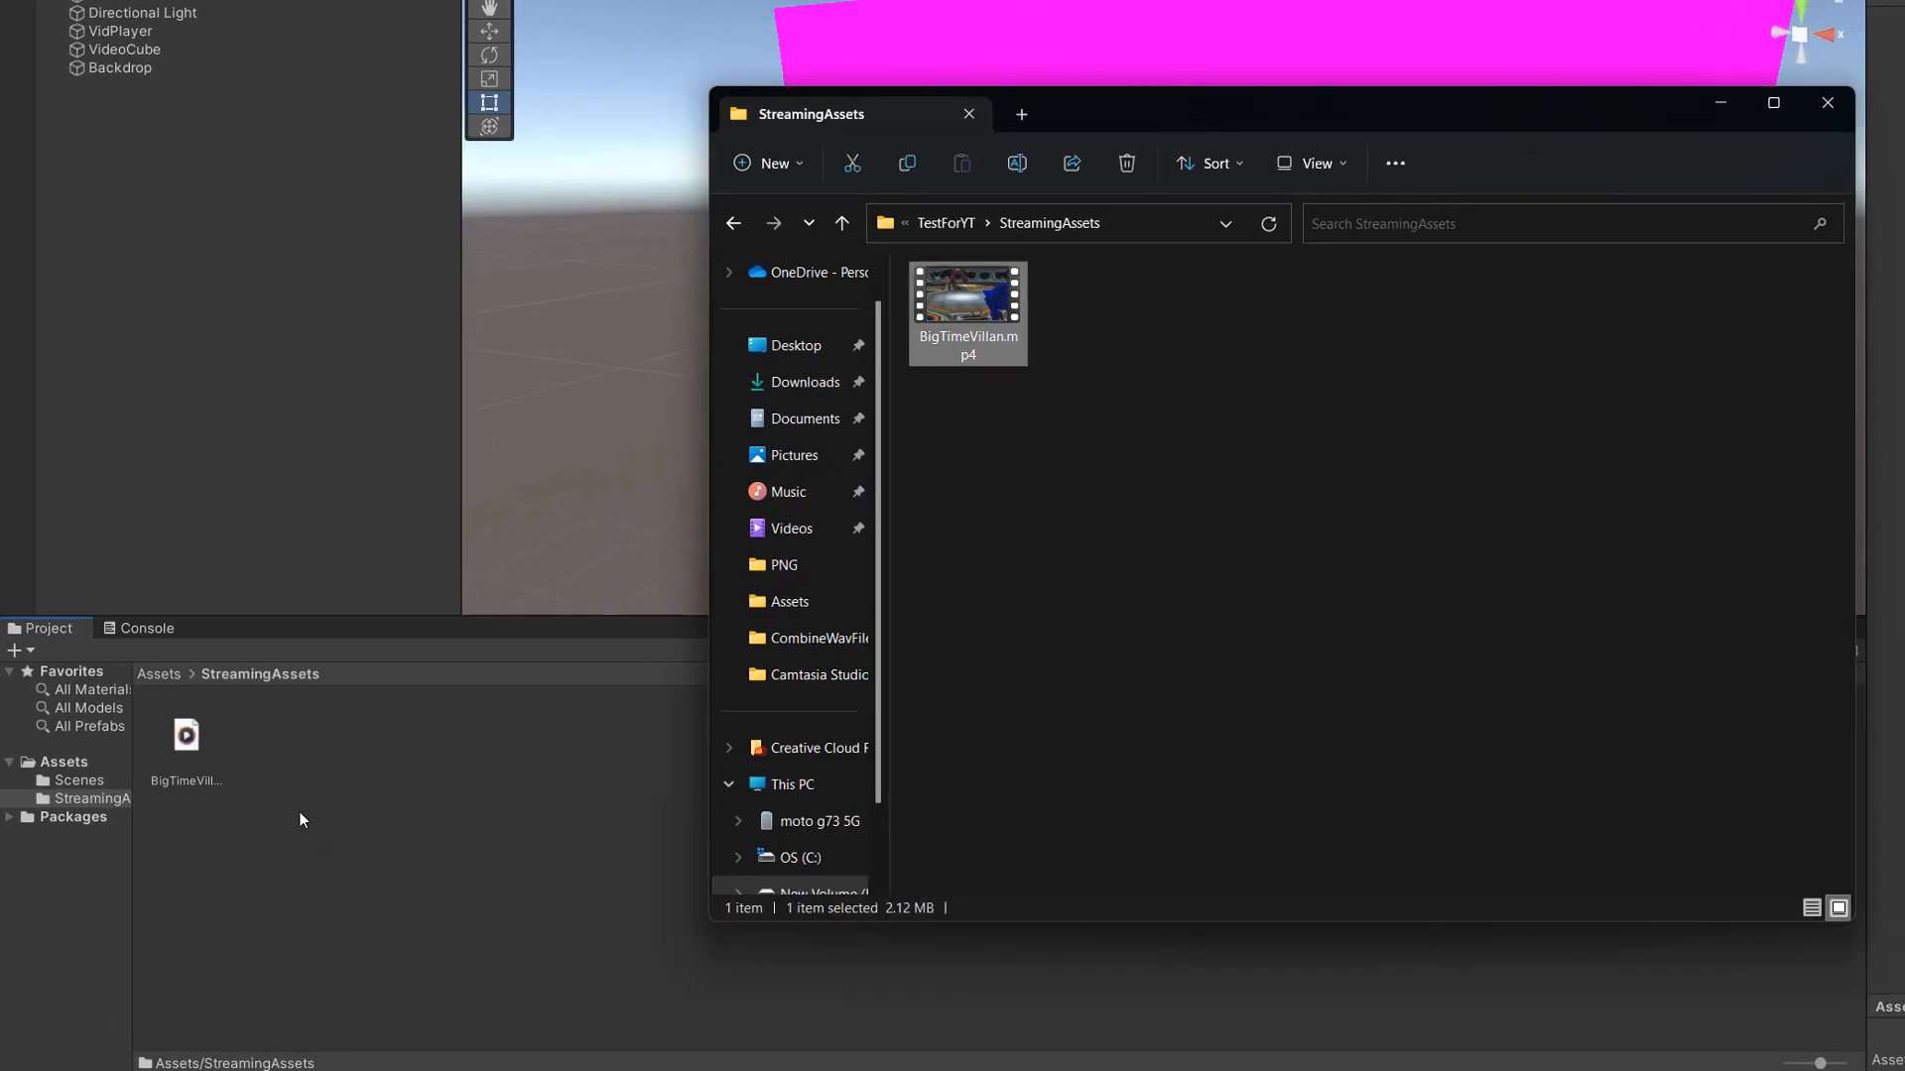
Copy BigTimeVillan.mp4 from File Explorer into StreamingAssets and return to Assets.
left_click(1825, 103)
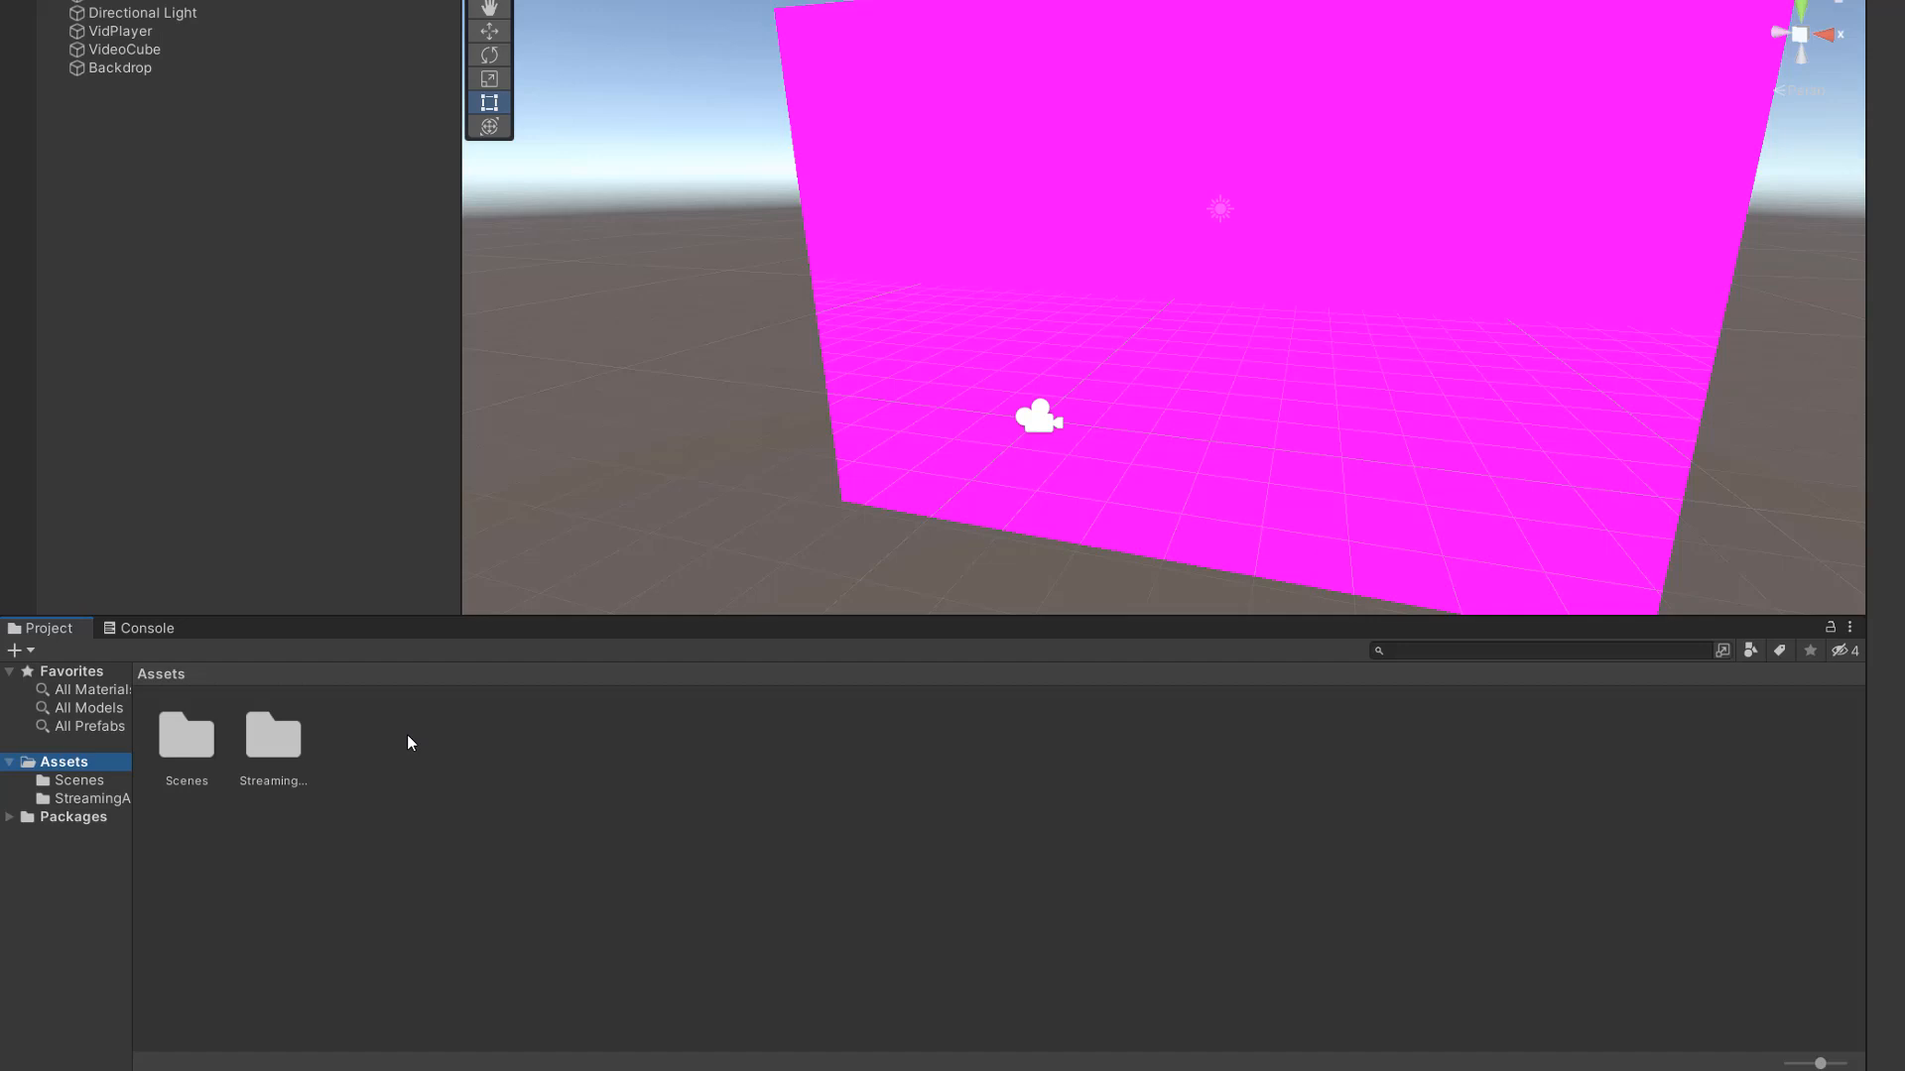
Create a C# script named VidPlayer and open it in Visual Studio.
right_click(410, 742)
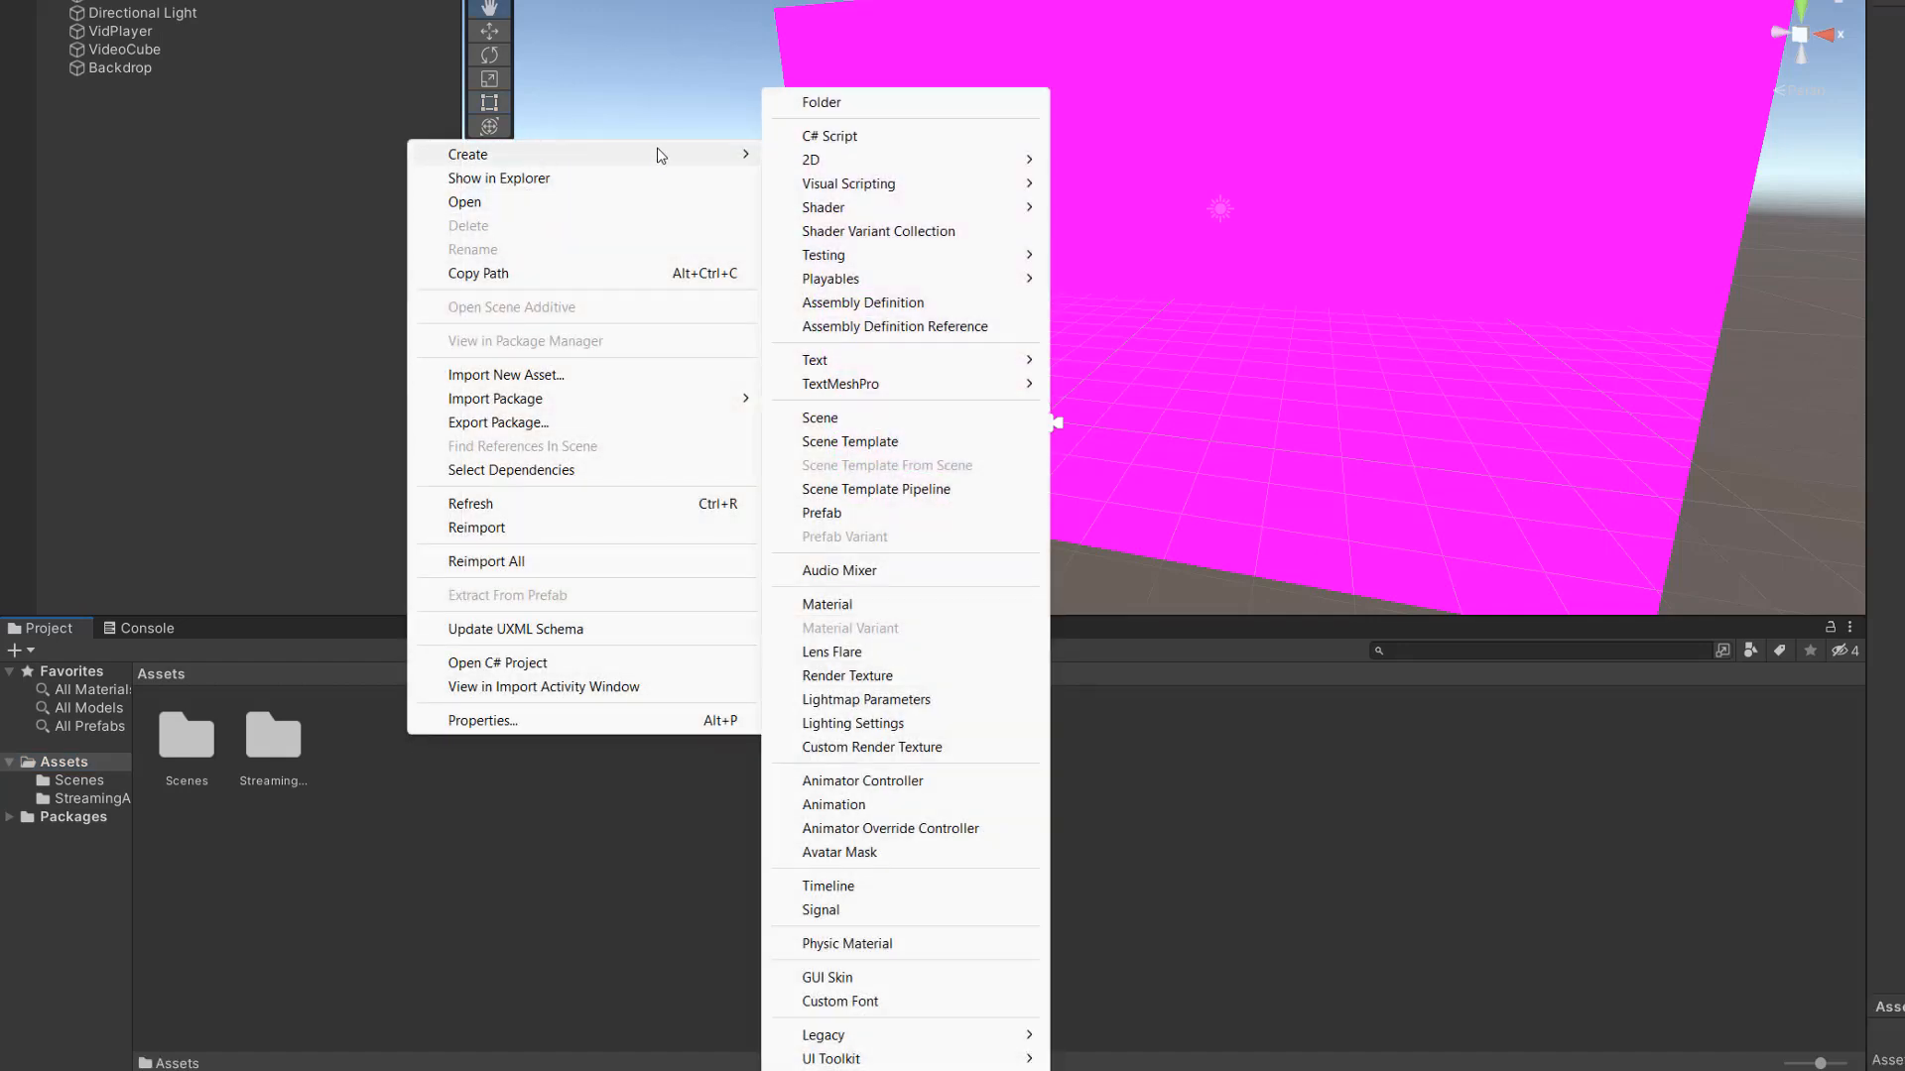
left_click(830, 135)
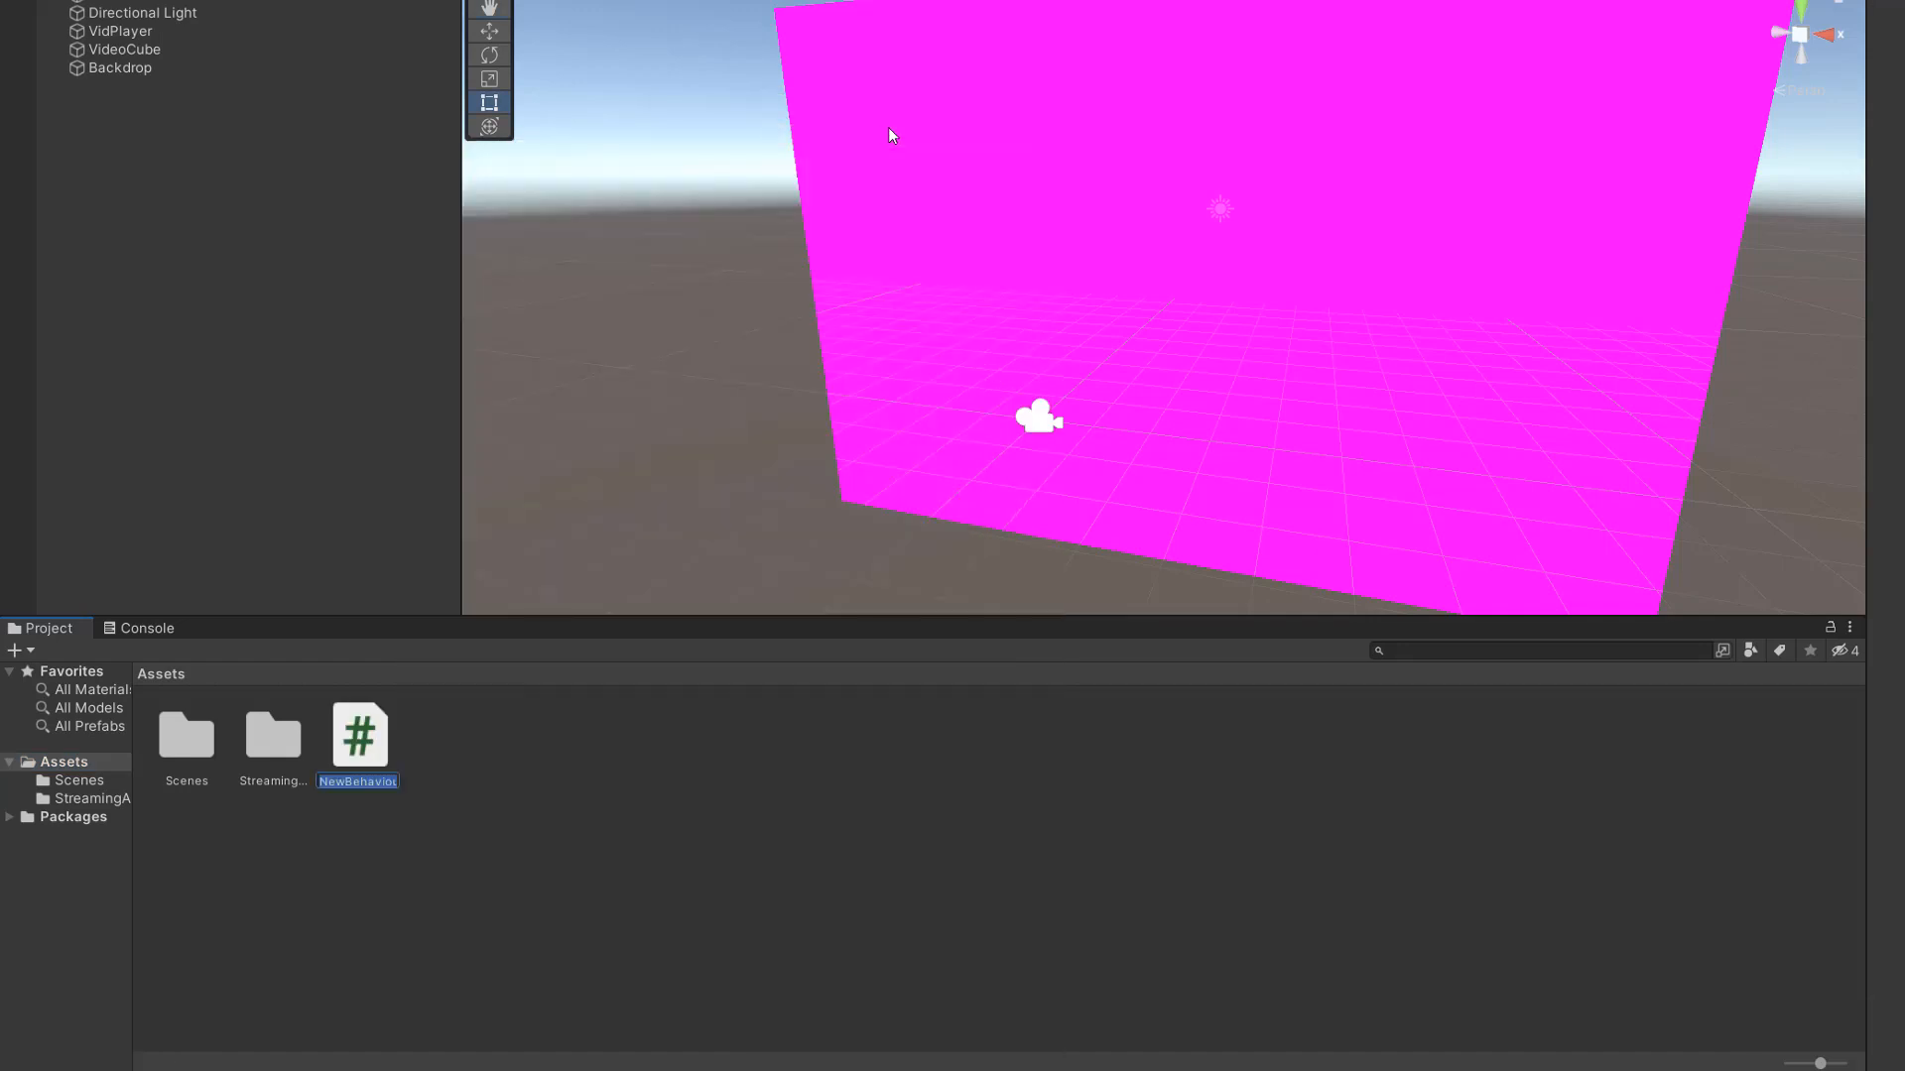
type("VidPl")
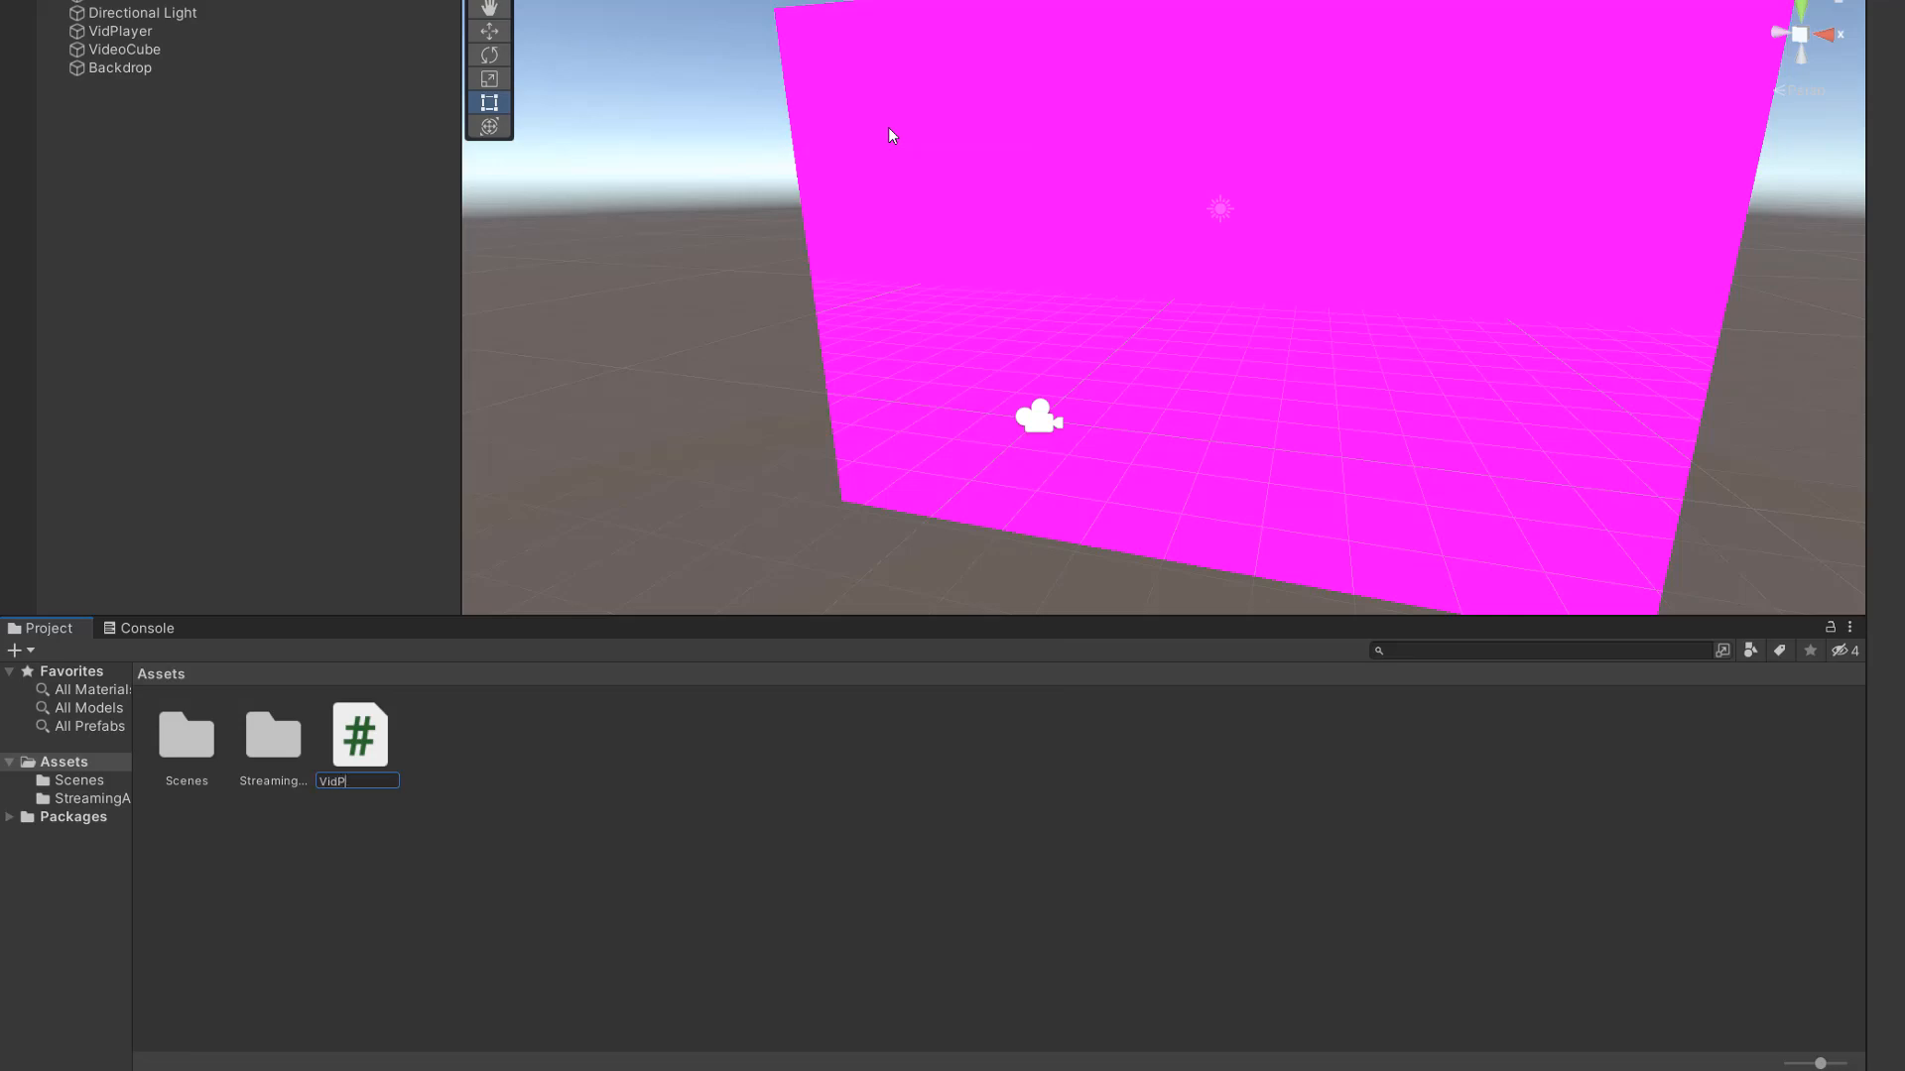
double_click(358, 736)
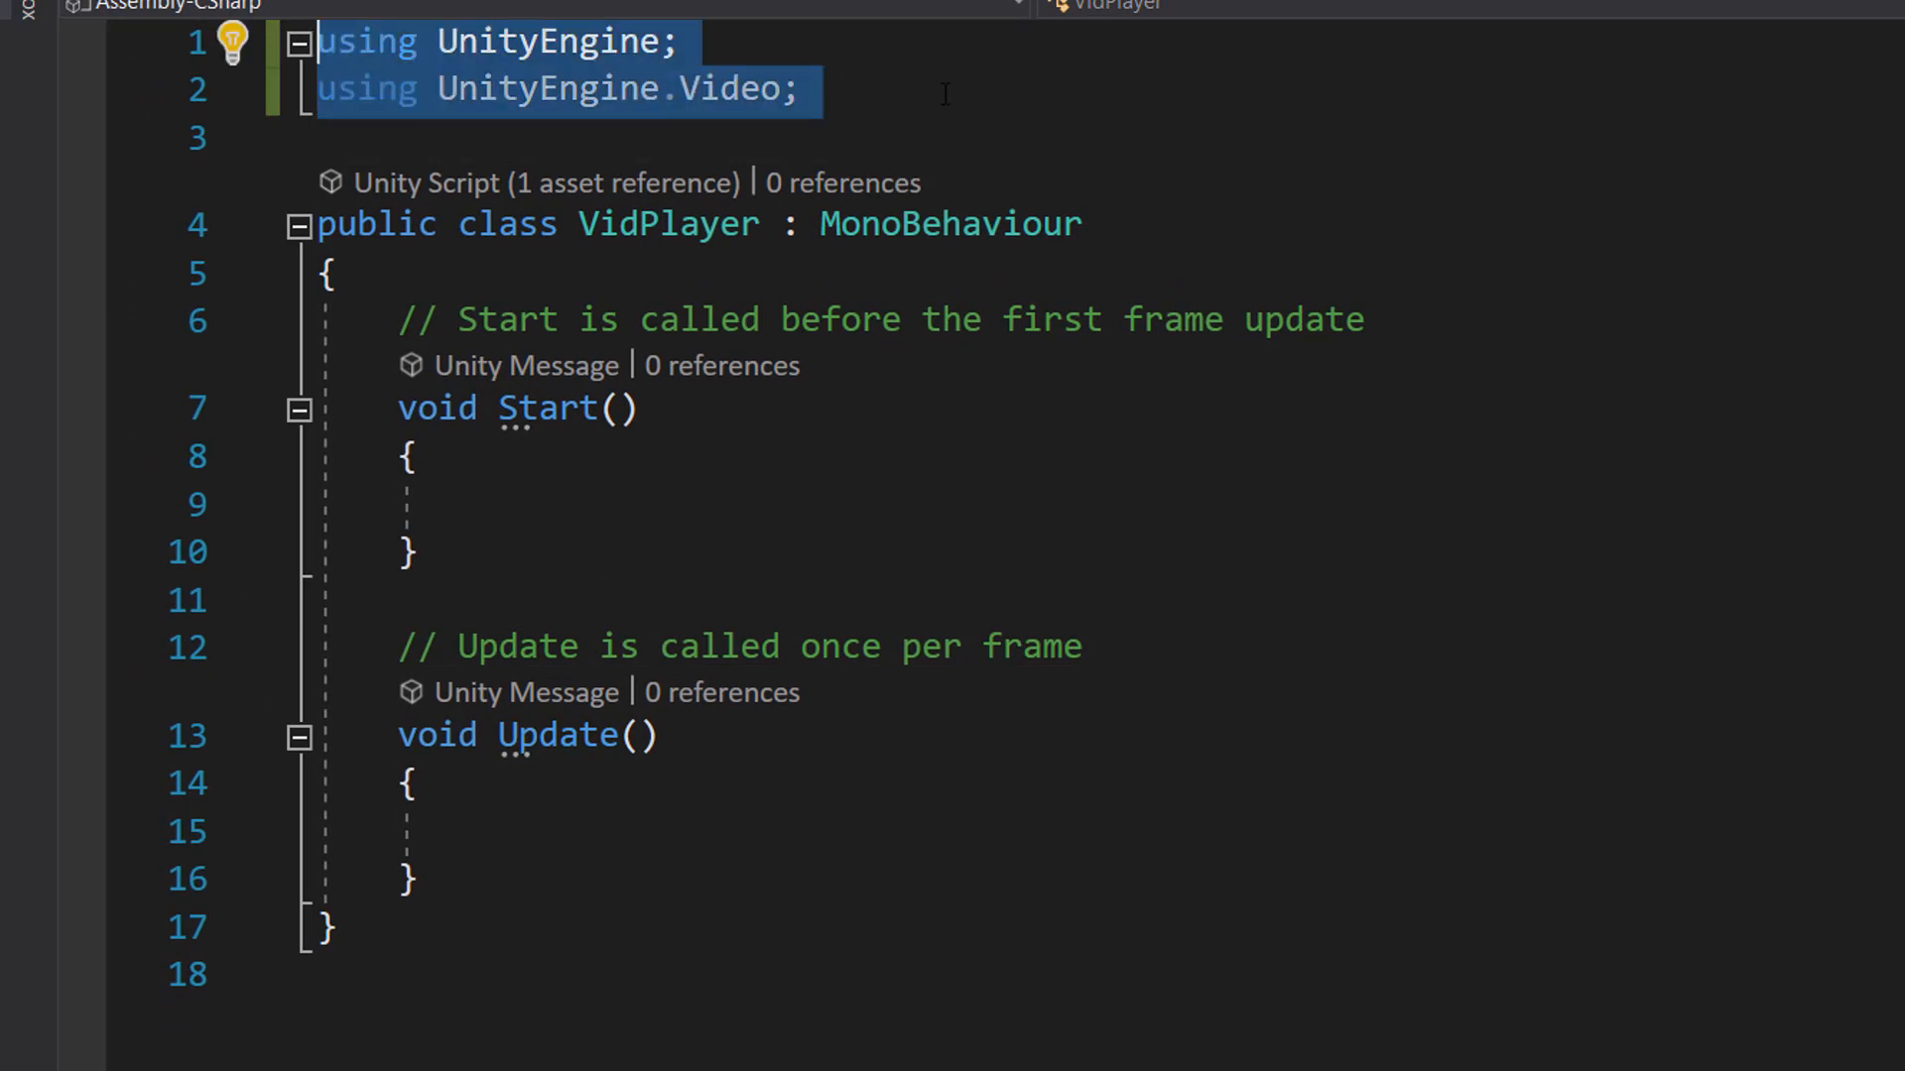
Add a serialized videoFileName field and a PlayVideo method that sets the url and plays, called from Start.
type("[SerializeField] string videoFileName;")
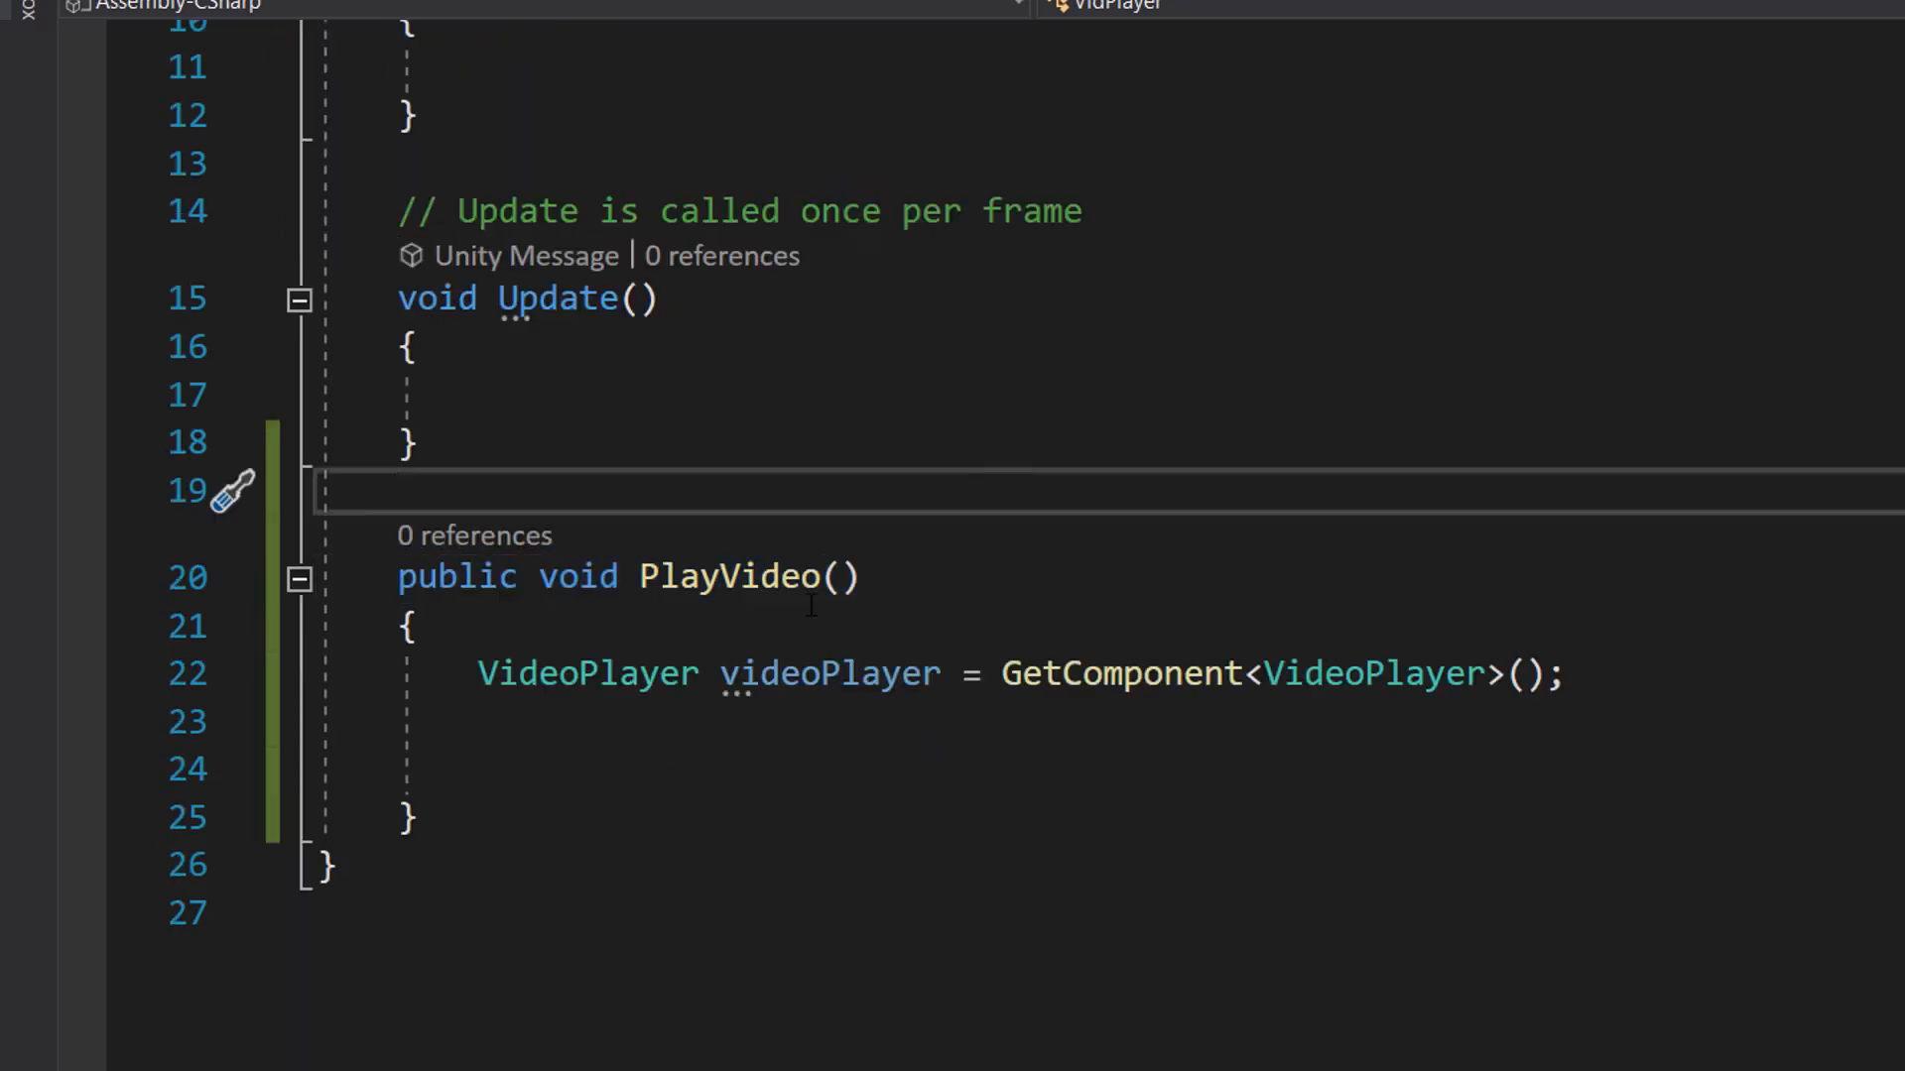
double_click(820, 674)
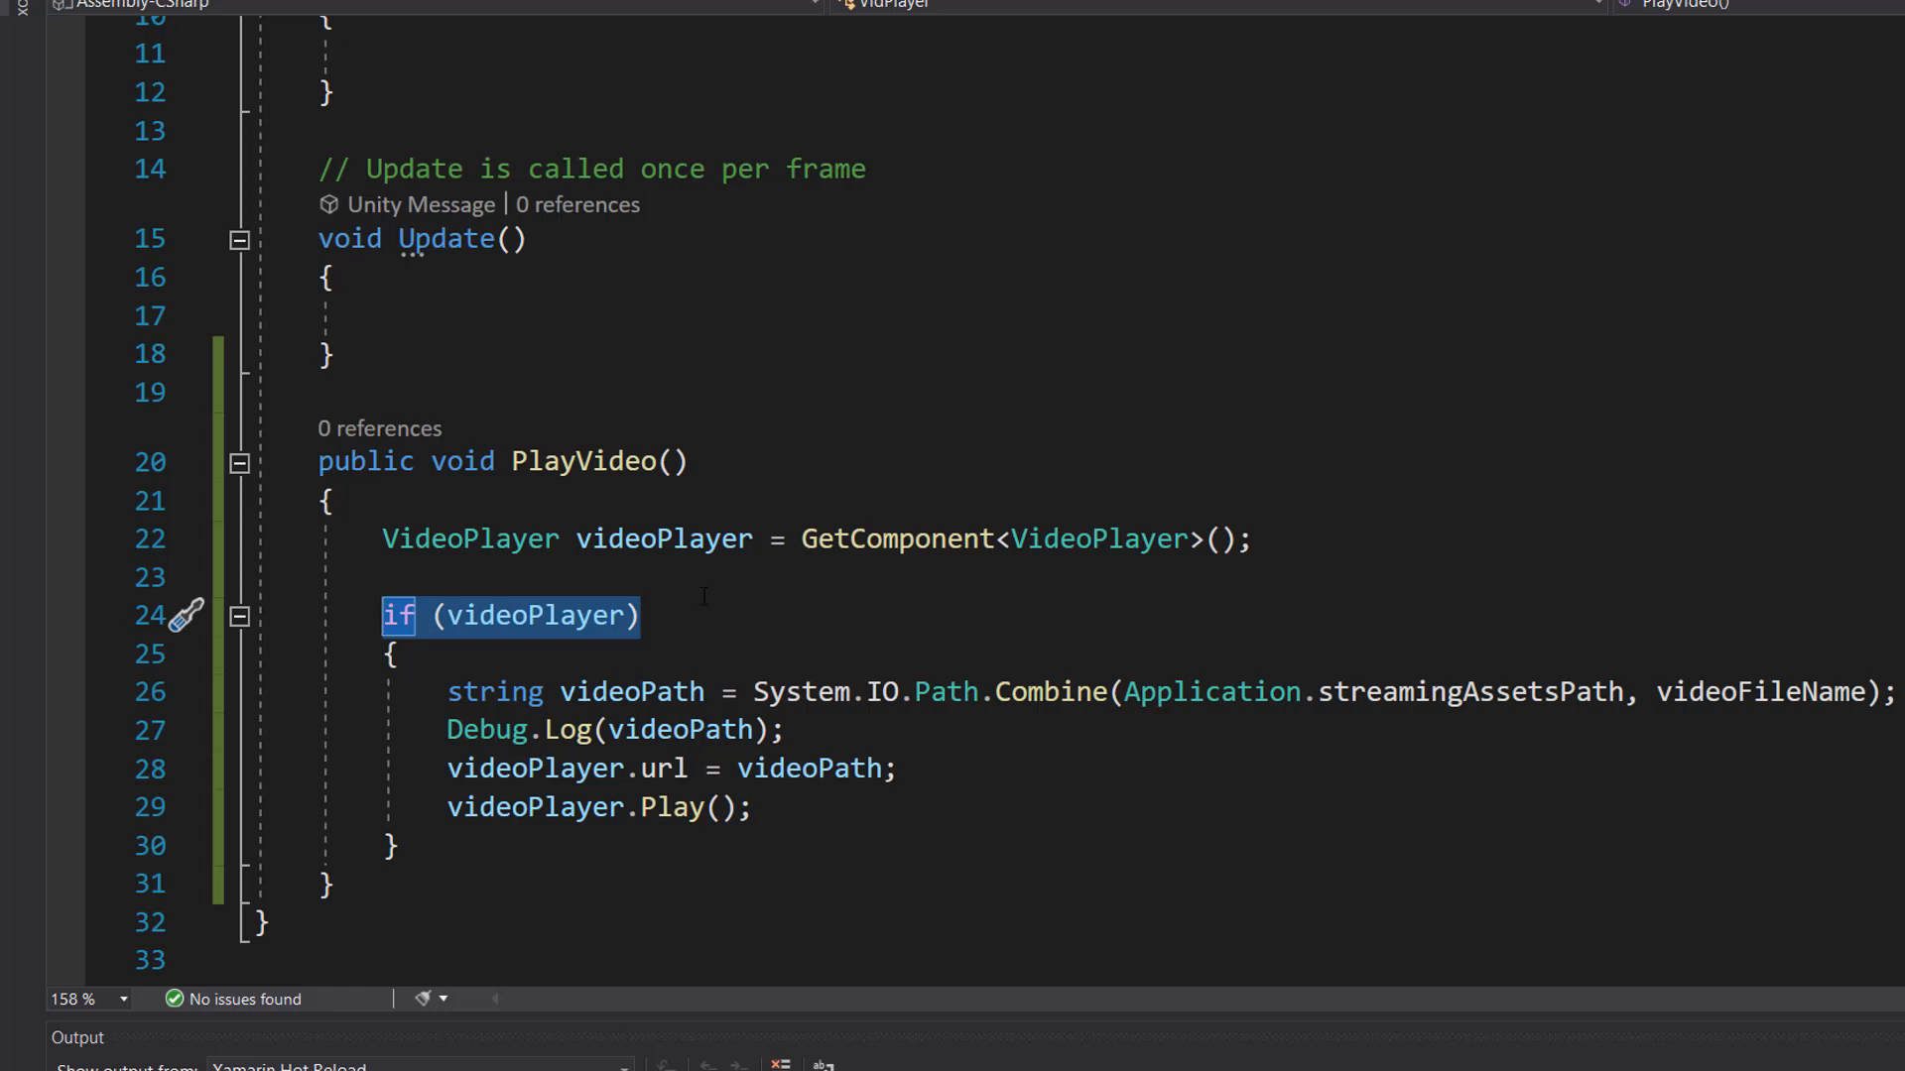
mouse_move(510, 615)
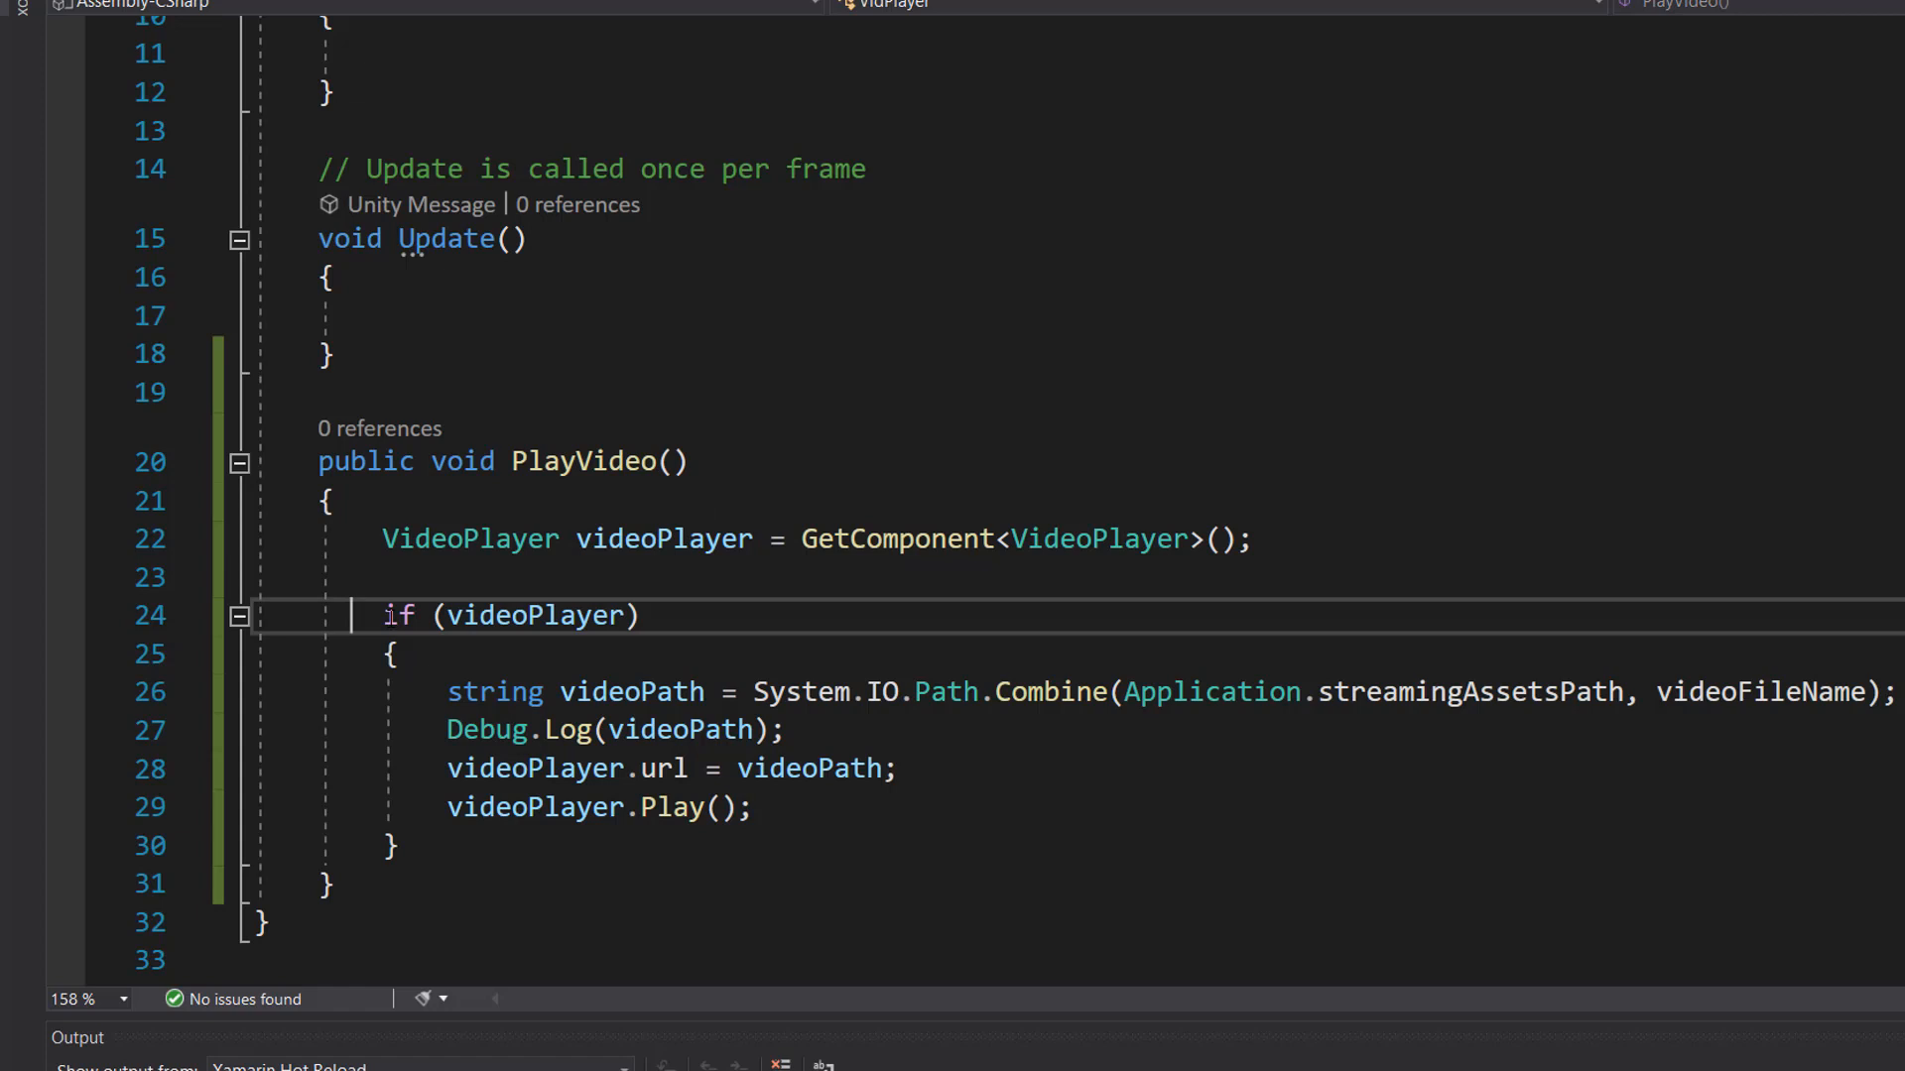
triple_click(510, 615)
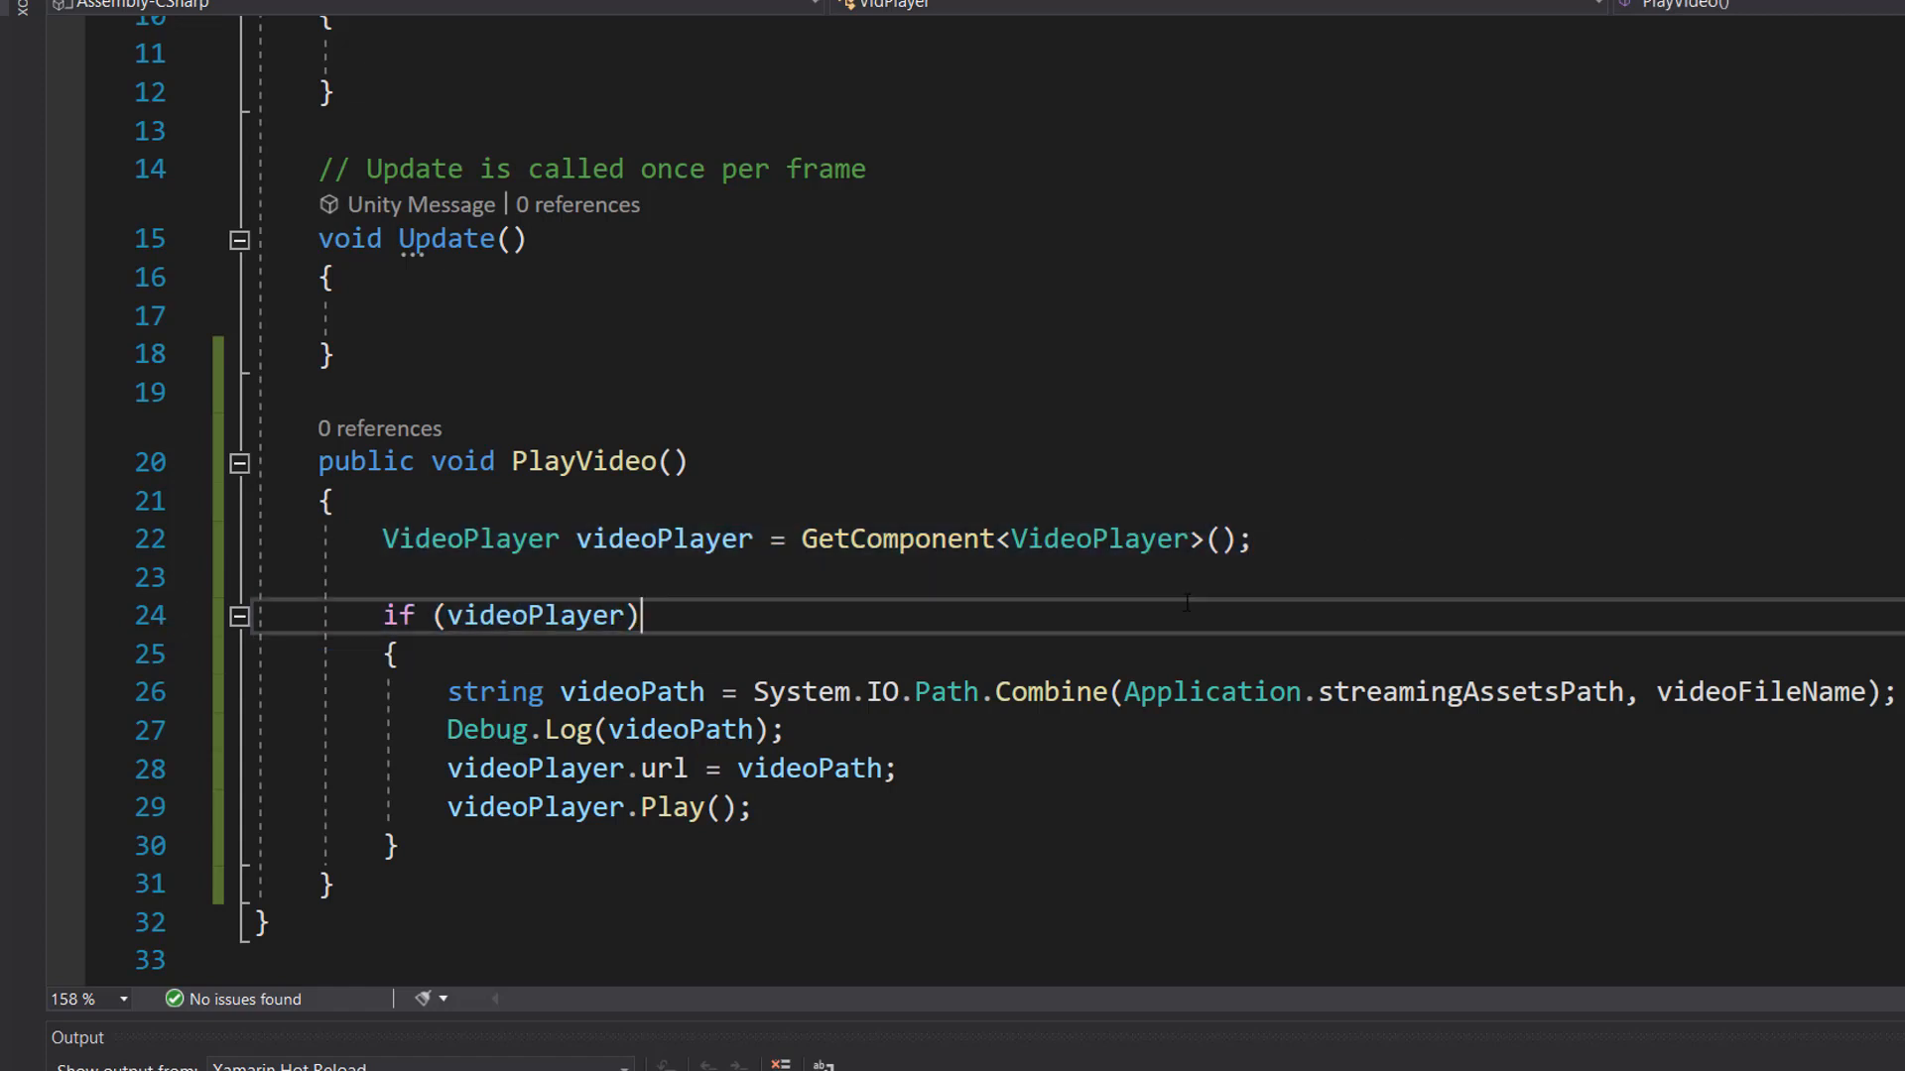
left_click_drag(447, 692, 751, 806)
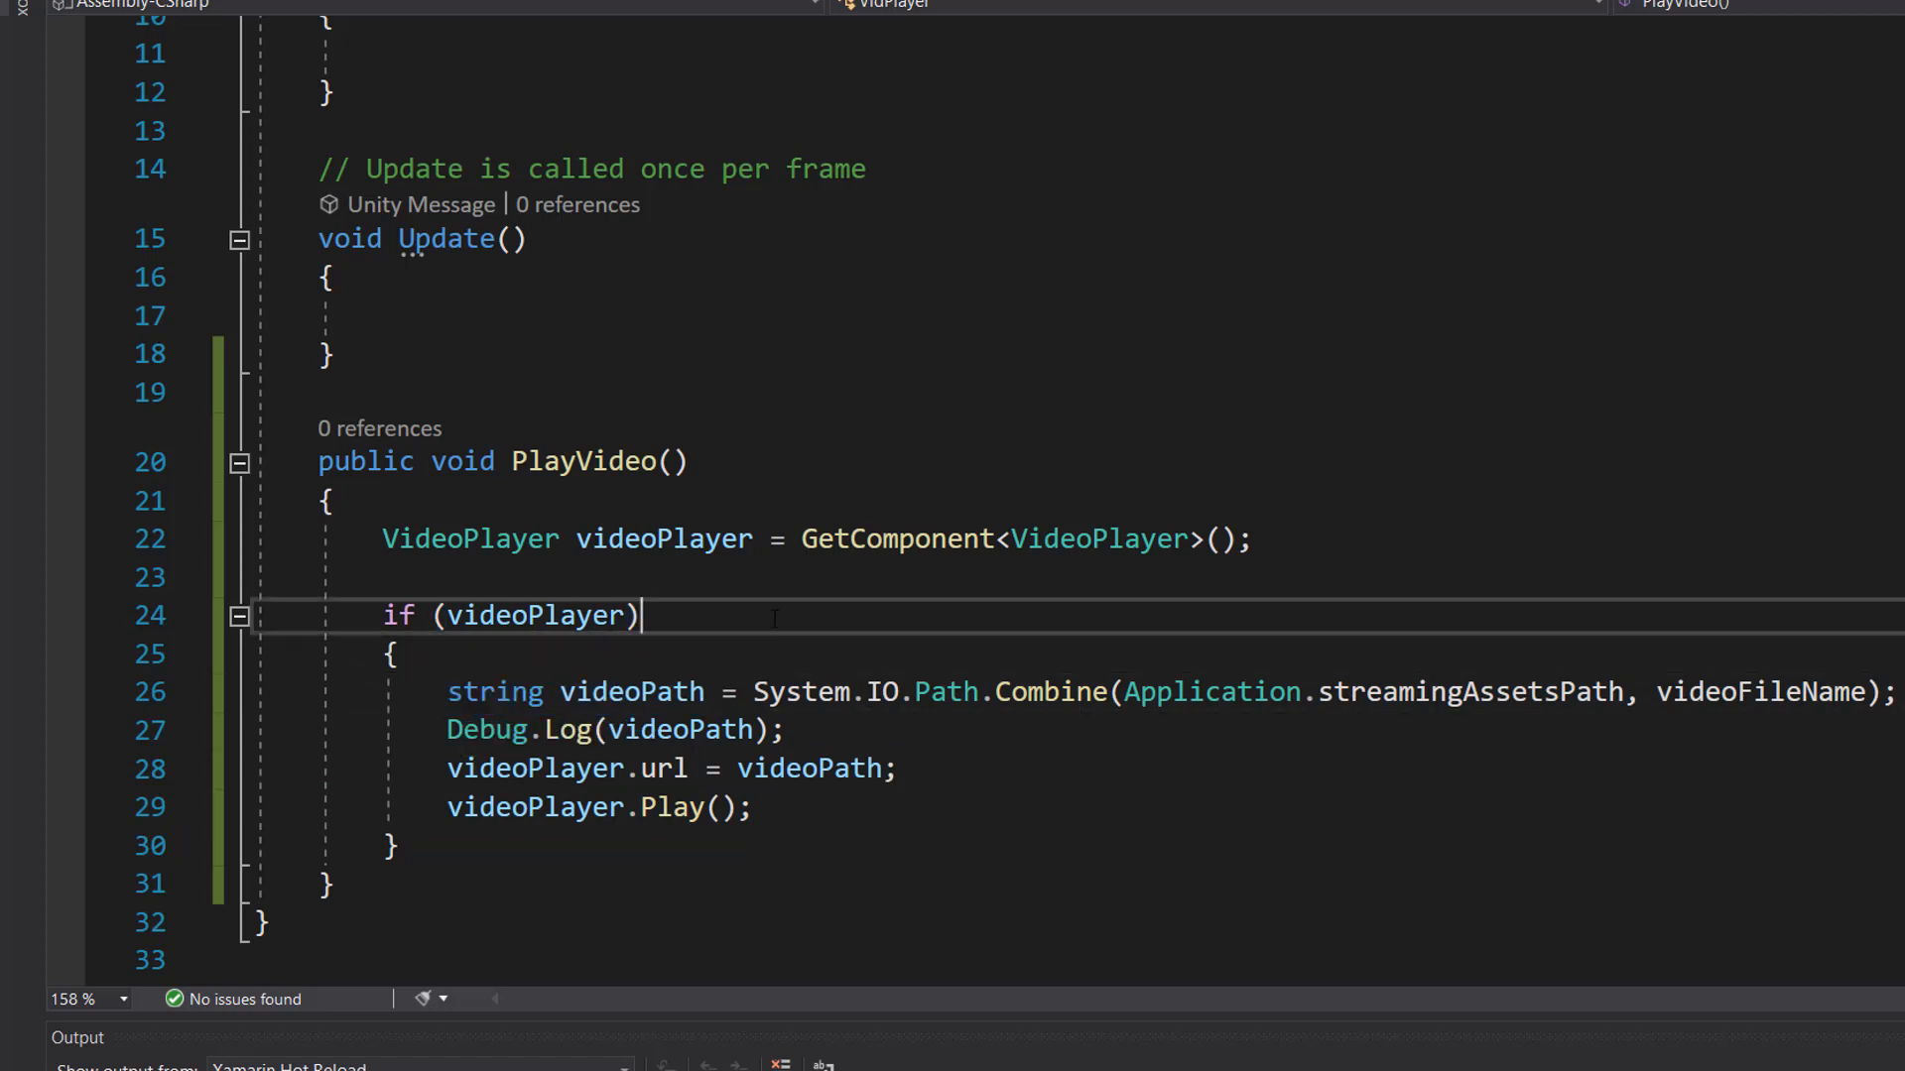
left_click_drag(723, 693, 1093, 692)
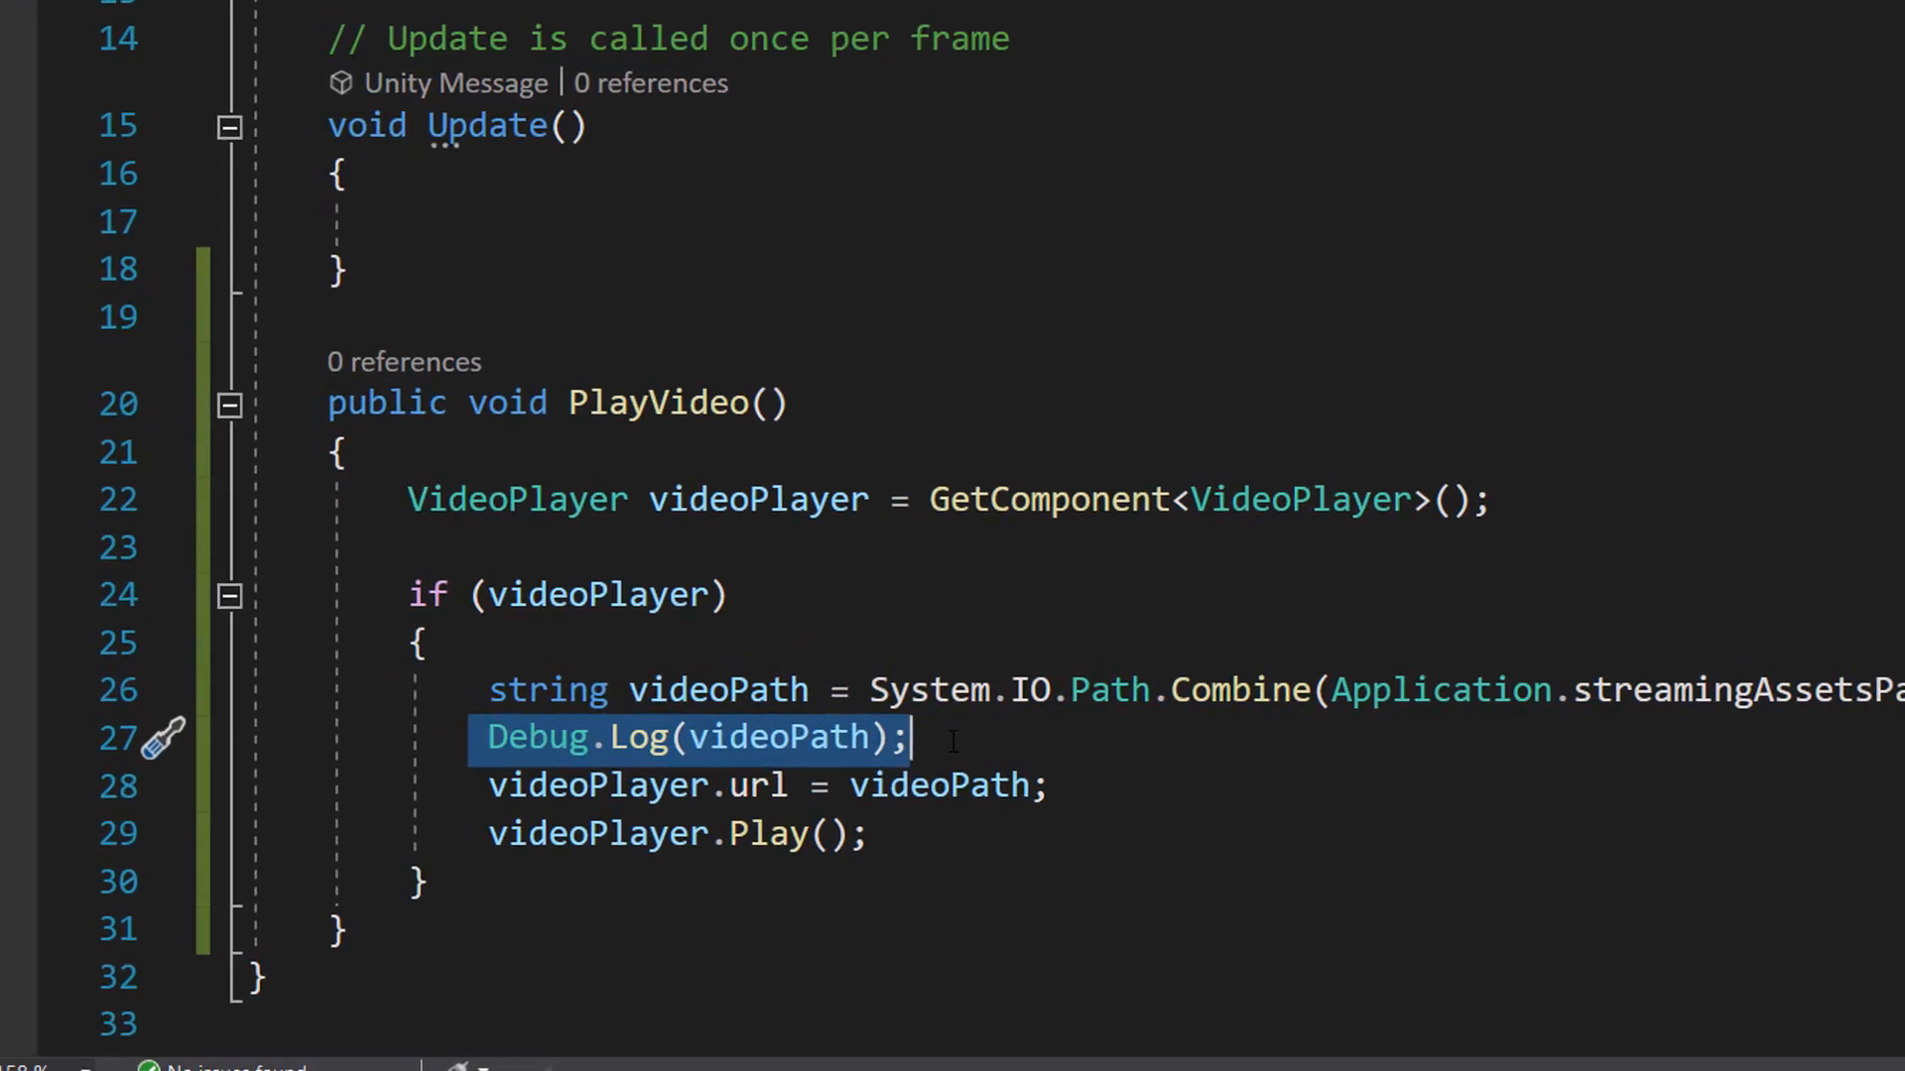
scroll("down", 3)
type("PlayVideo();")
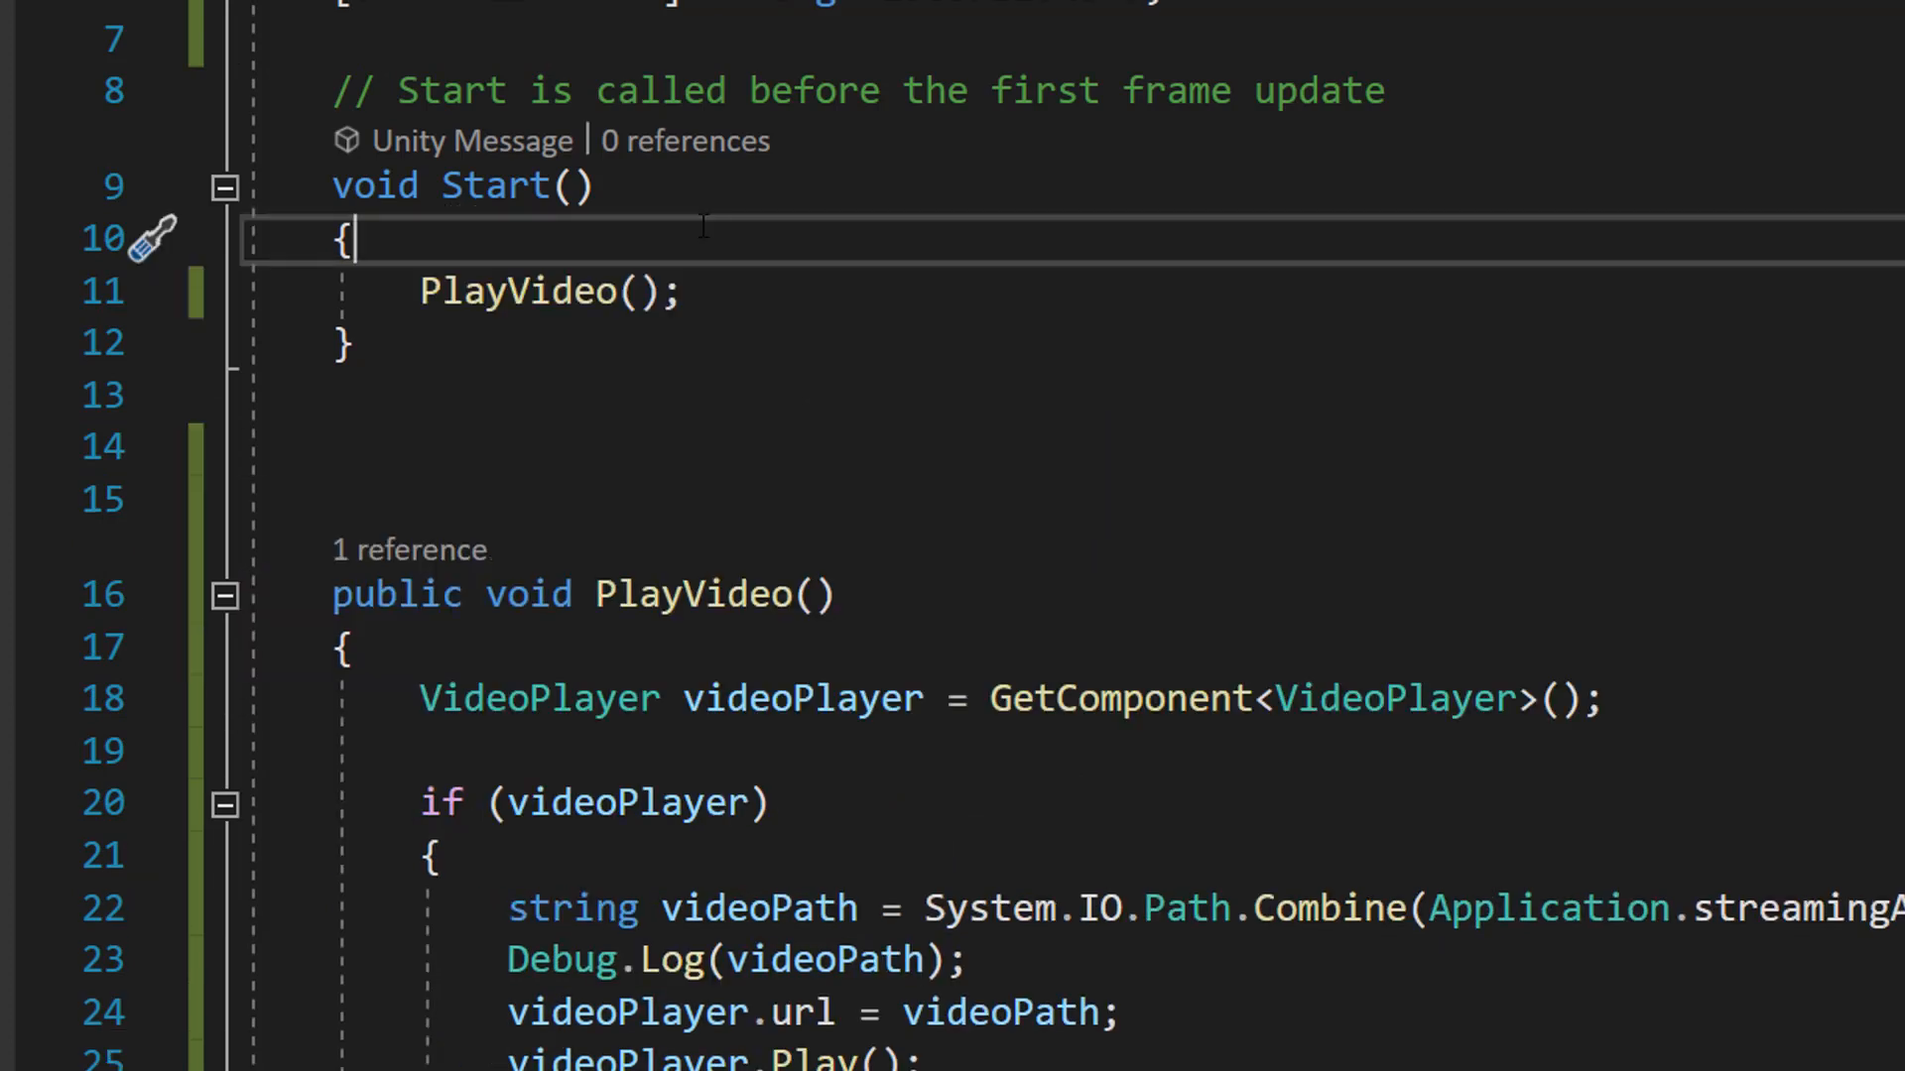
double_click(522, 292)
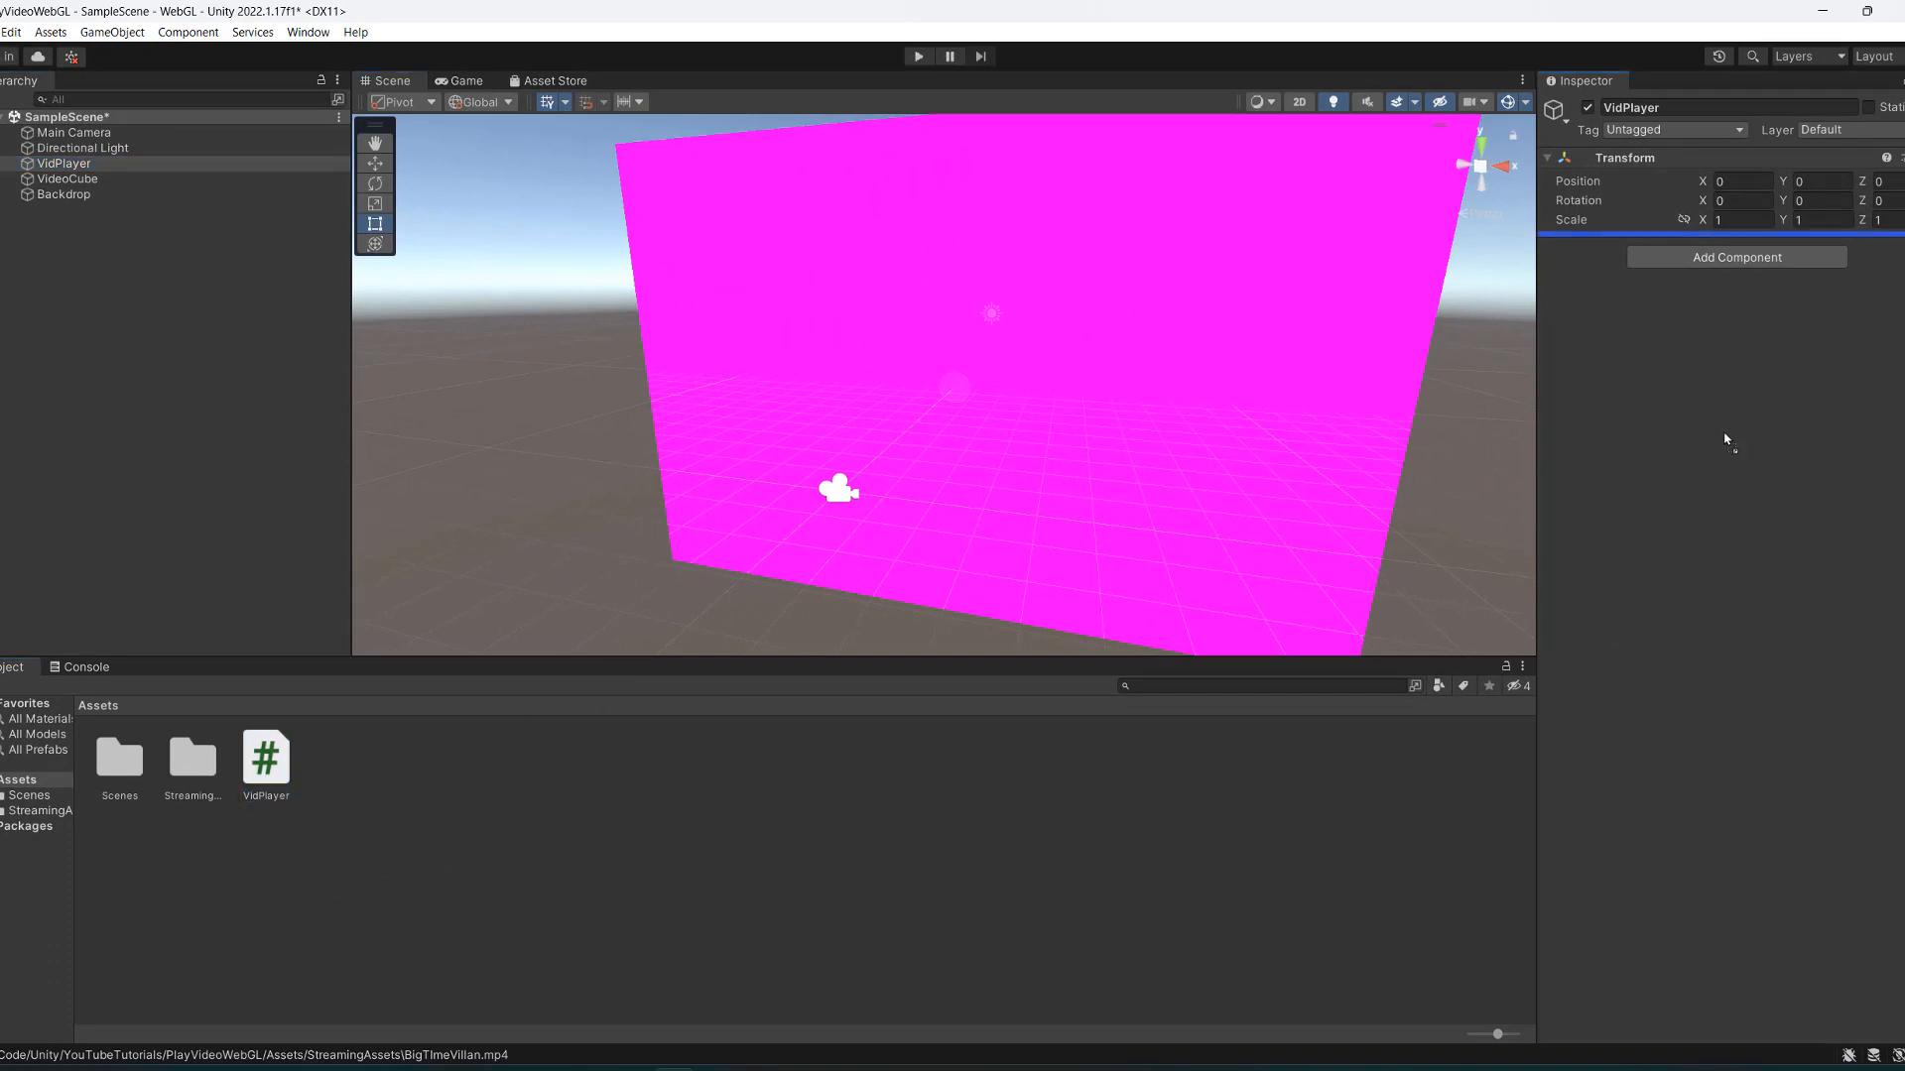
Attach the VidPlayer script, set Video File Name to BigTimeVillan.mp4, and add a Video Player.
left_click(1735, 256)
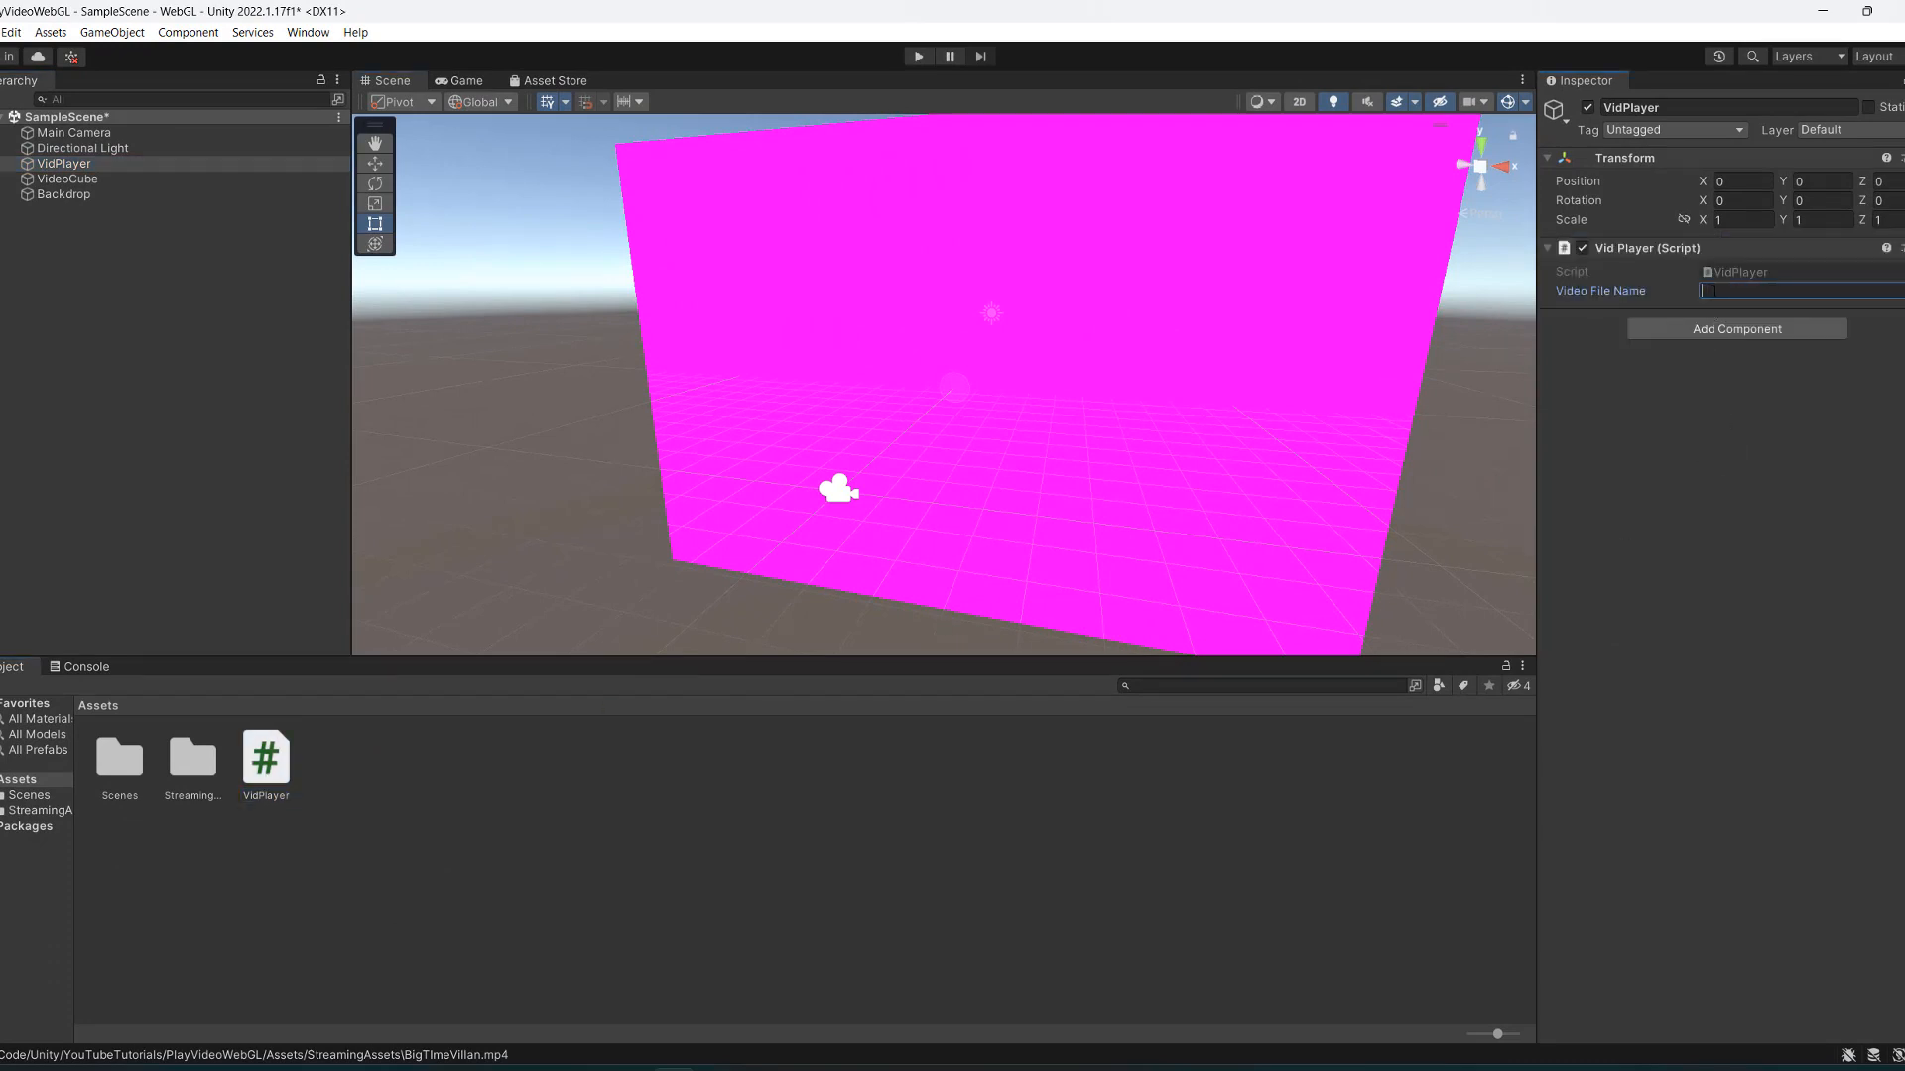
type("BigTimeVillan.")
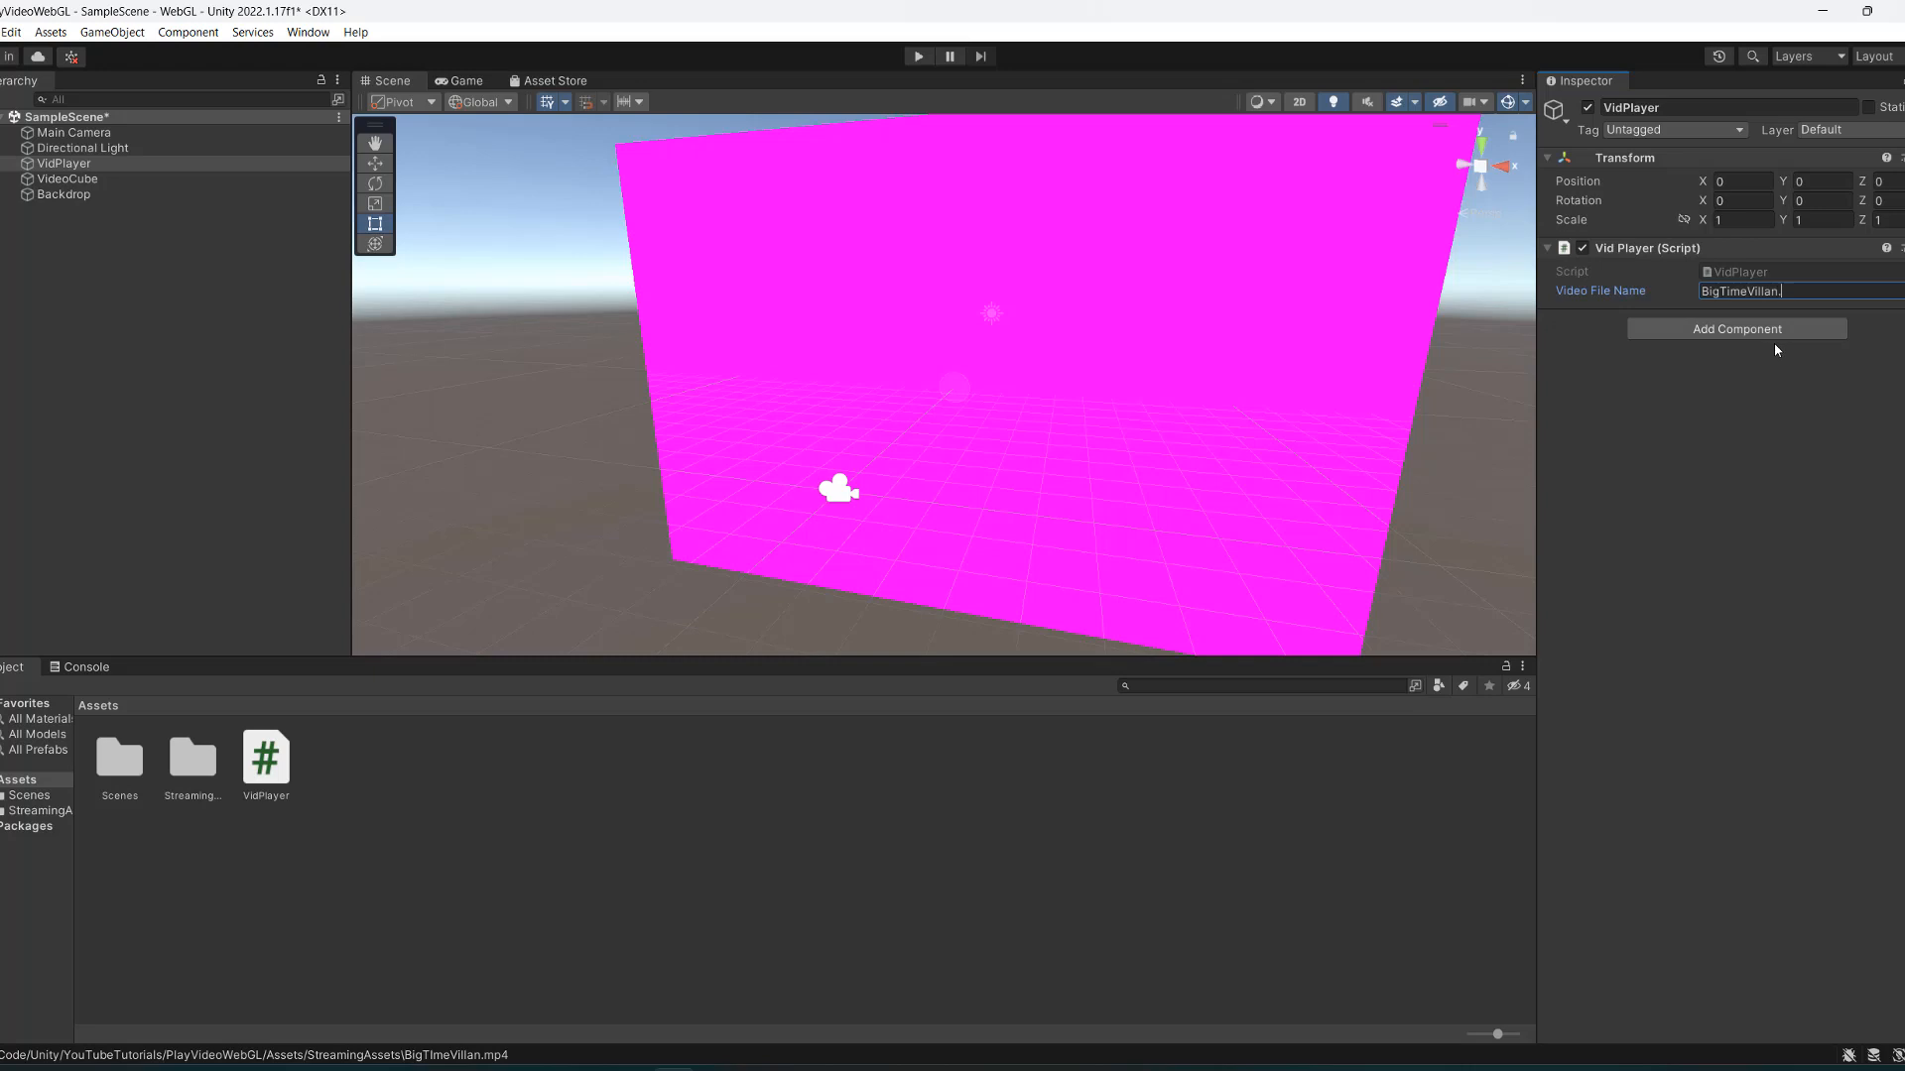
type("mp4")
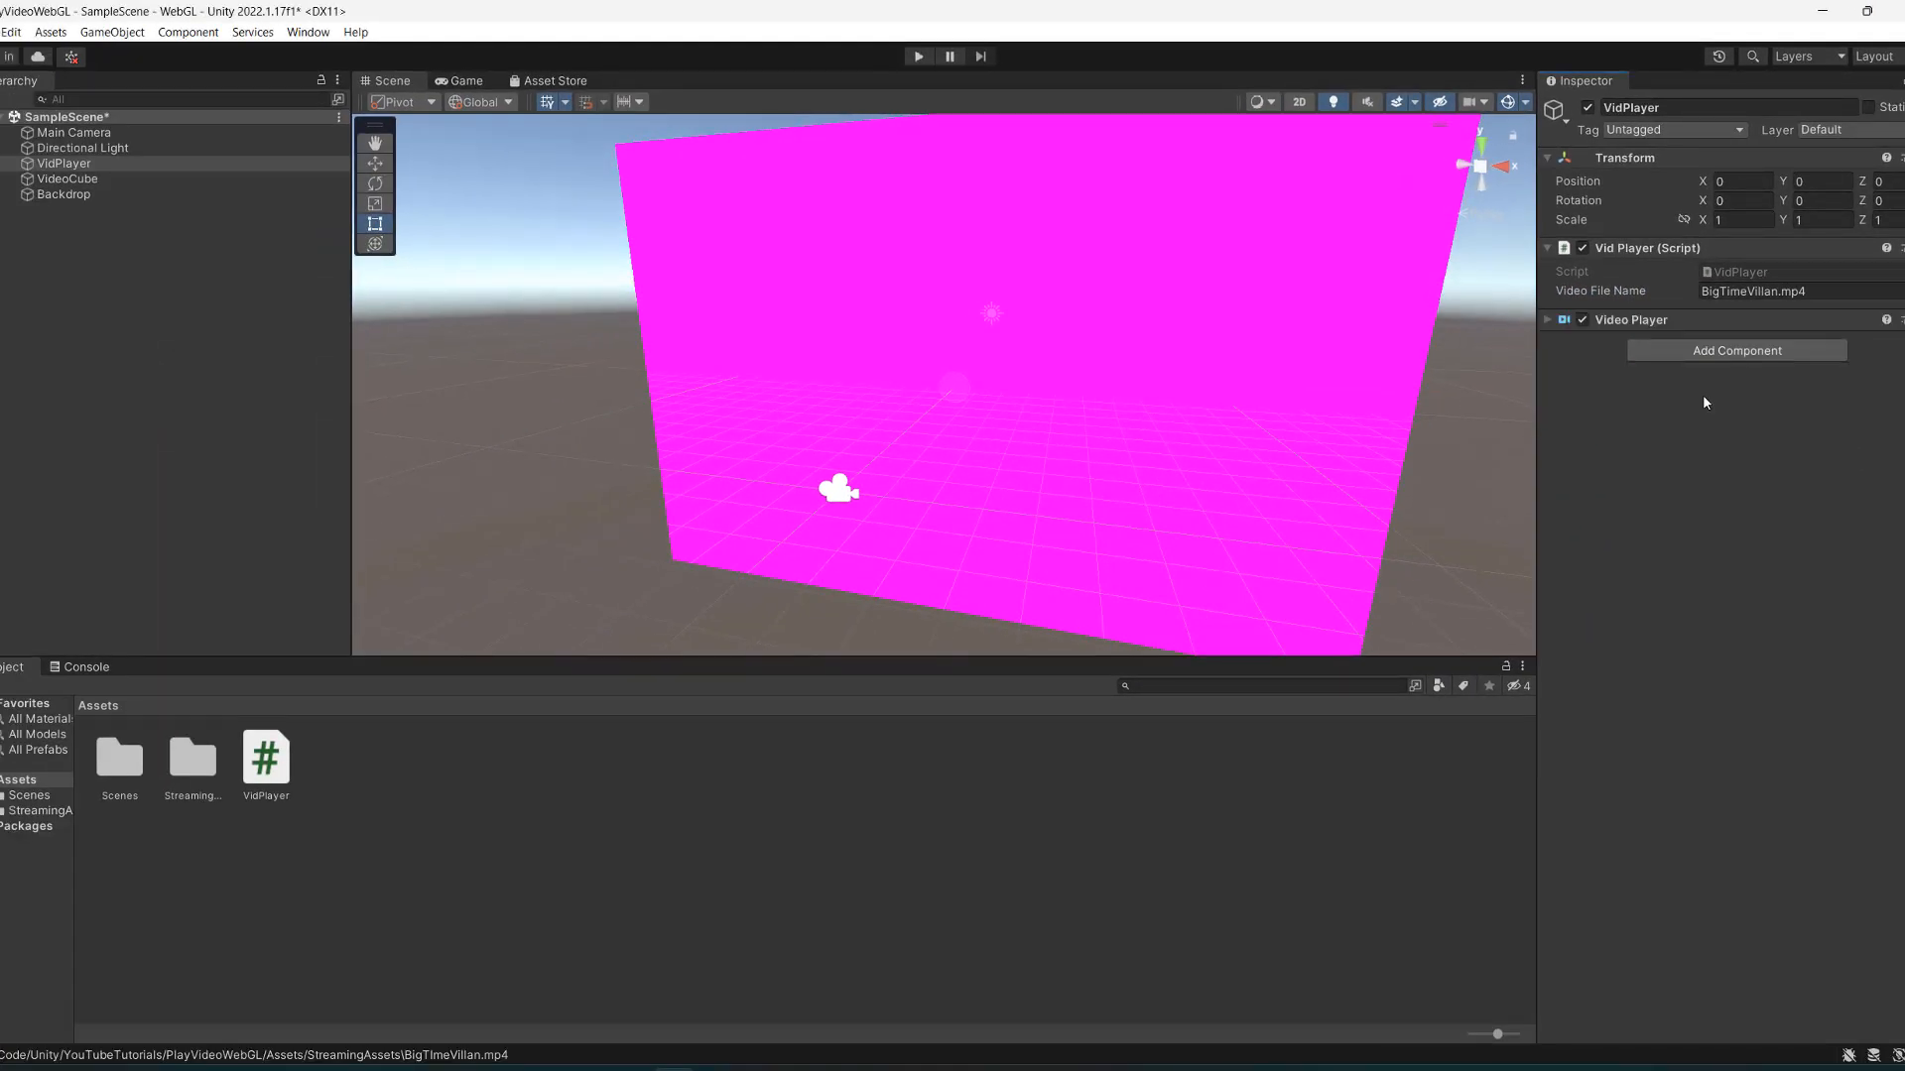
Set the Video Player source to URL, disable Play On Awake and Wait For First Frame, enable Loop.
left_click(1549, 319)
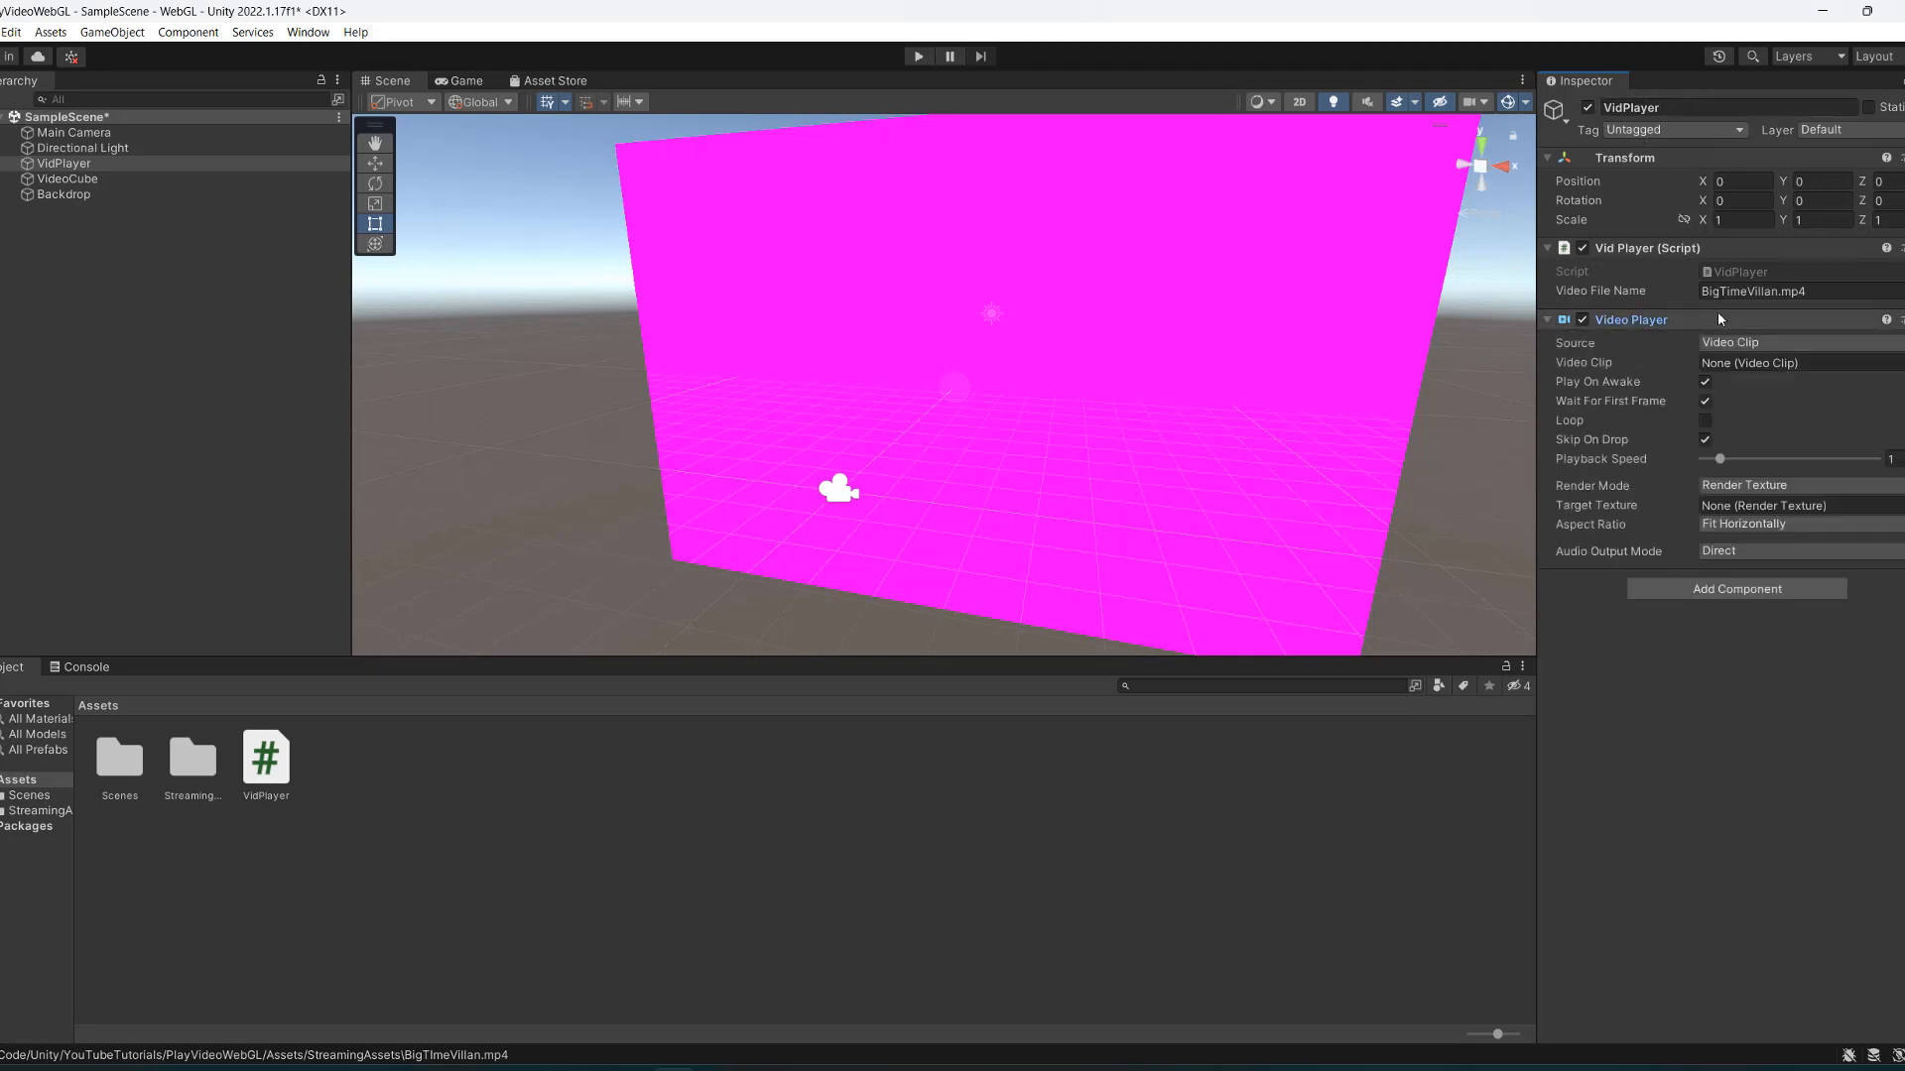
left_click(1797, 341)
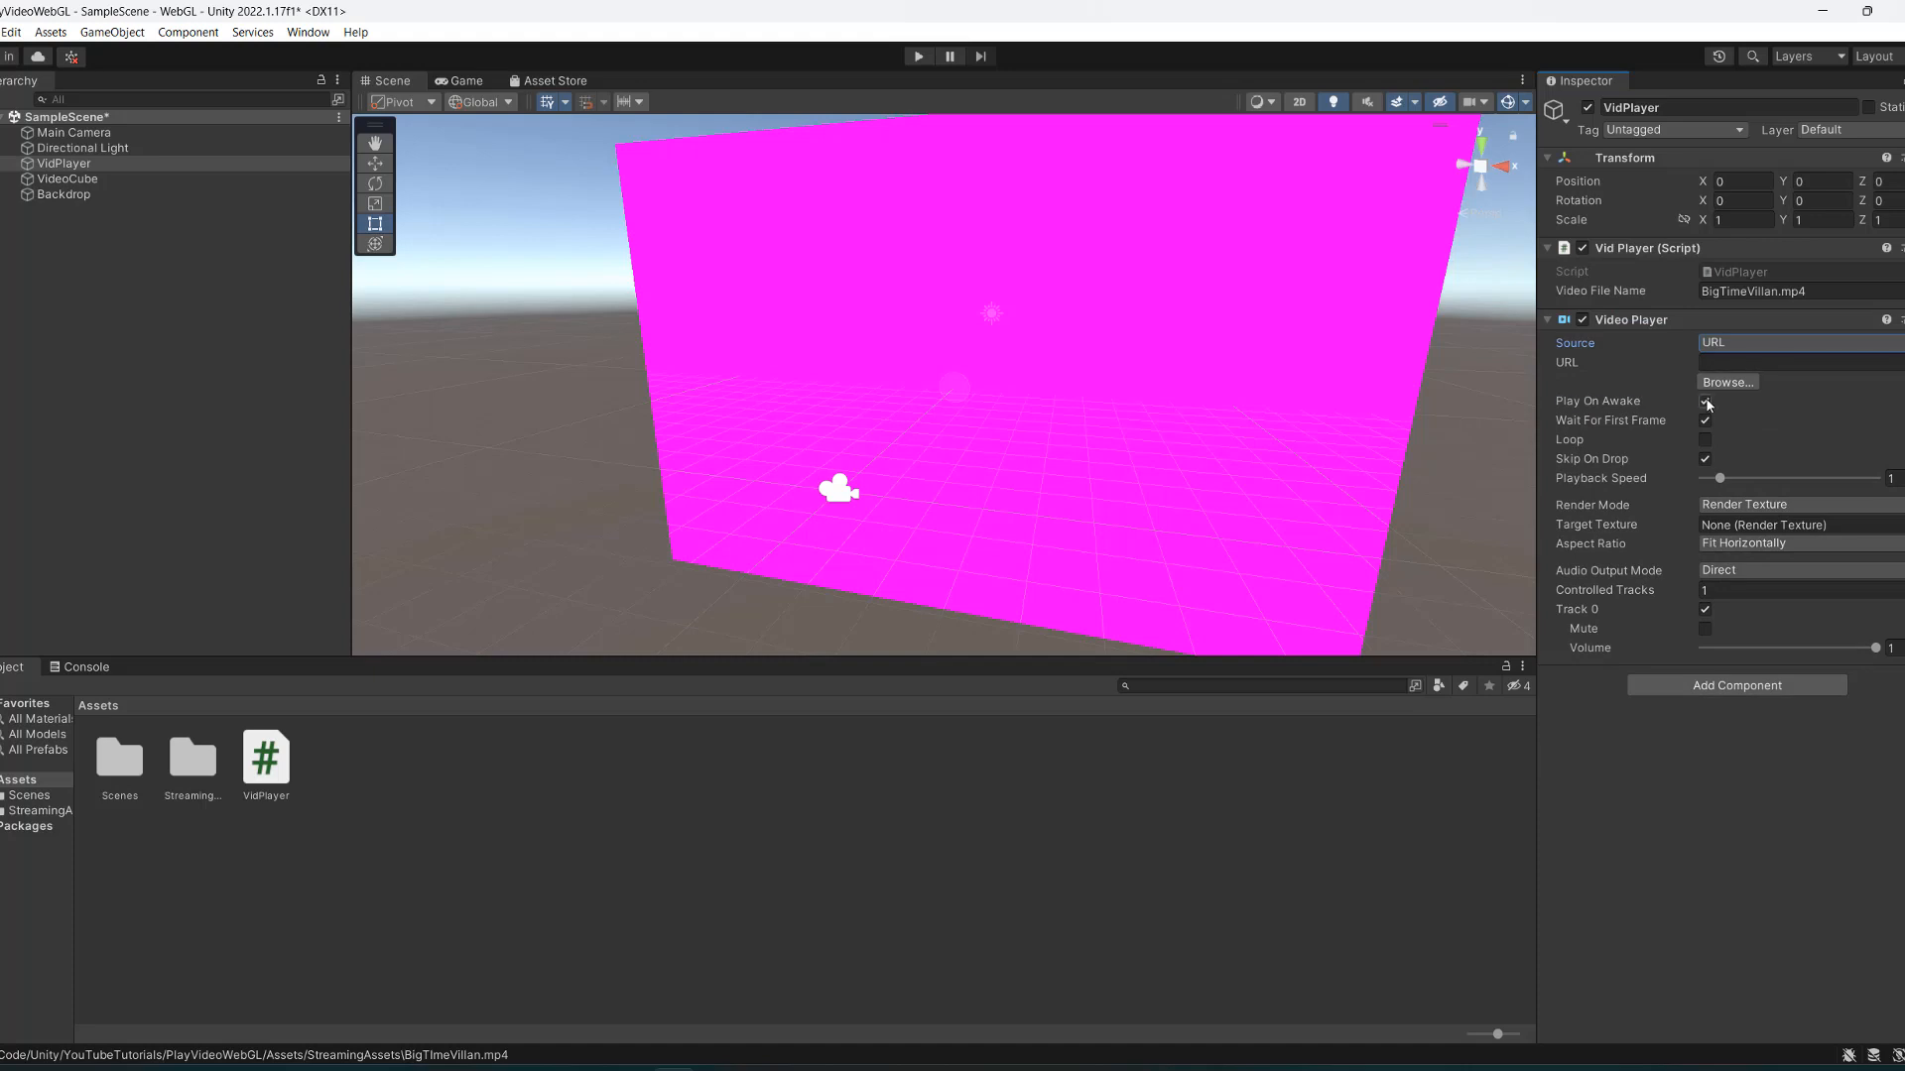
left_click(1705, 401)
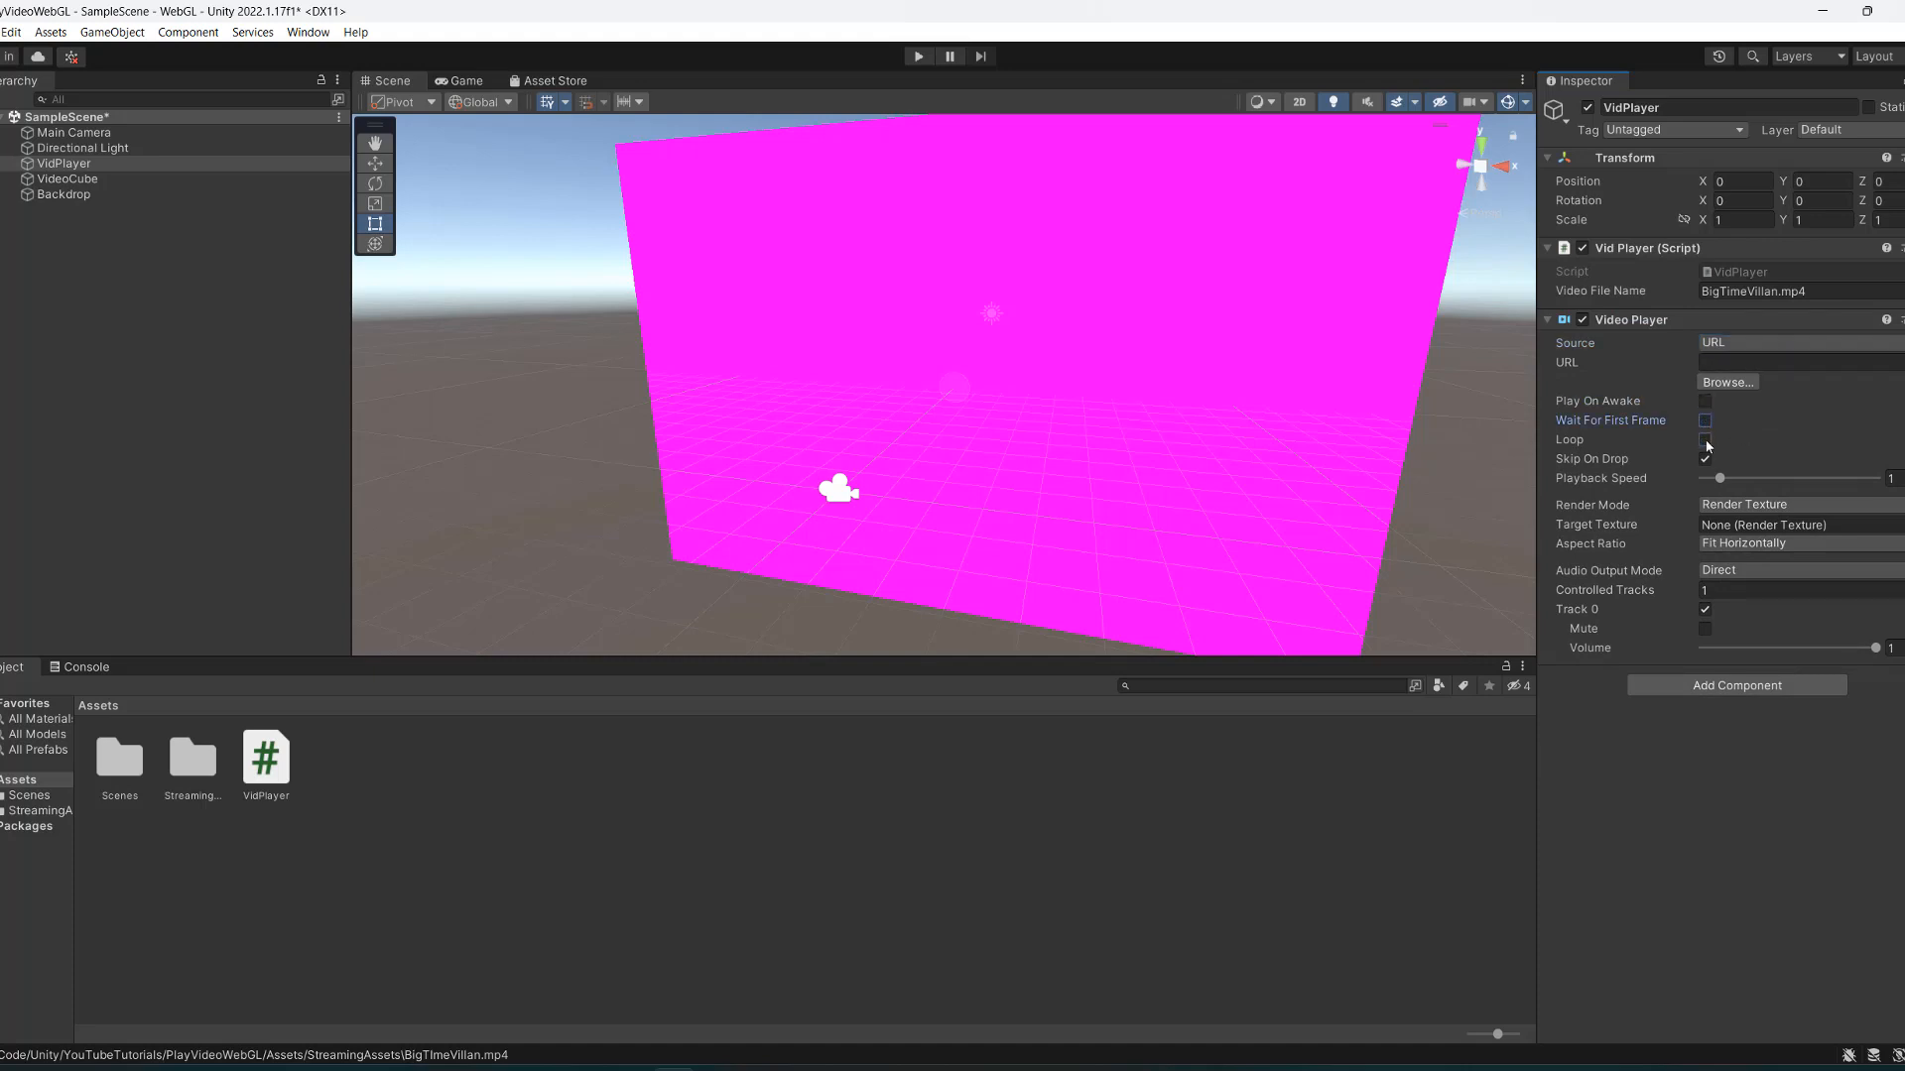
left_click(1704, 439)
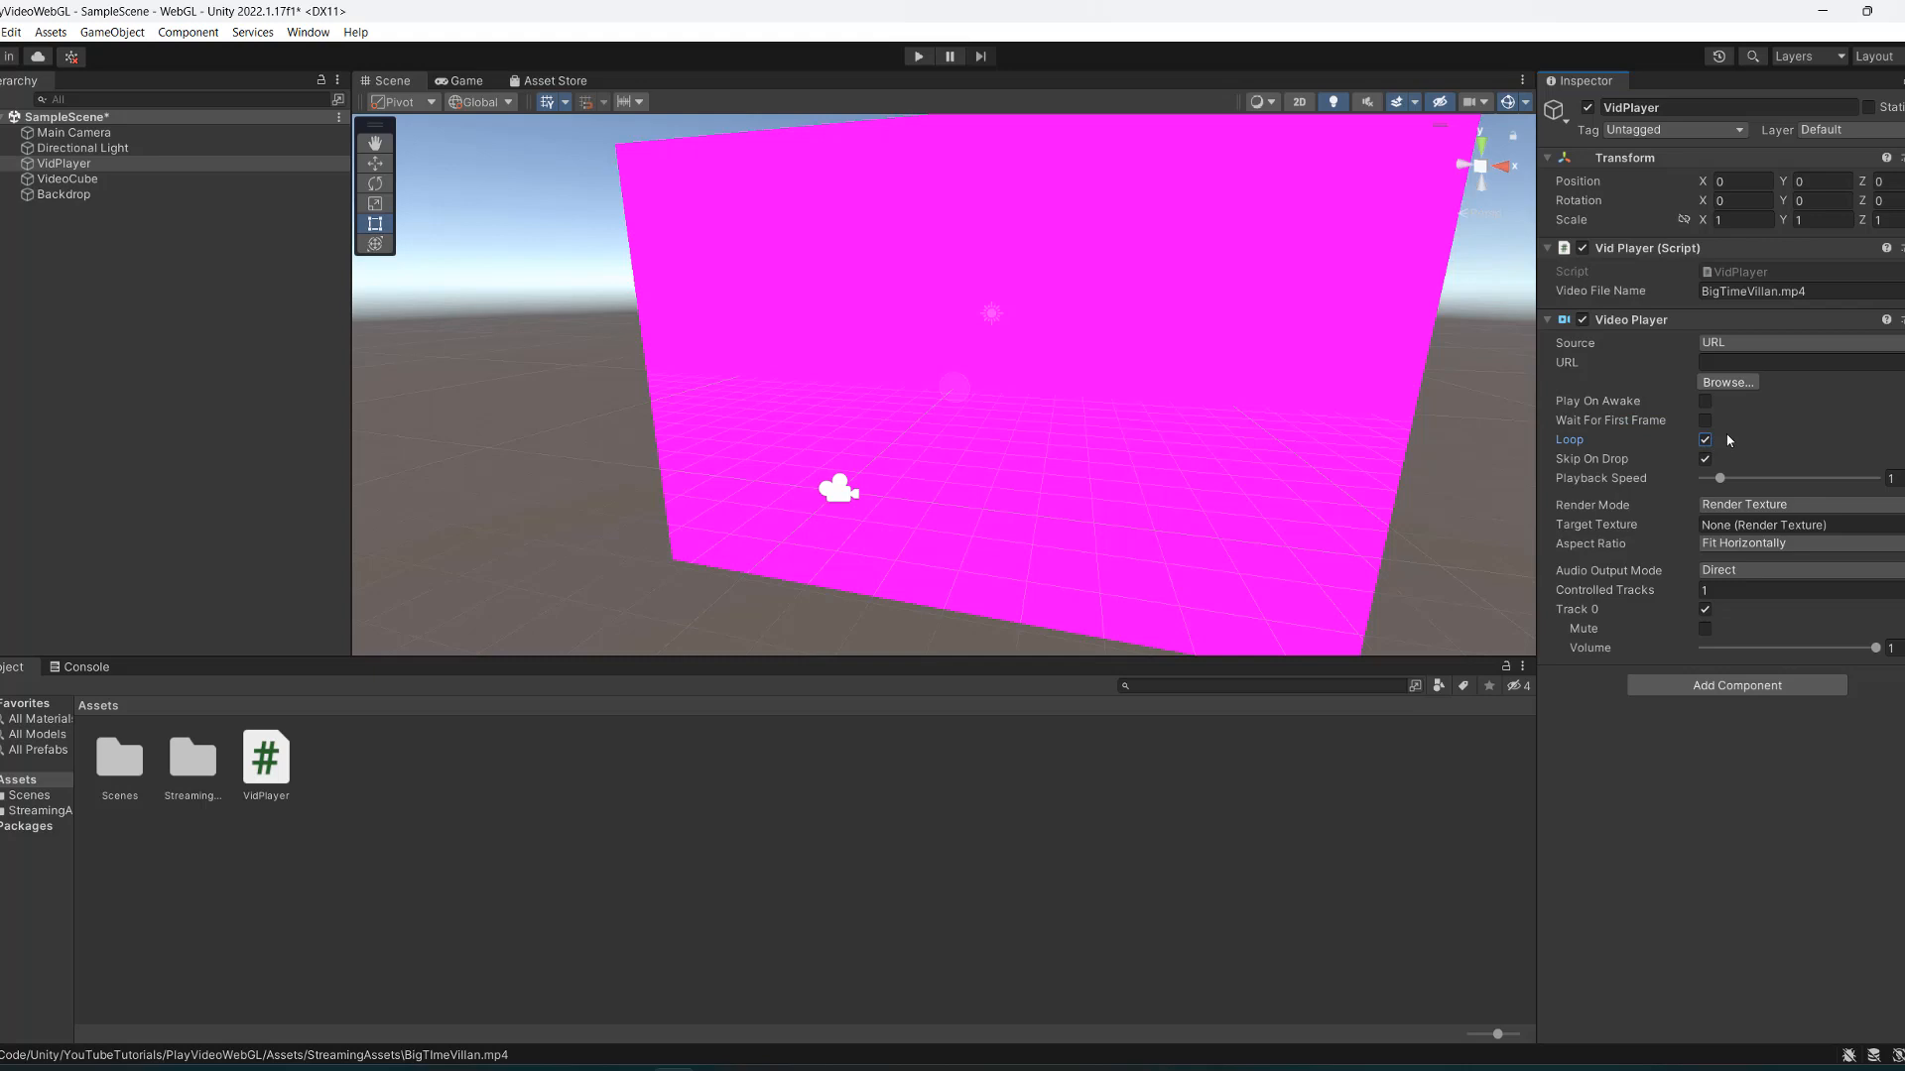
mouse_move(1796, 450)
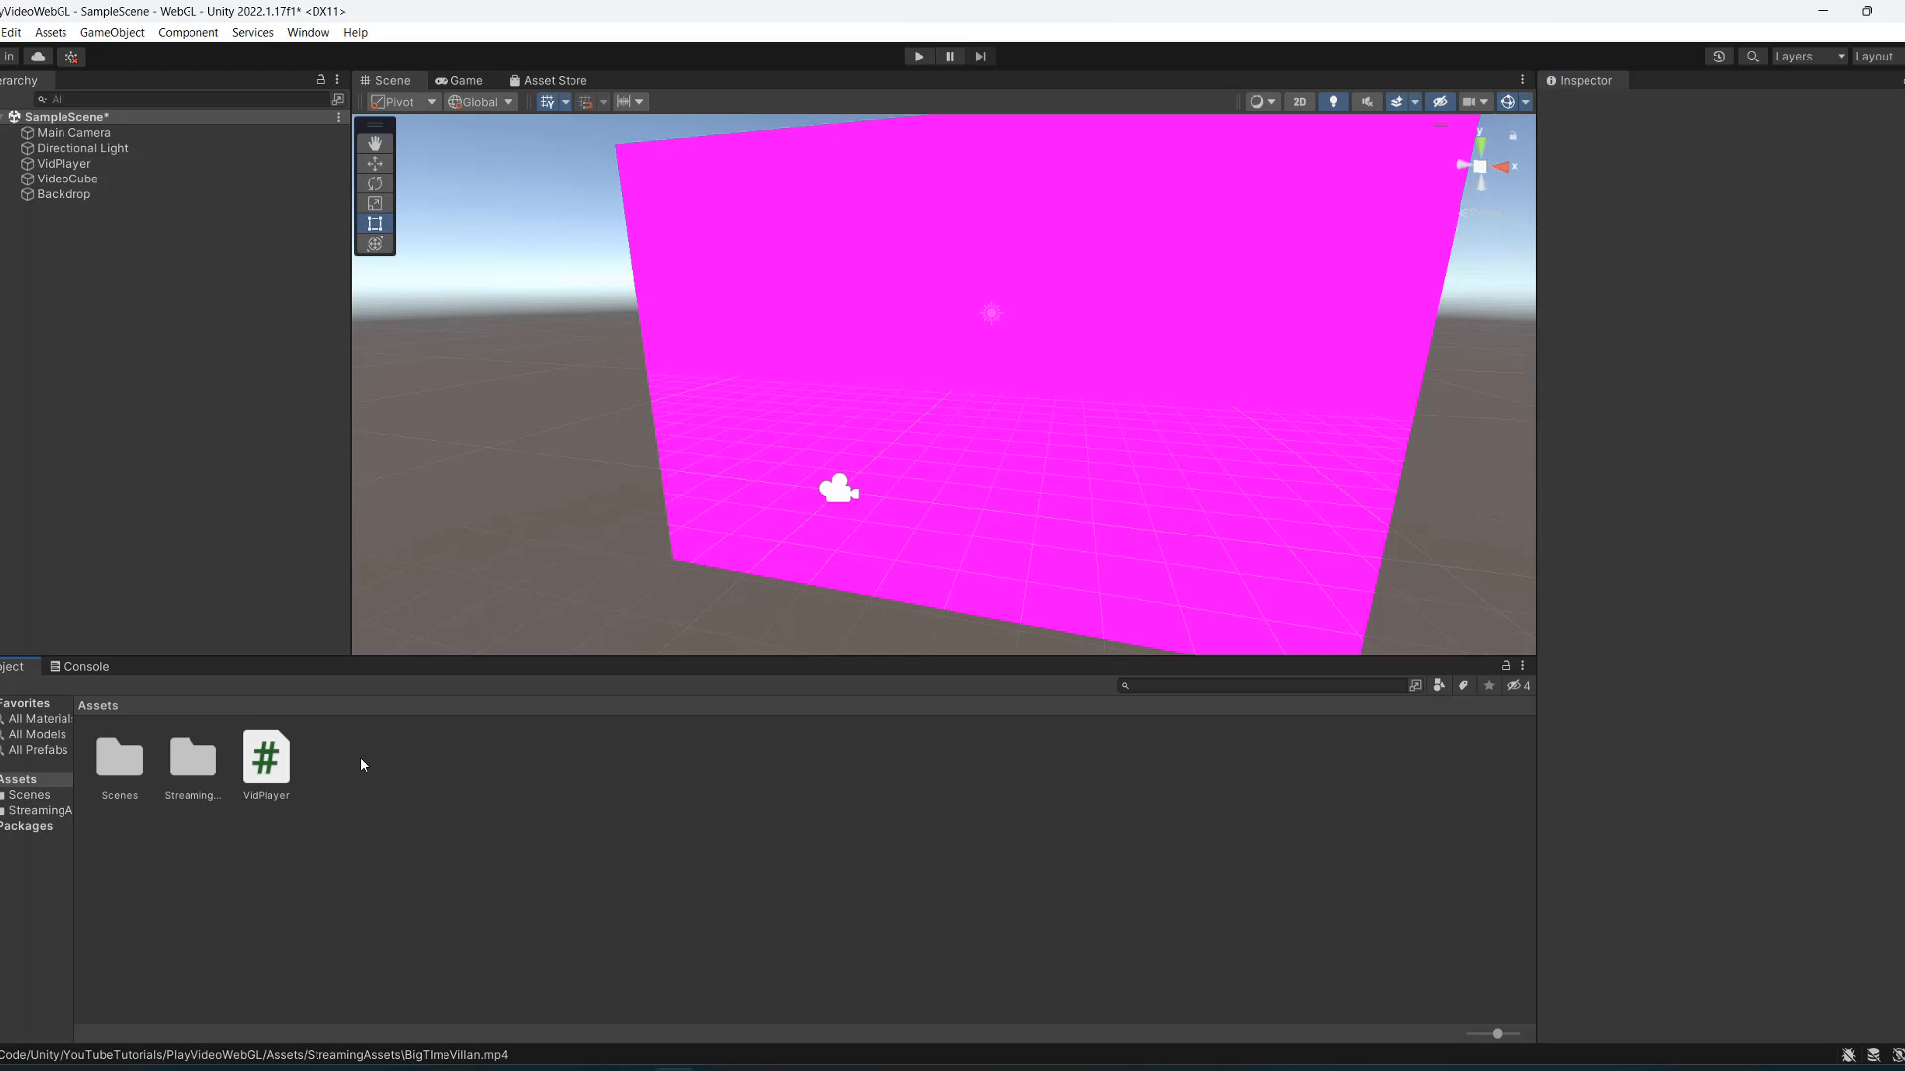
mouse_move(256, 812)
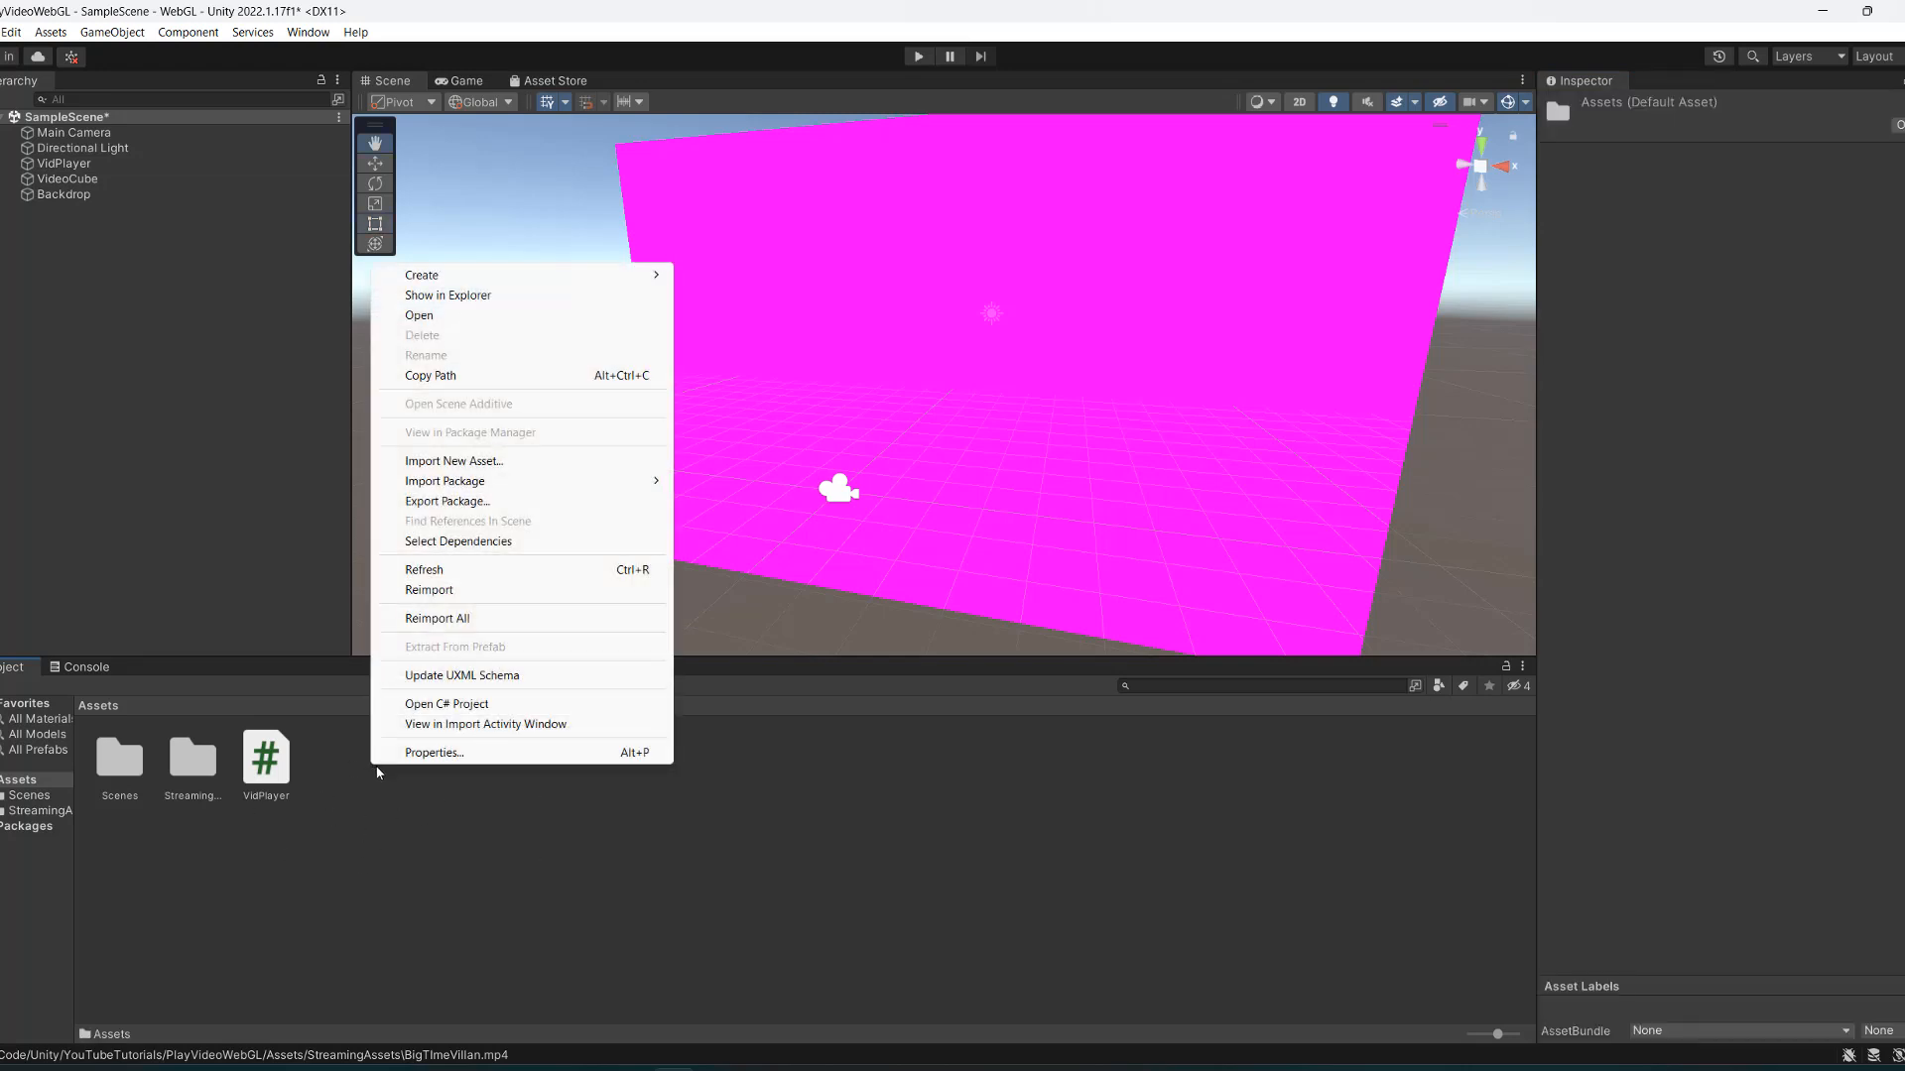
Create a render texture named VideoTextture sized 1280 x 720.
left_click(422, 275)
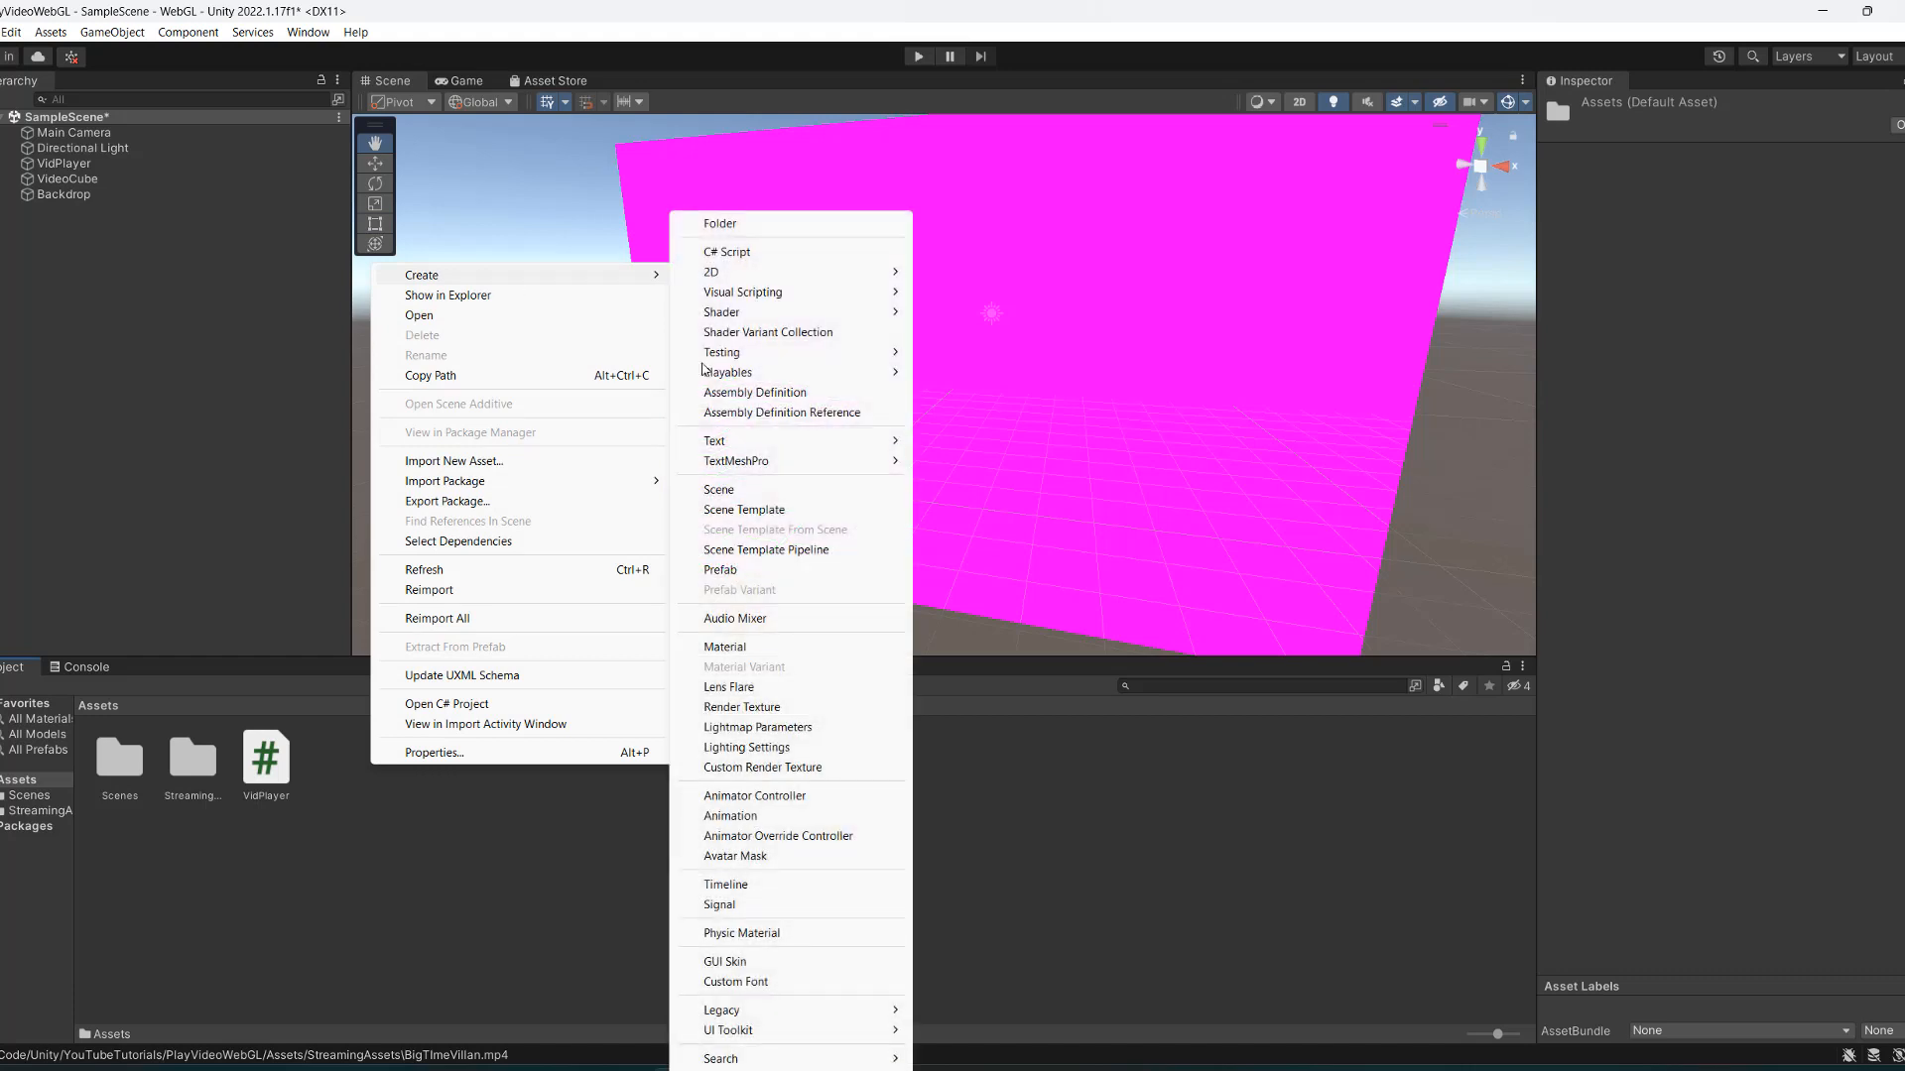
left_click(741, 705)
type("VideoTextture")
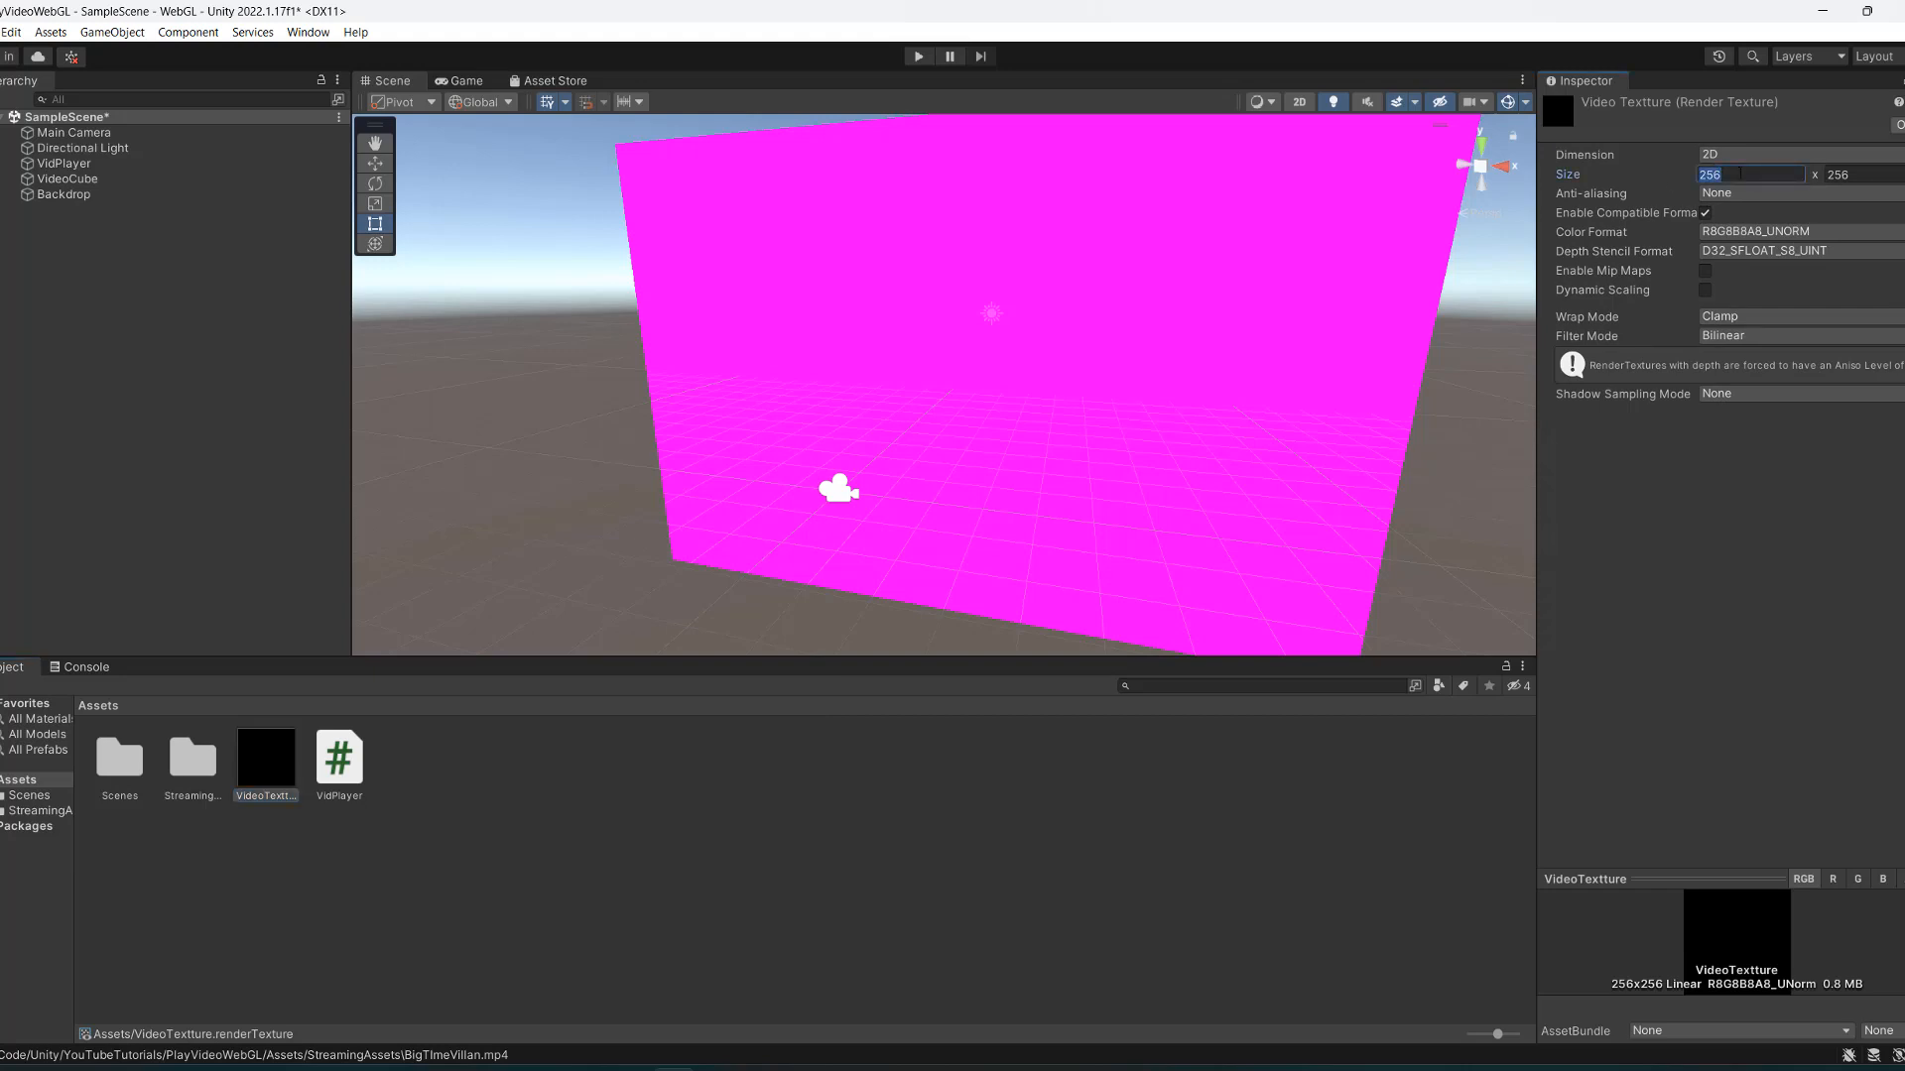
type("1280")
left_click(1864, 174)
type("720")
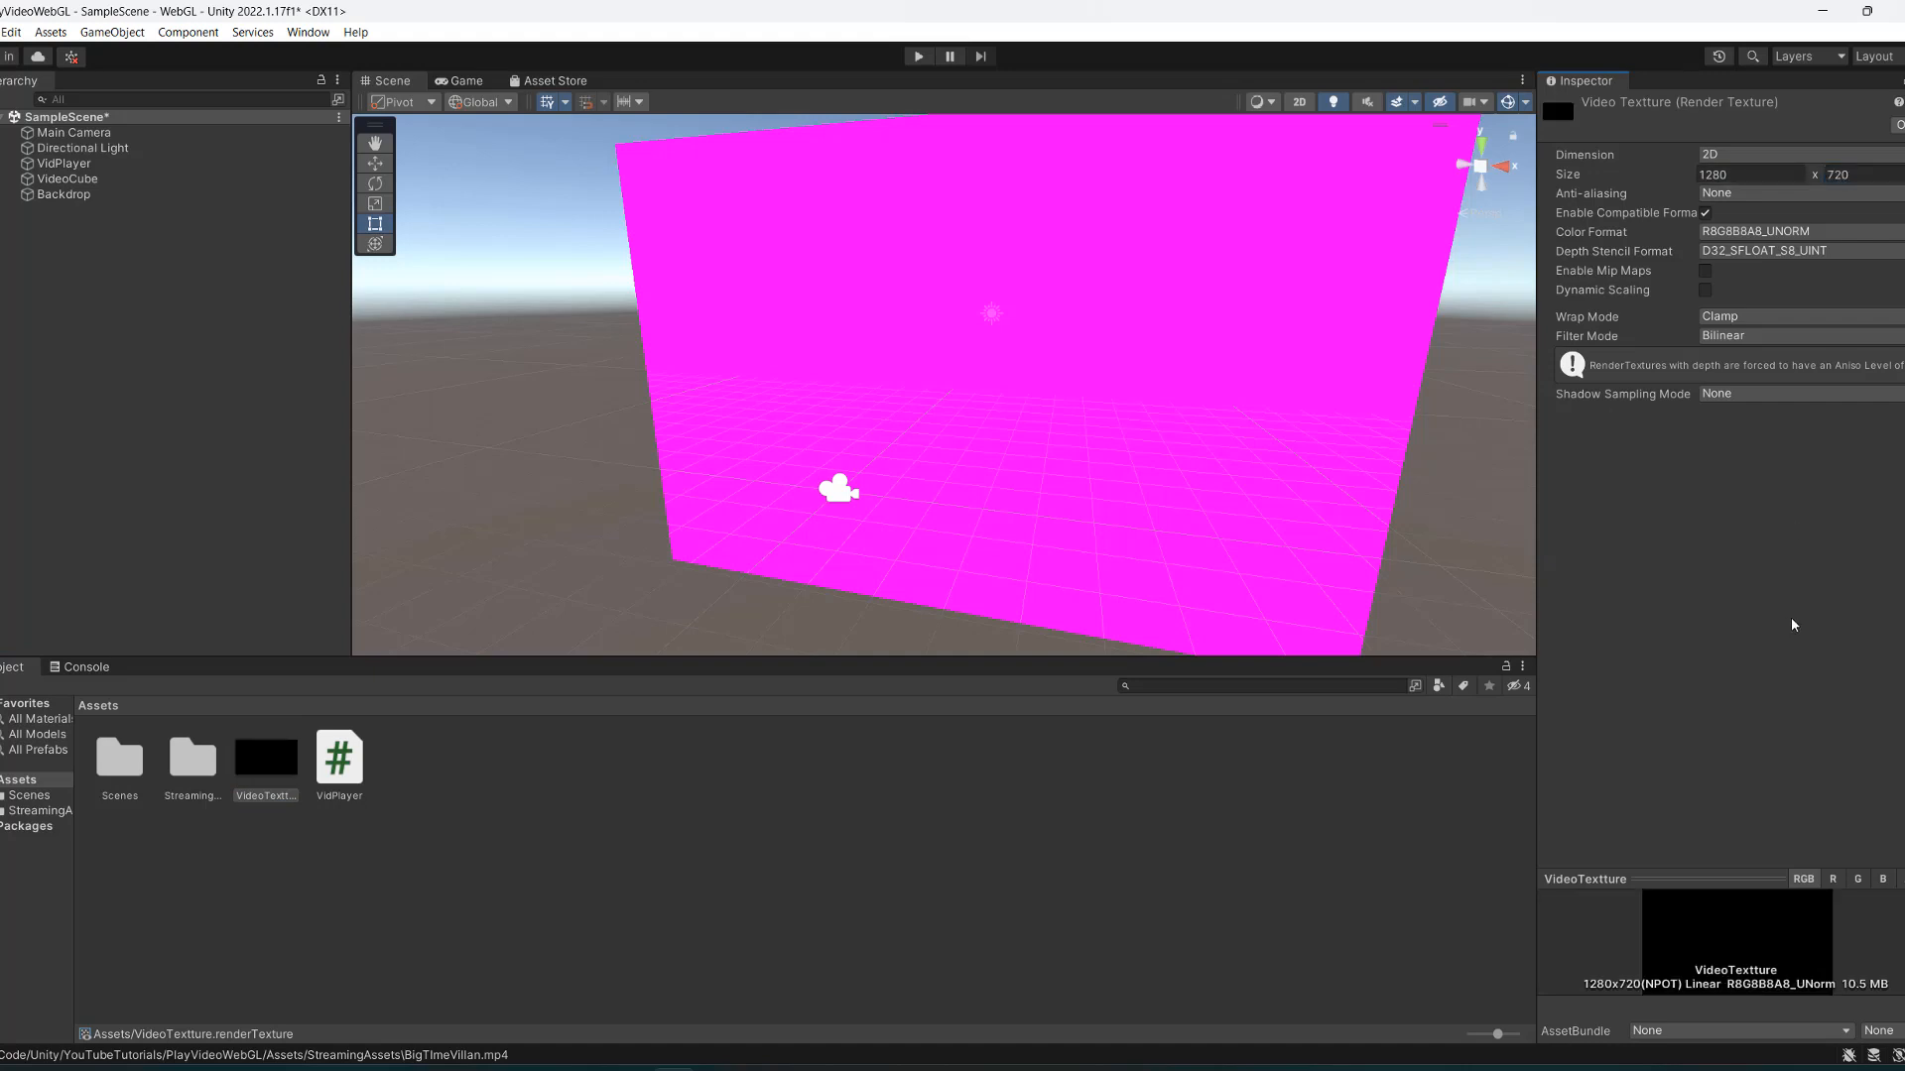
left_click(486, 761)
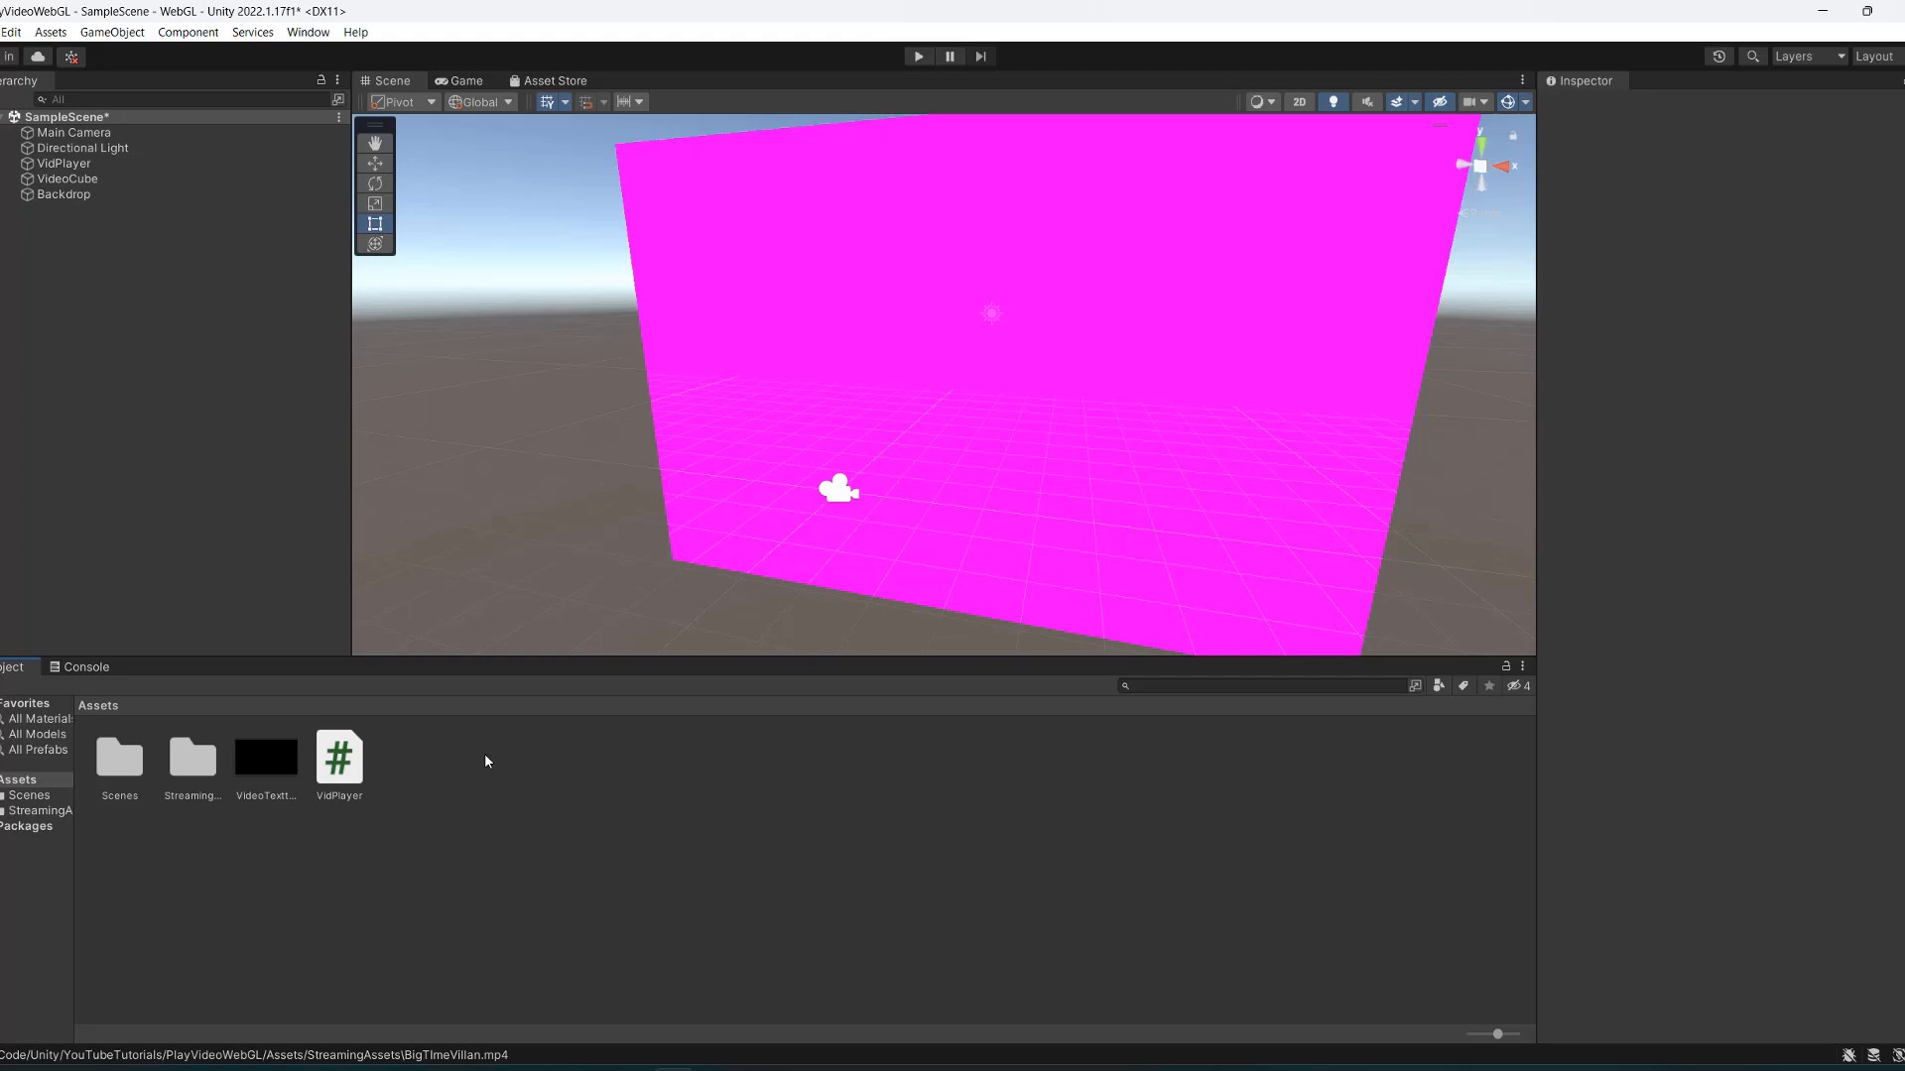
mouse_move(469, 762)
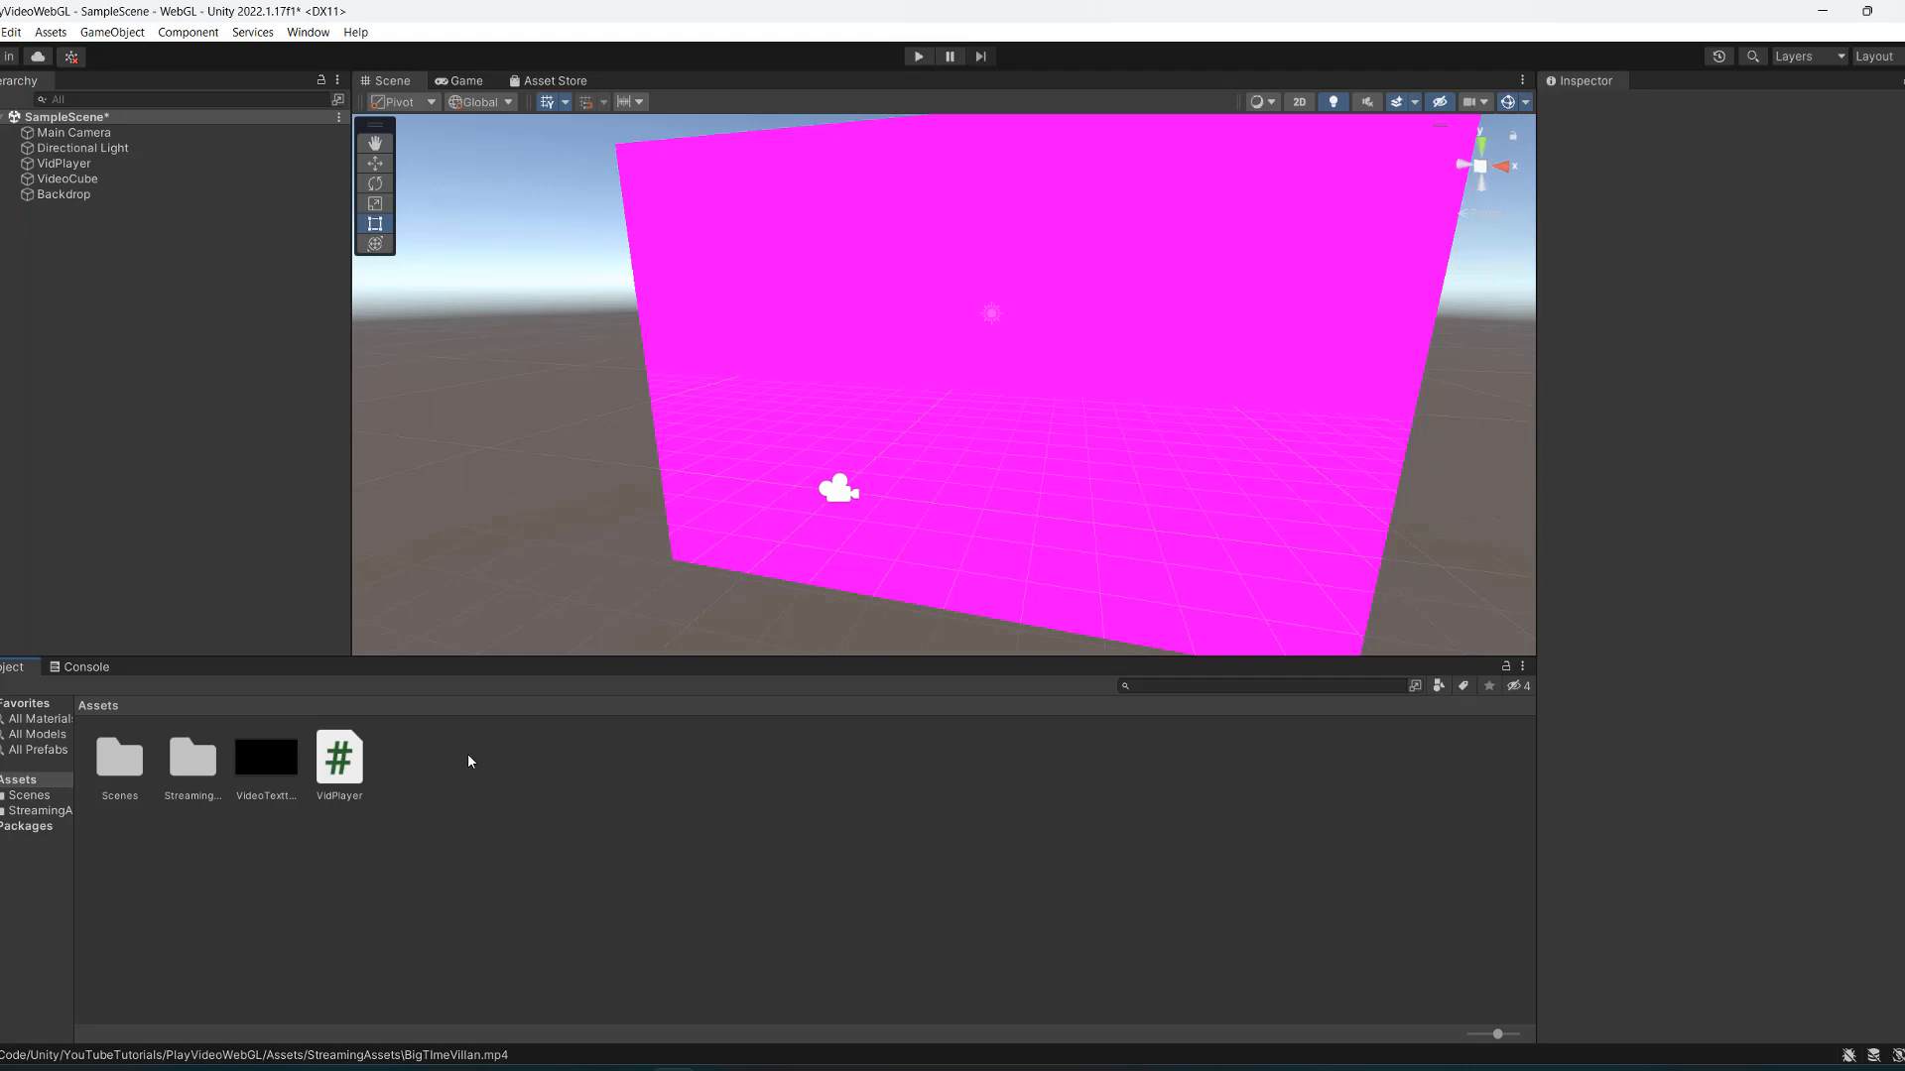
Create a Backdrop material with black Albedo and apply it to the Backdrop object.
right_click(467, 761)
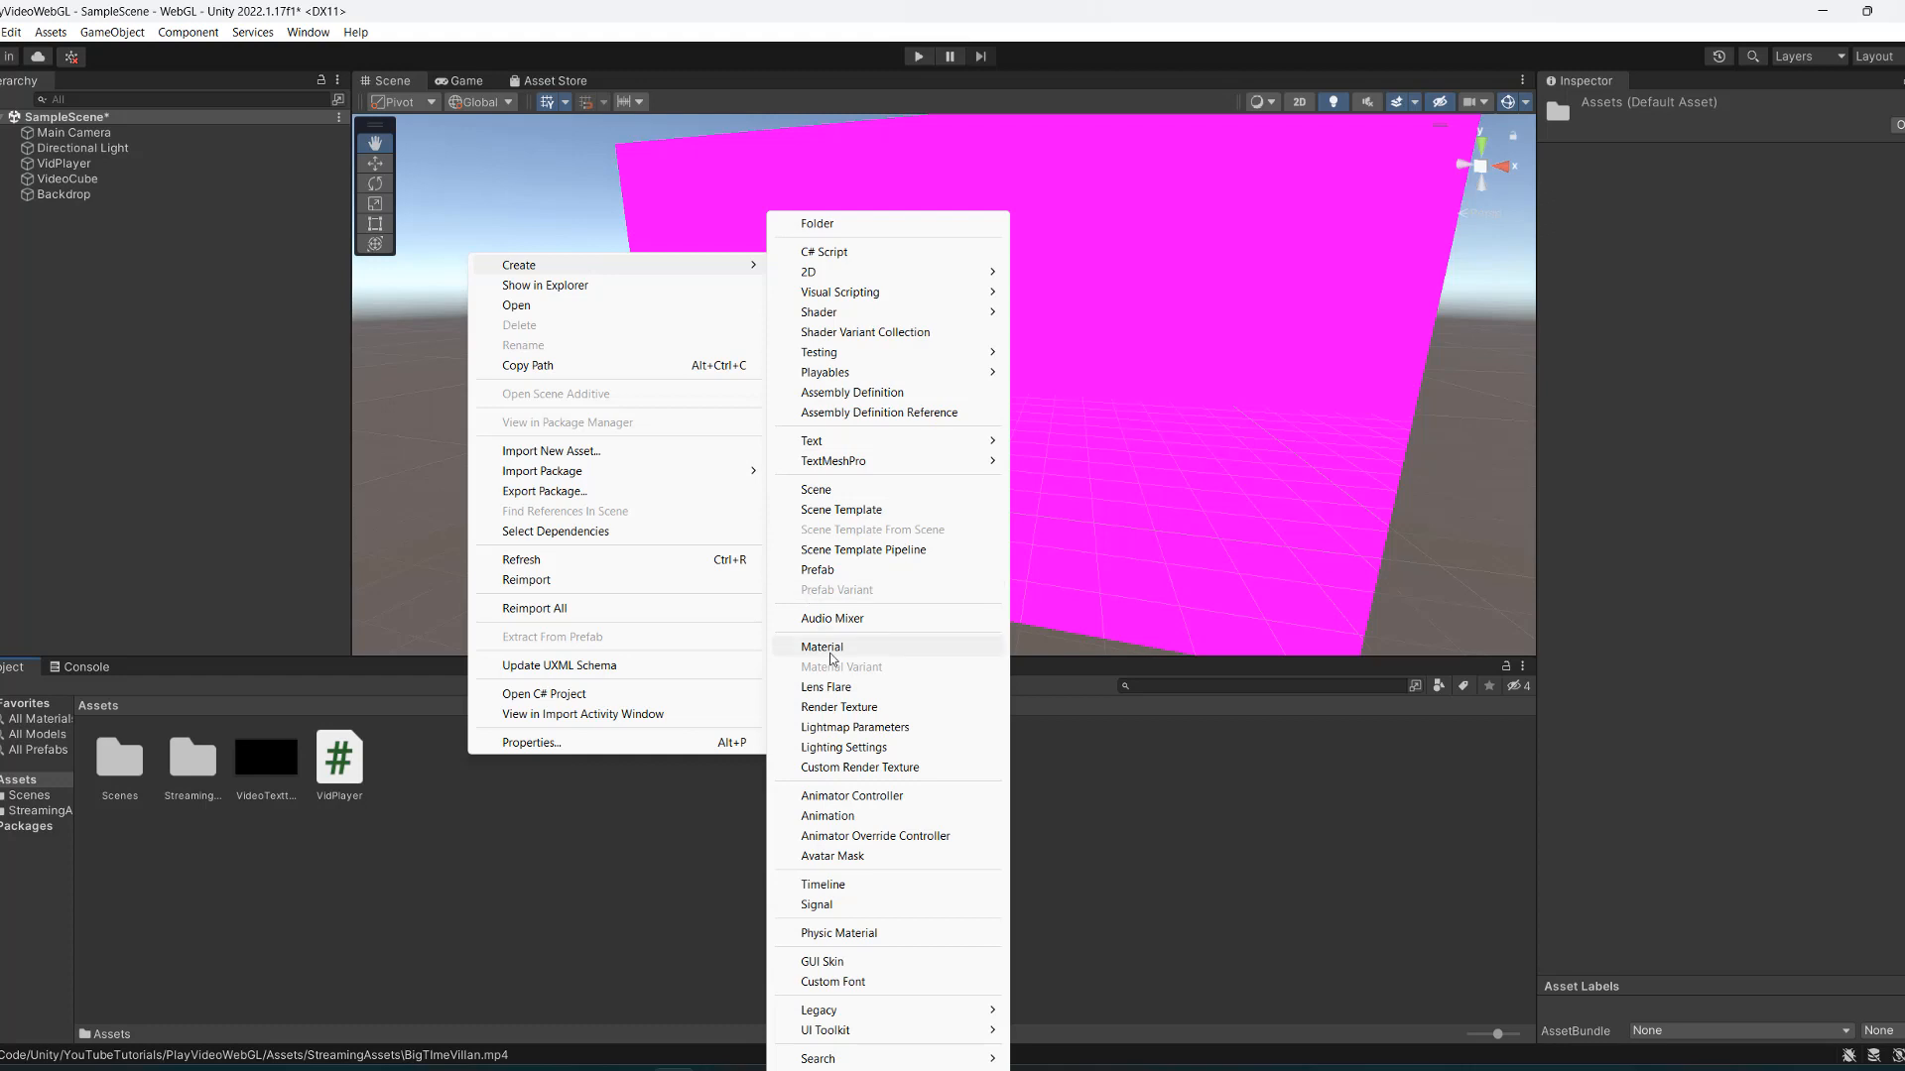
left_click(822, 645)
type("Backdrop")
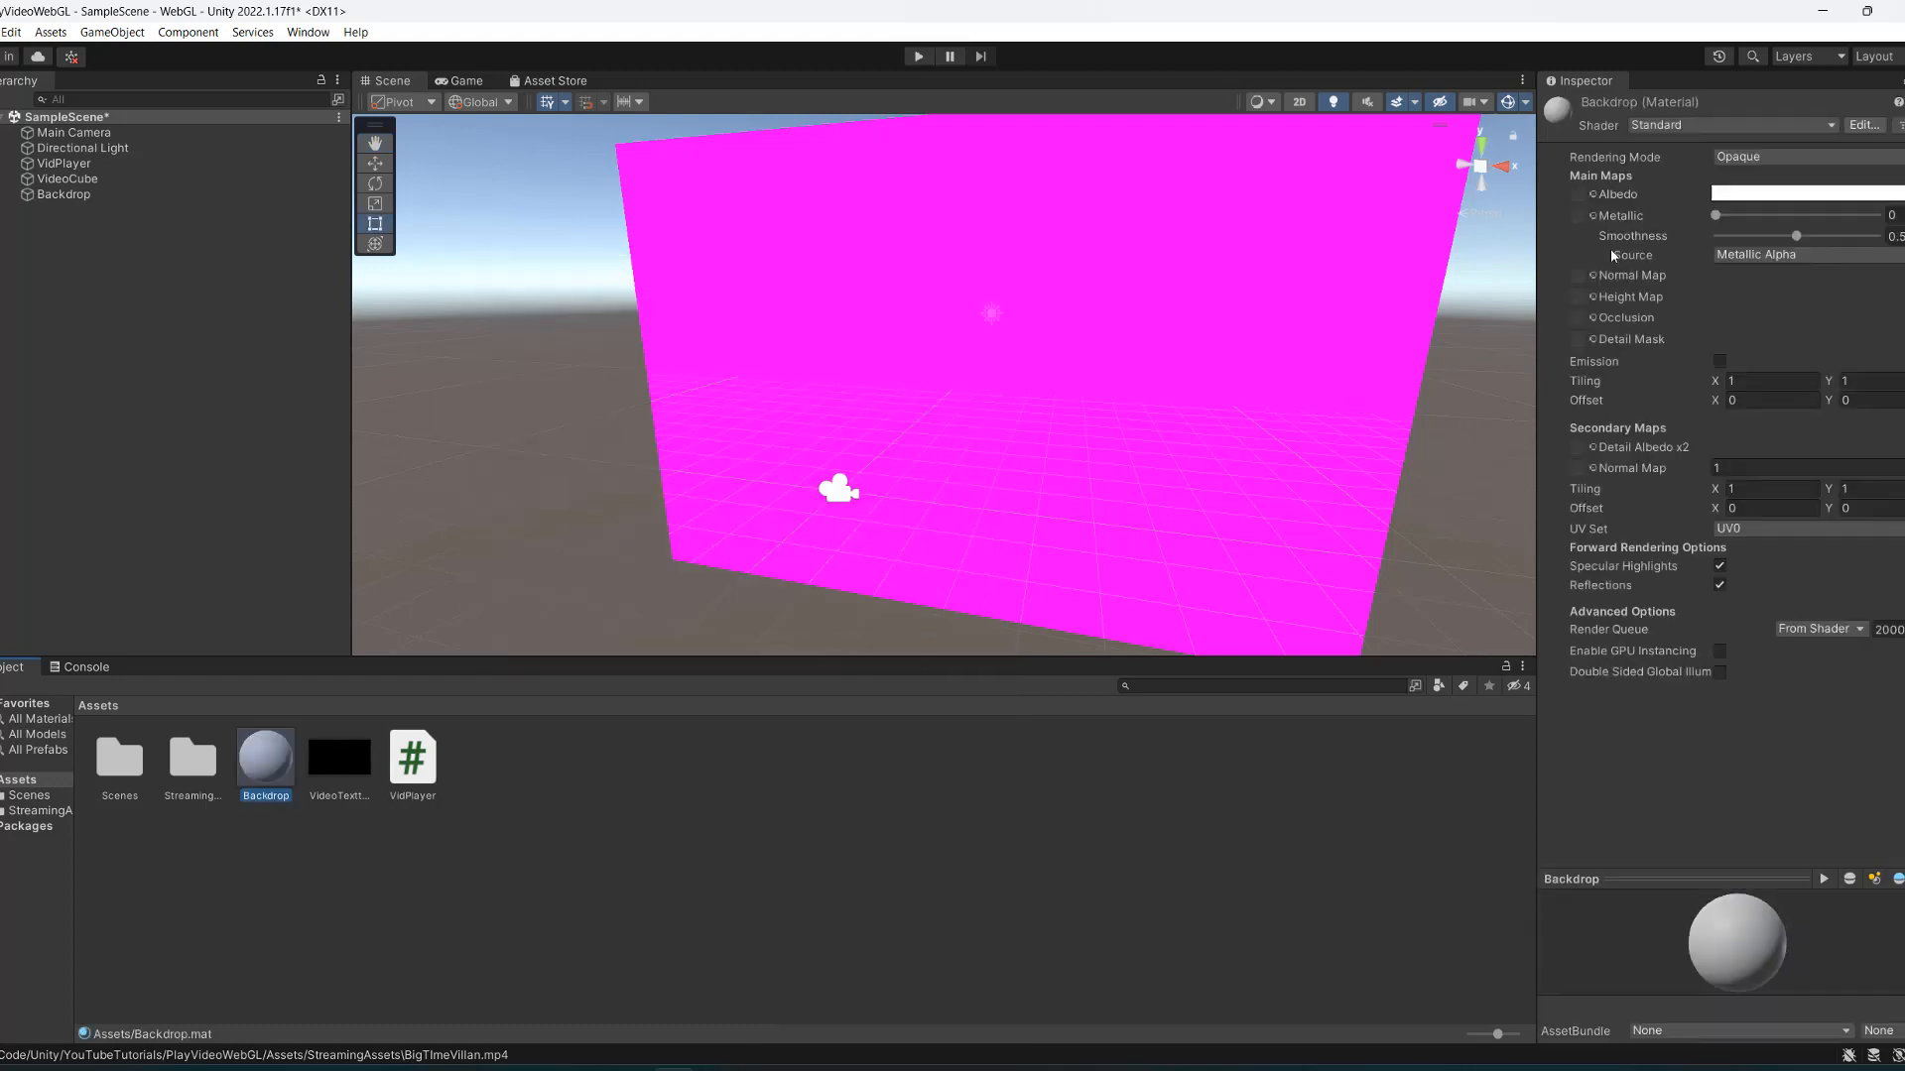
left_click(1851, 195)
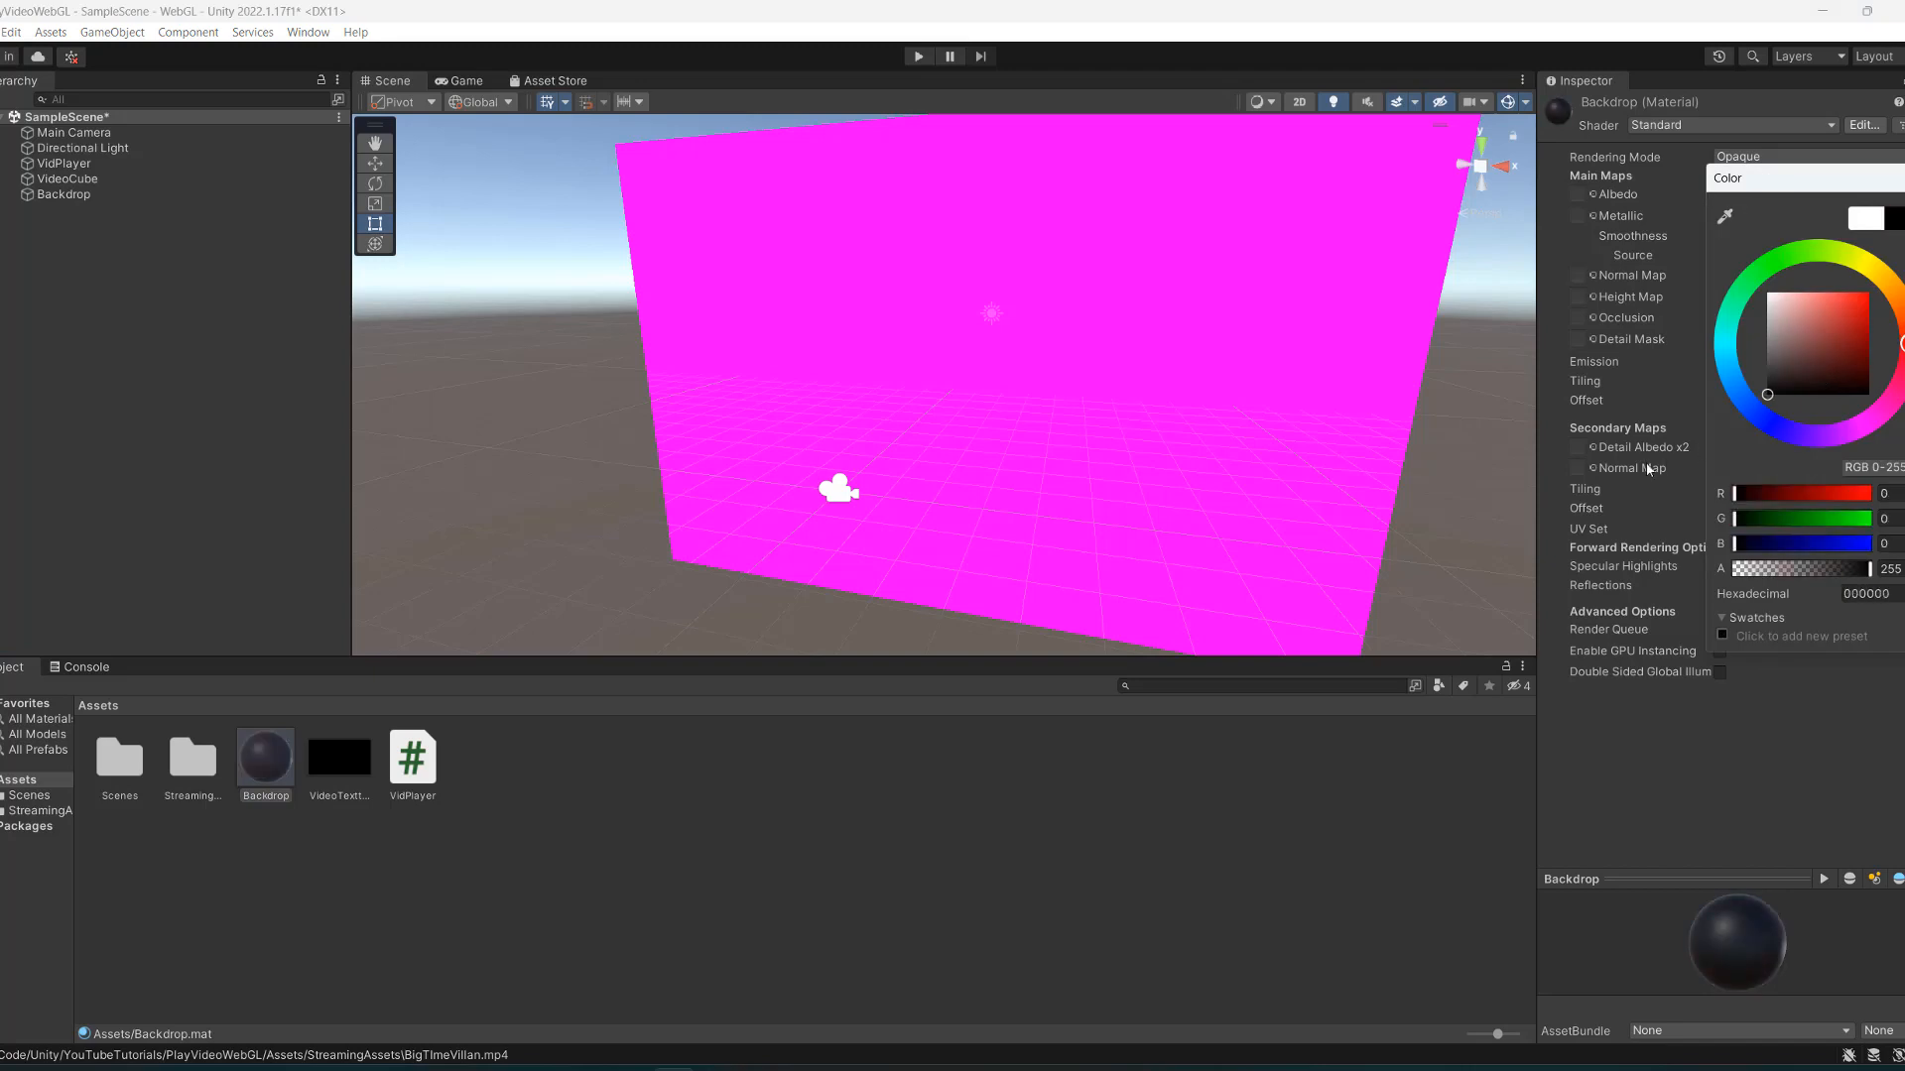
left_click(62, 194)
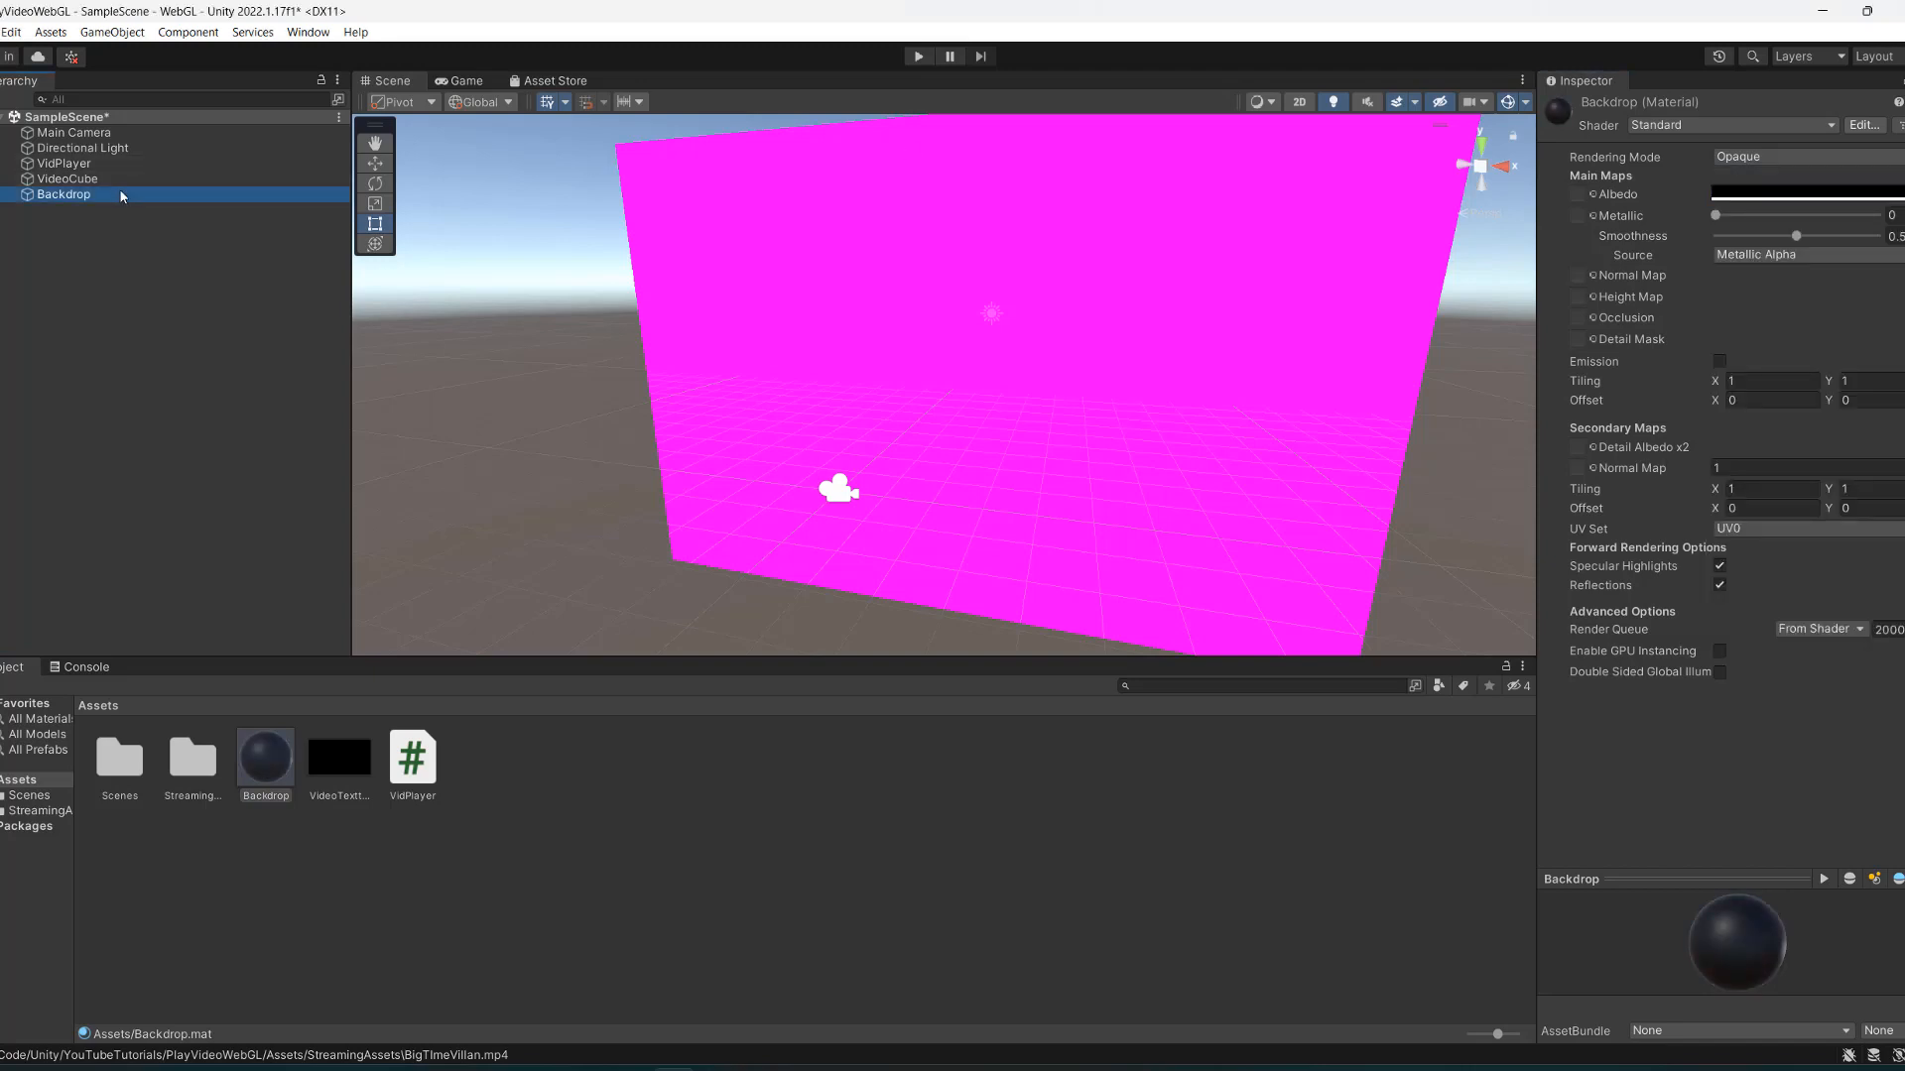
left_click(63, 195)
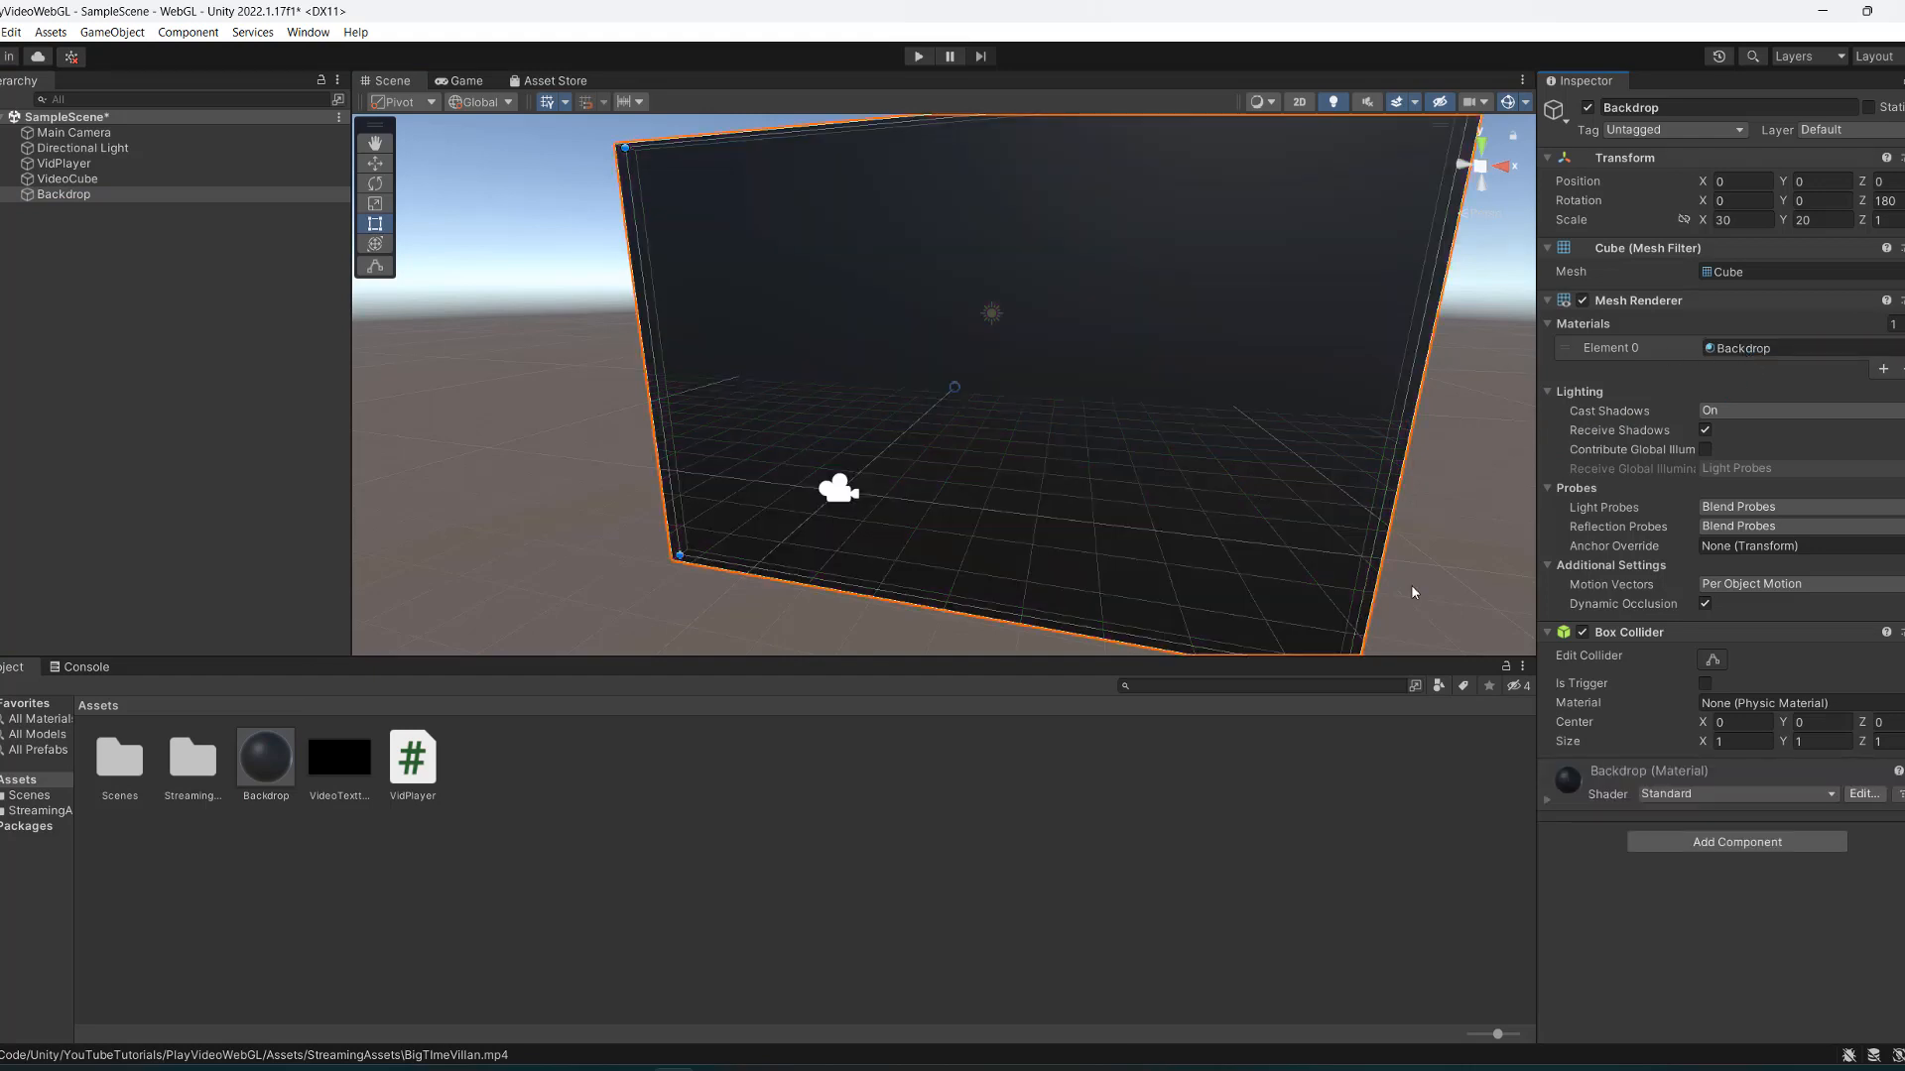
left_click(535, 808)
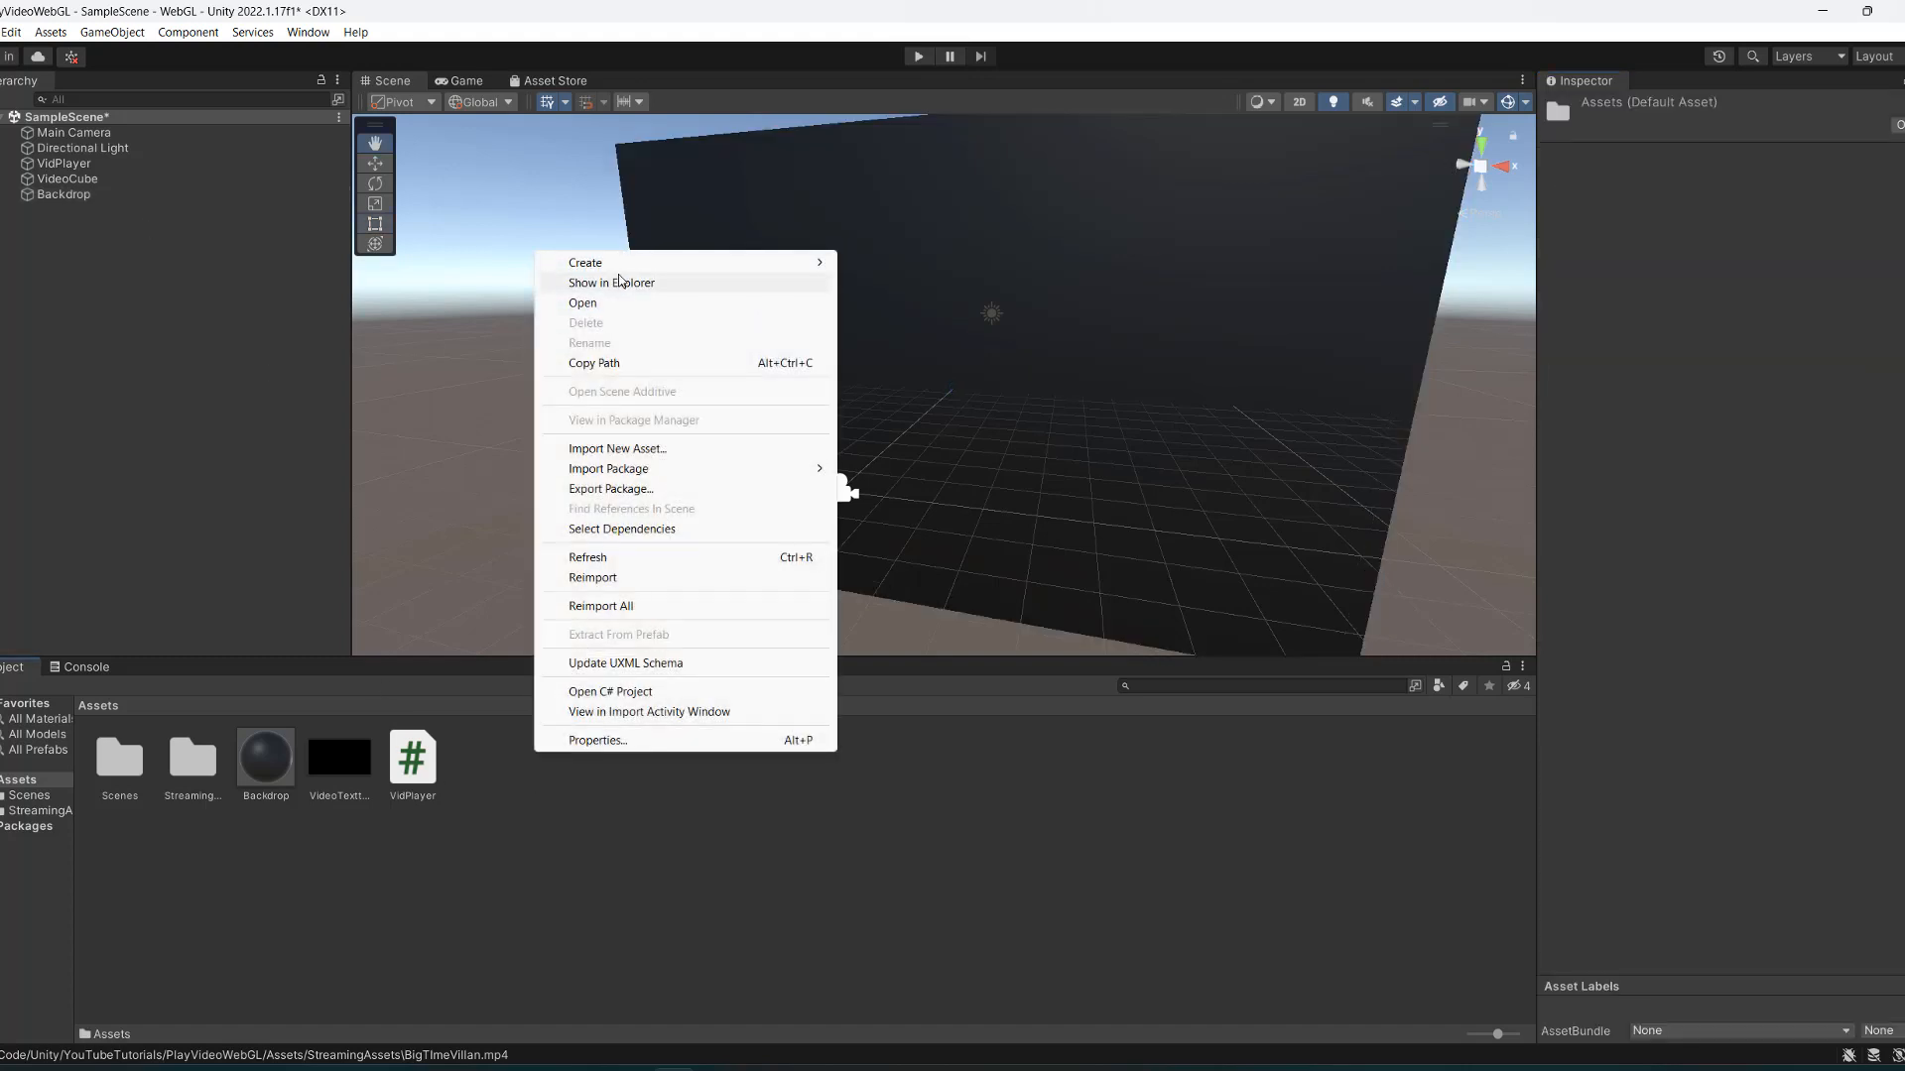
Create a new material asset named VideoMaterial.
left_click(584, 262)
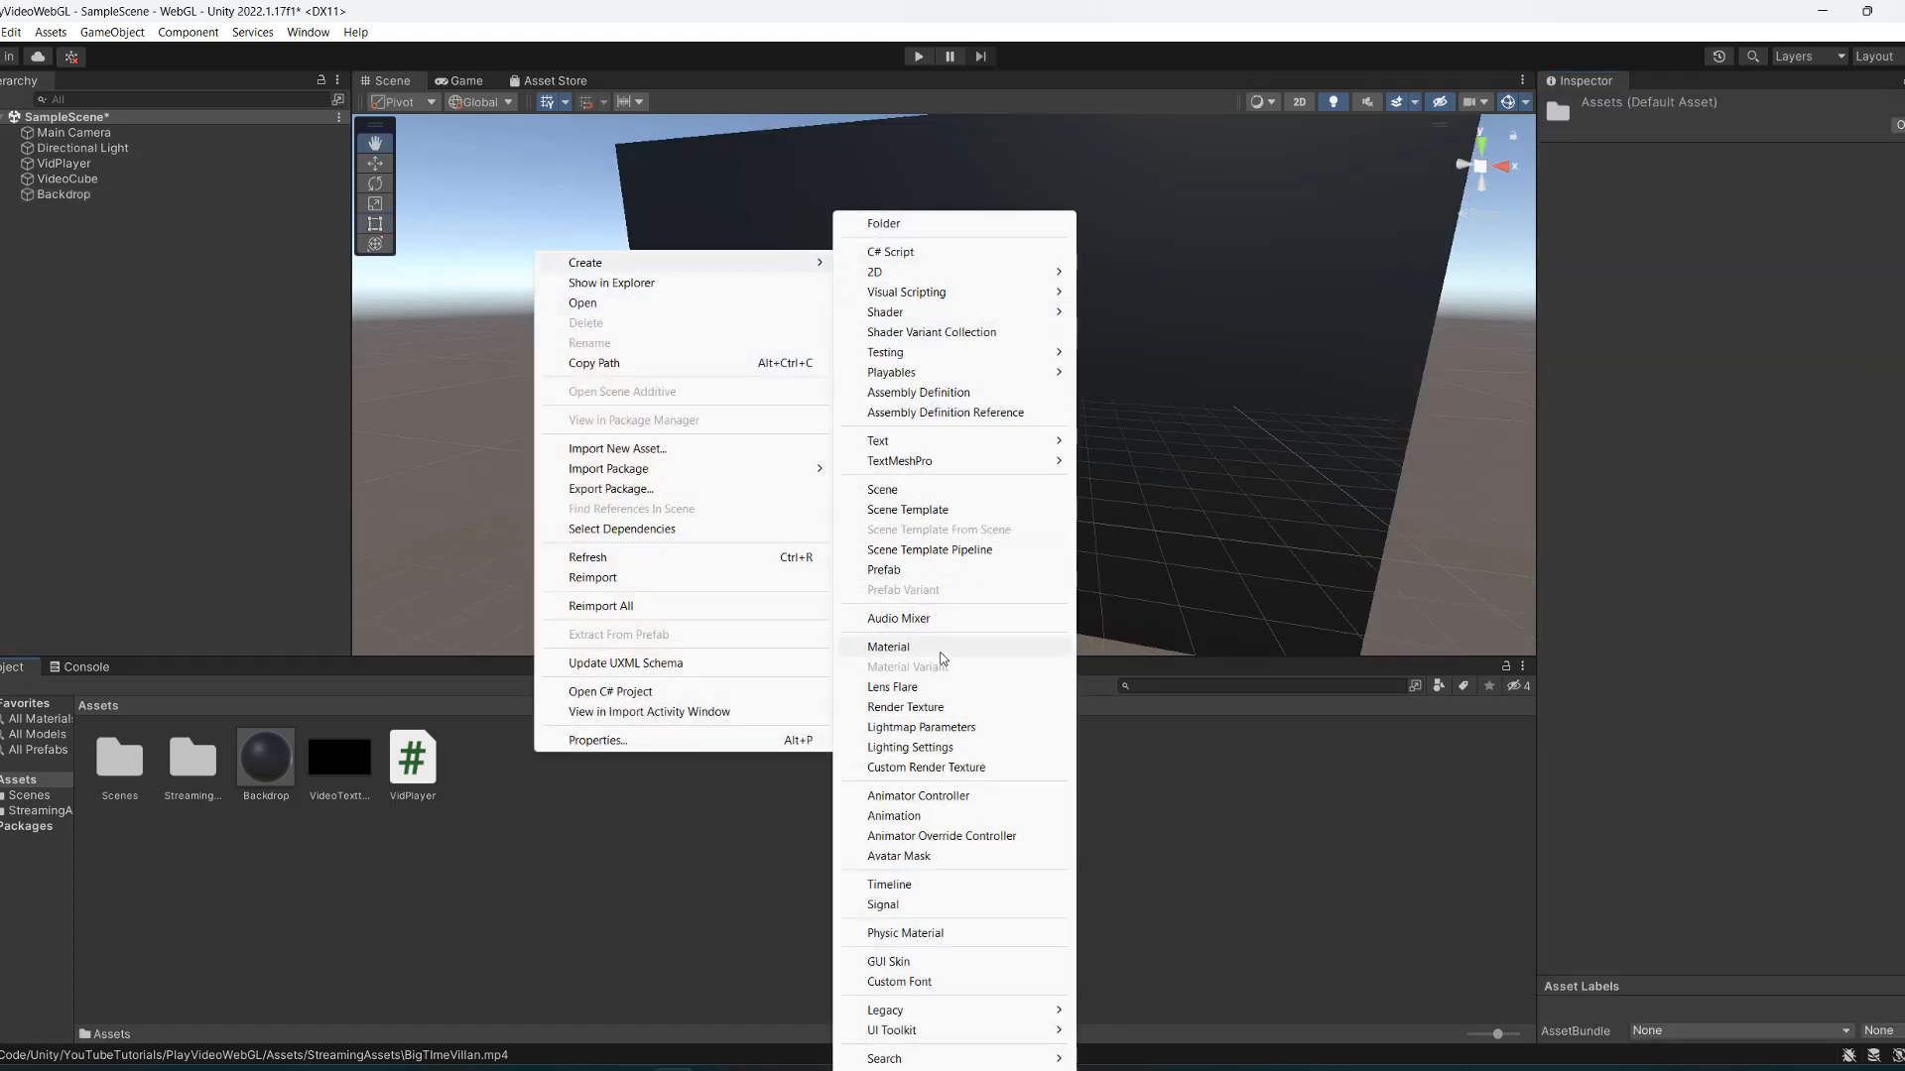
left_click(888, 646)
type("VideoMaterial")
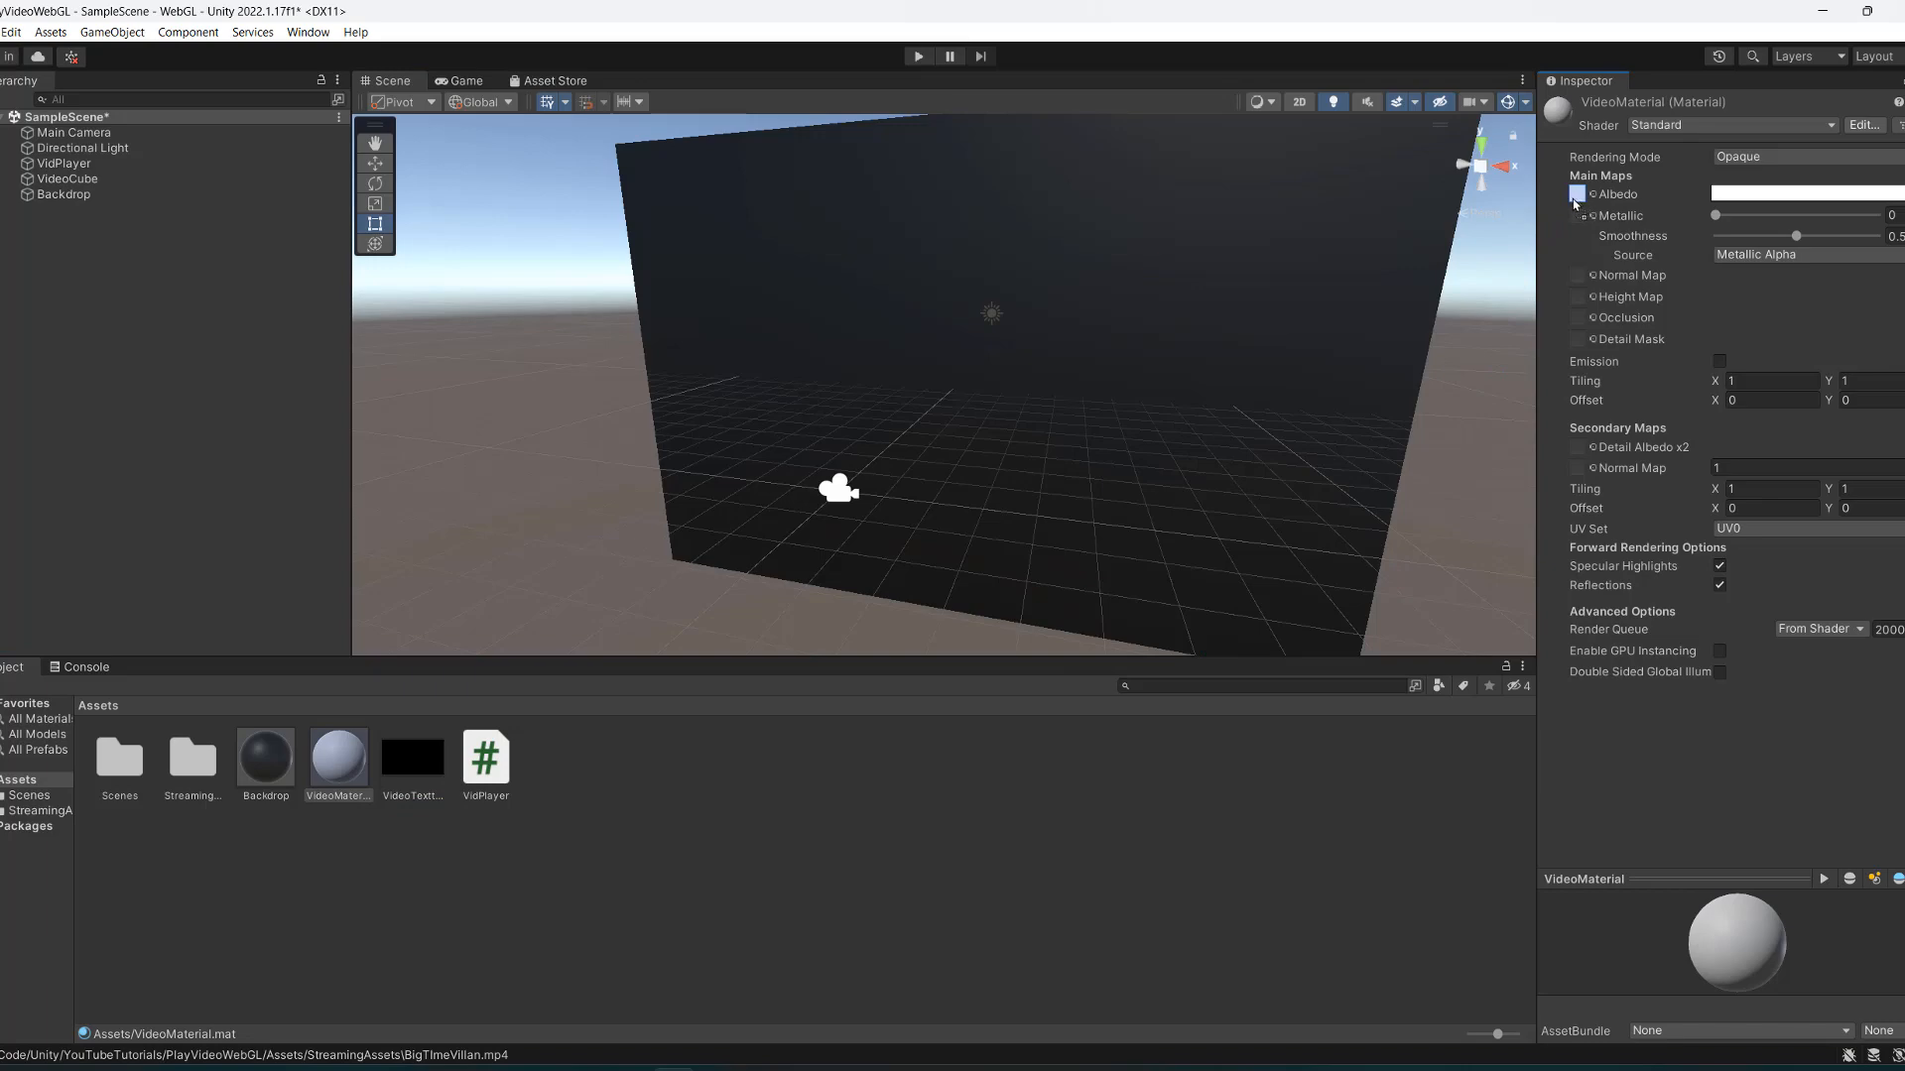
mouse_move(1581, 204)
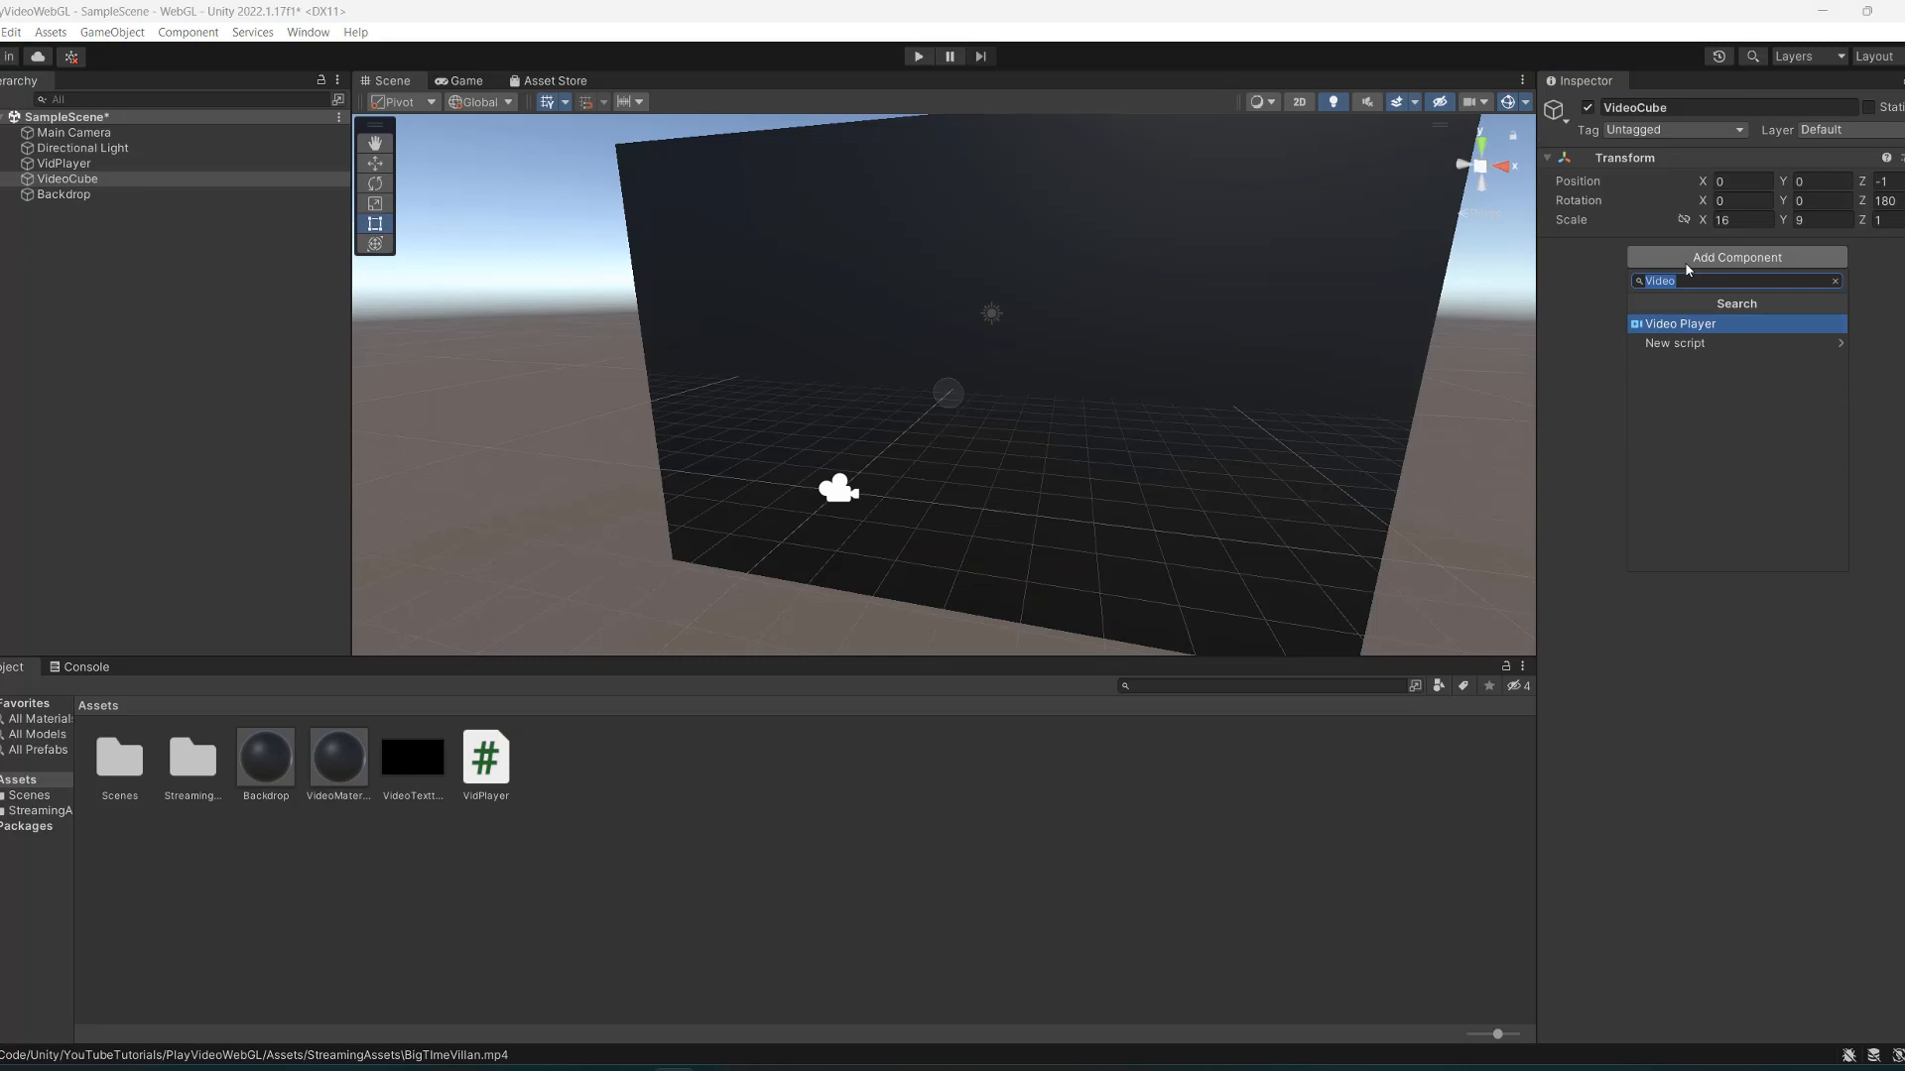
Add a Mesh Filter and Mesh Renderer to VideoCube, with VideoMaterial in Materials Element 0.
type("mesh f")
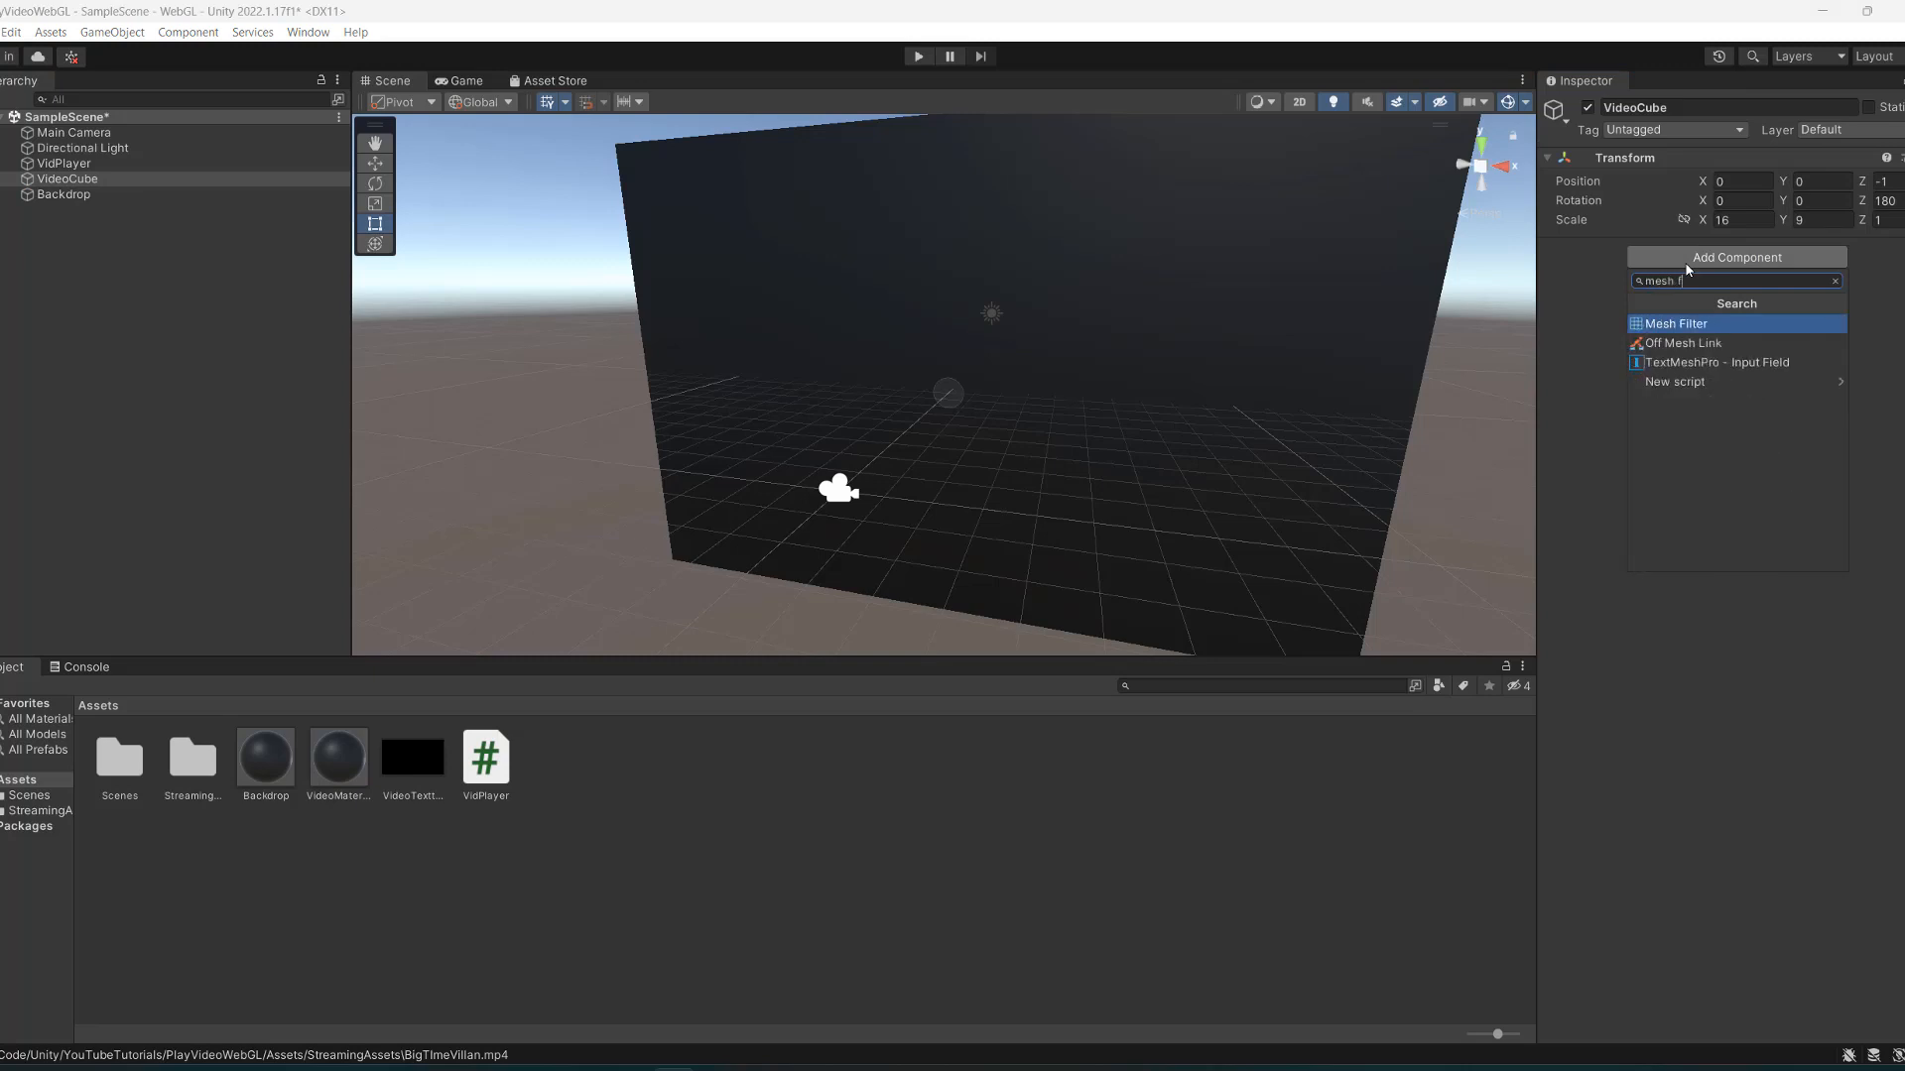
left_click(1675, 324)
type("re")
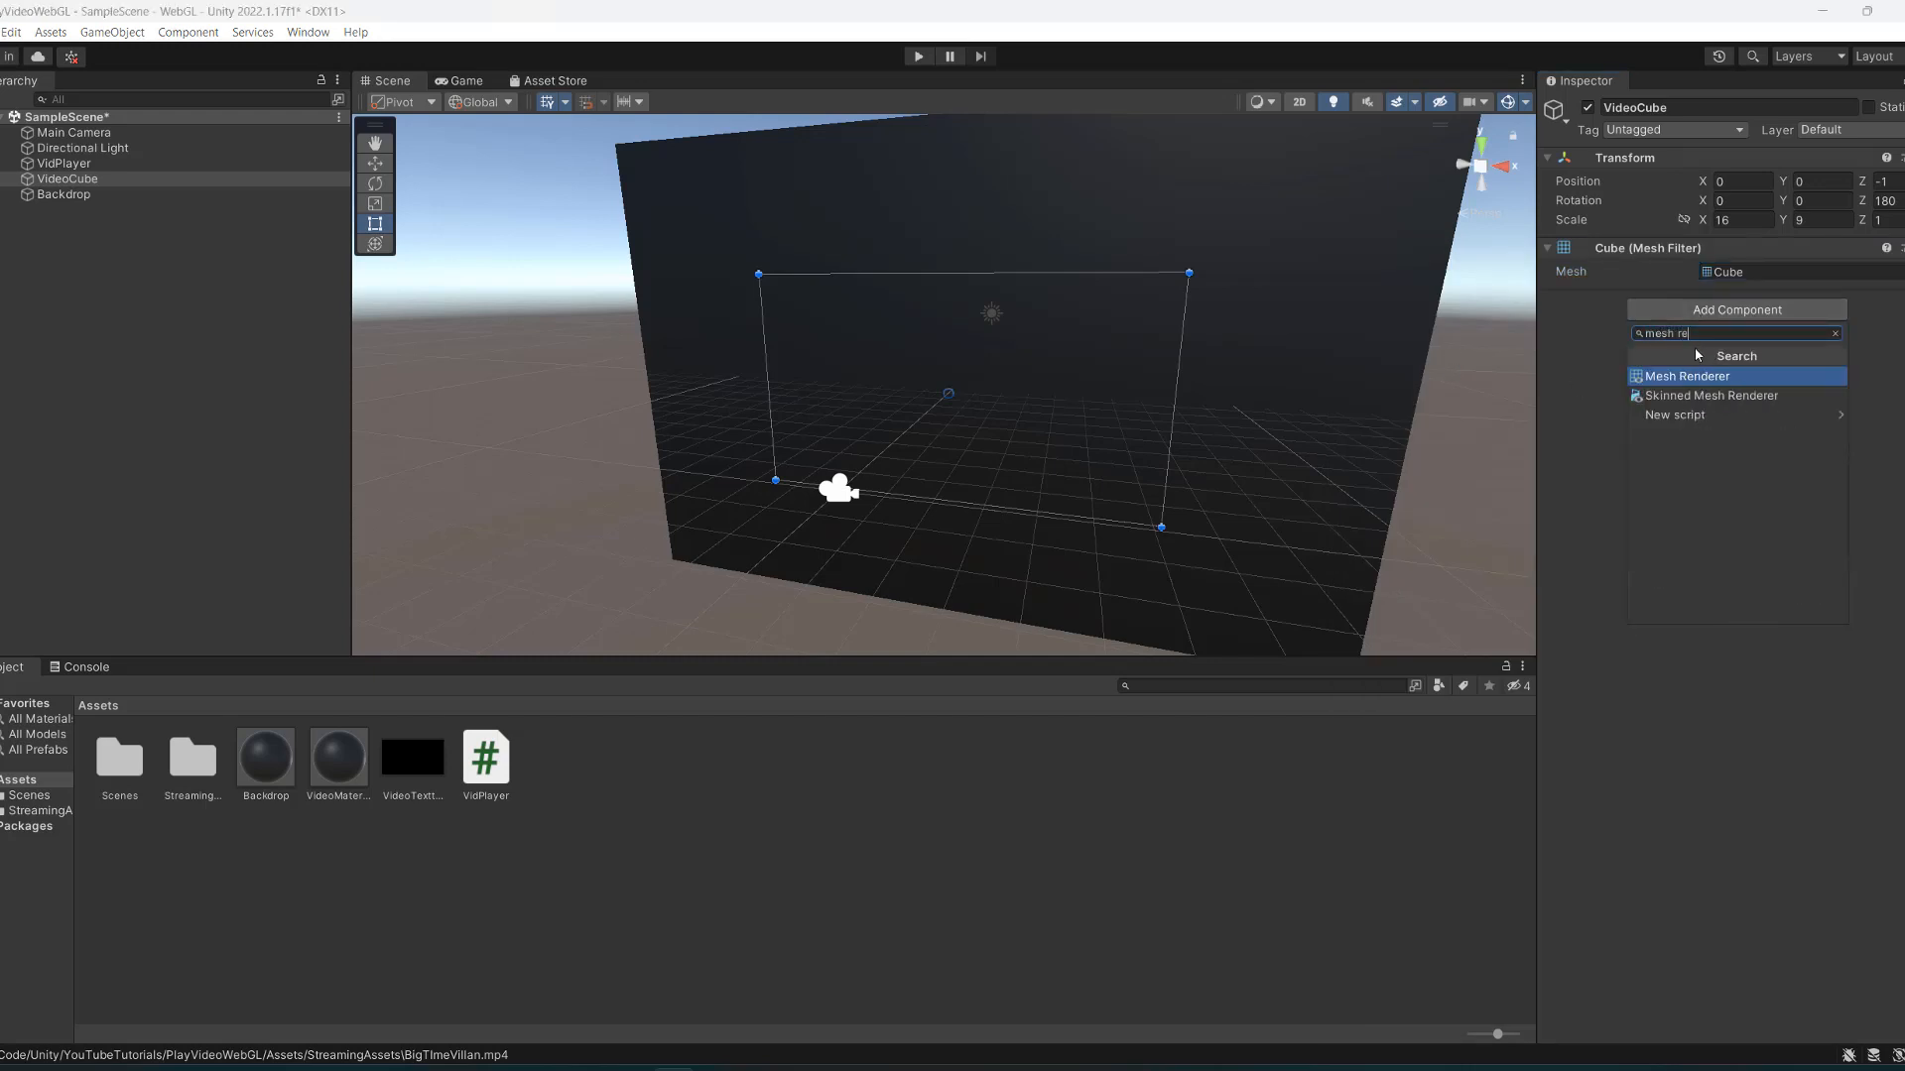
left_click(1686, 377)
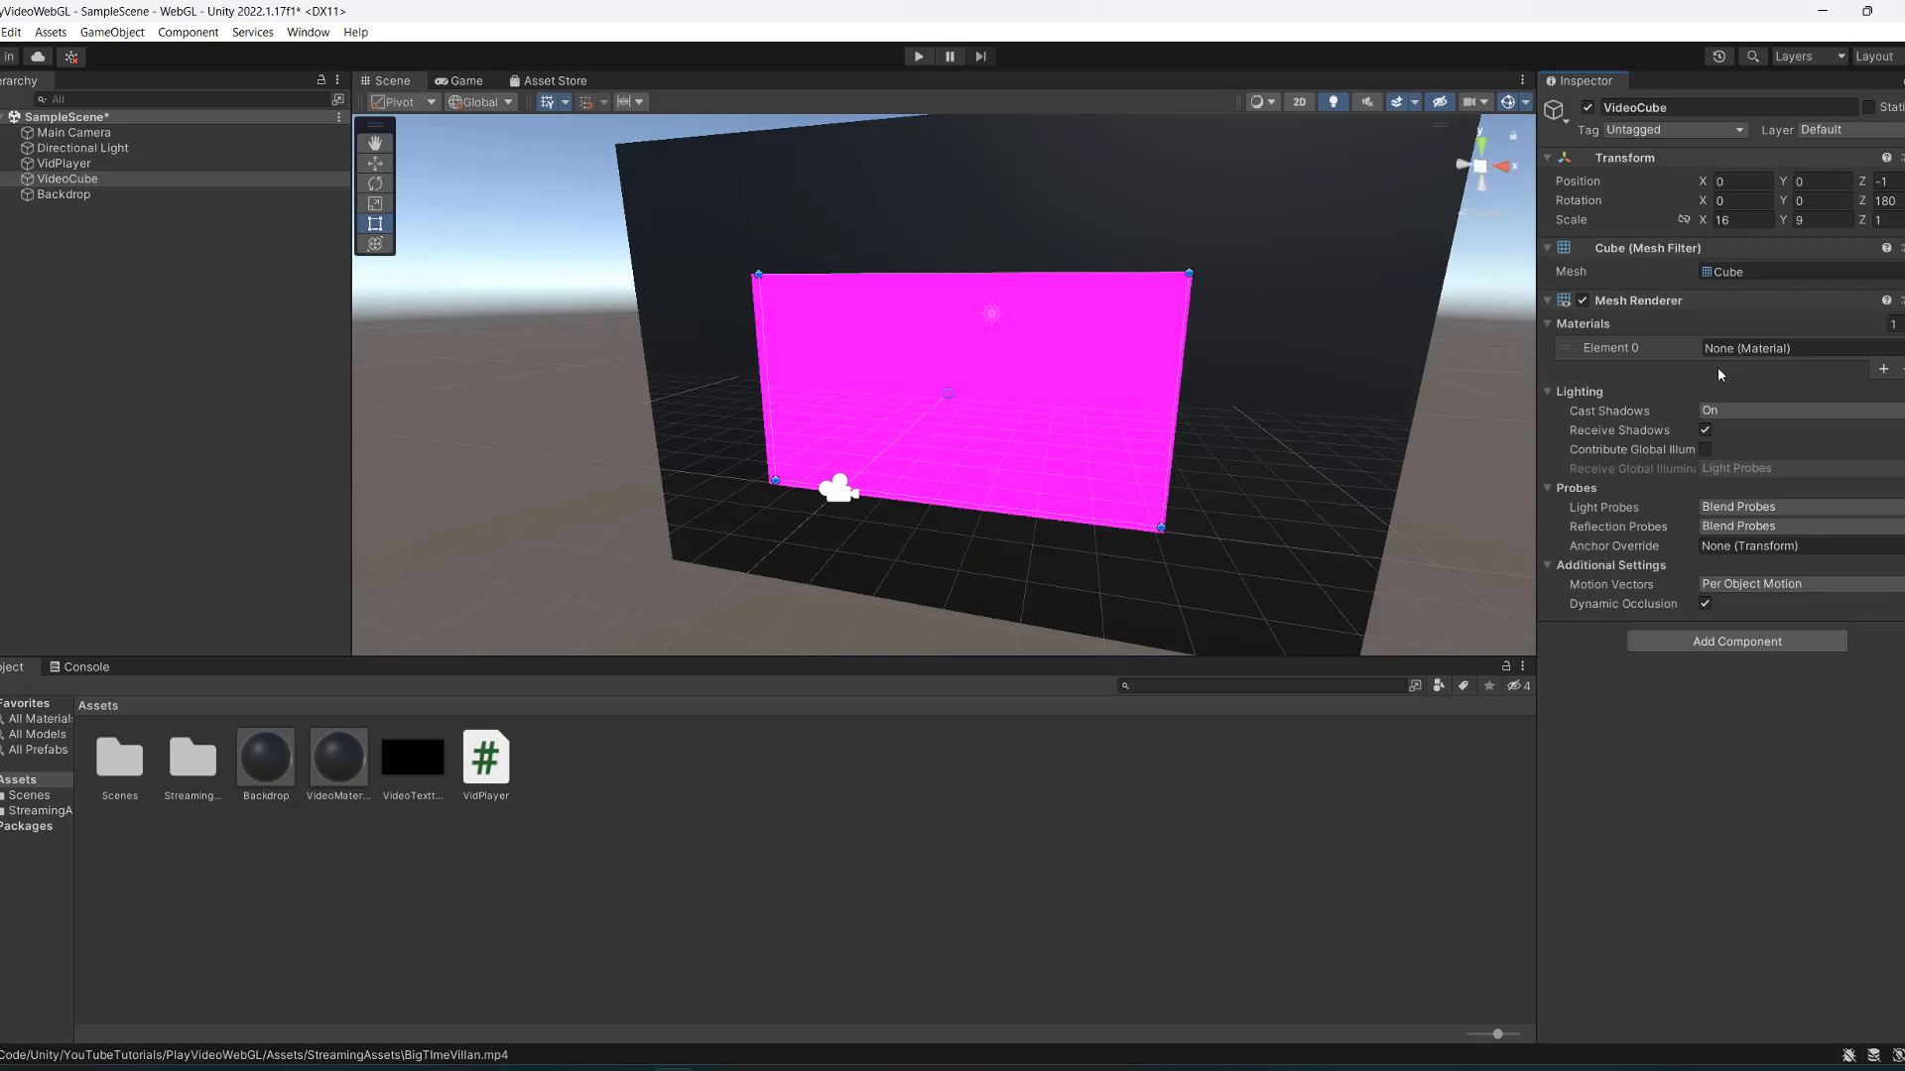
mouse_move(401, 698)
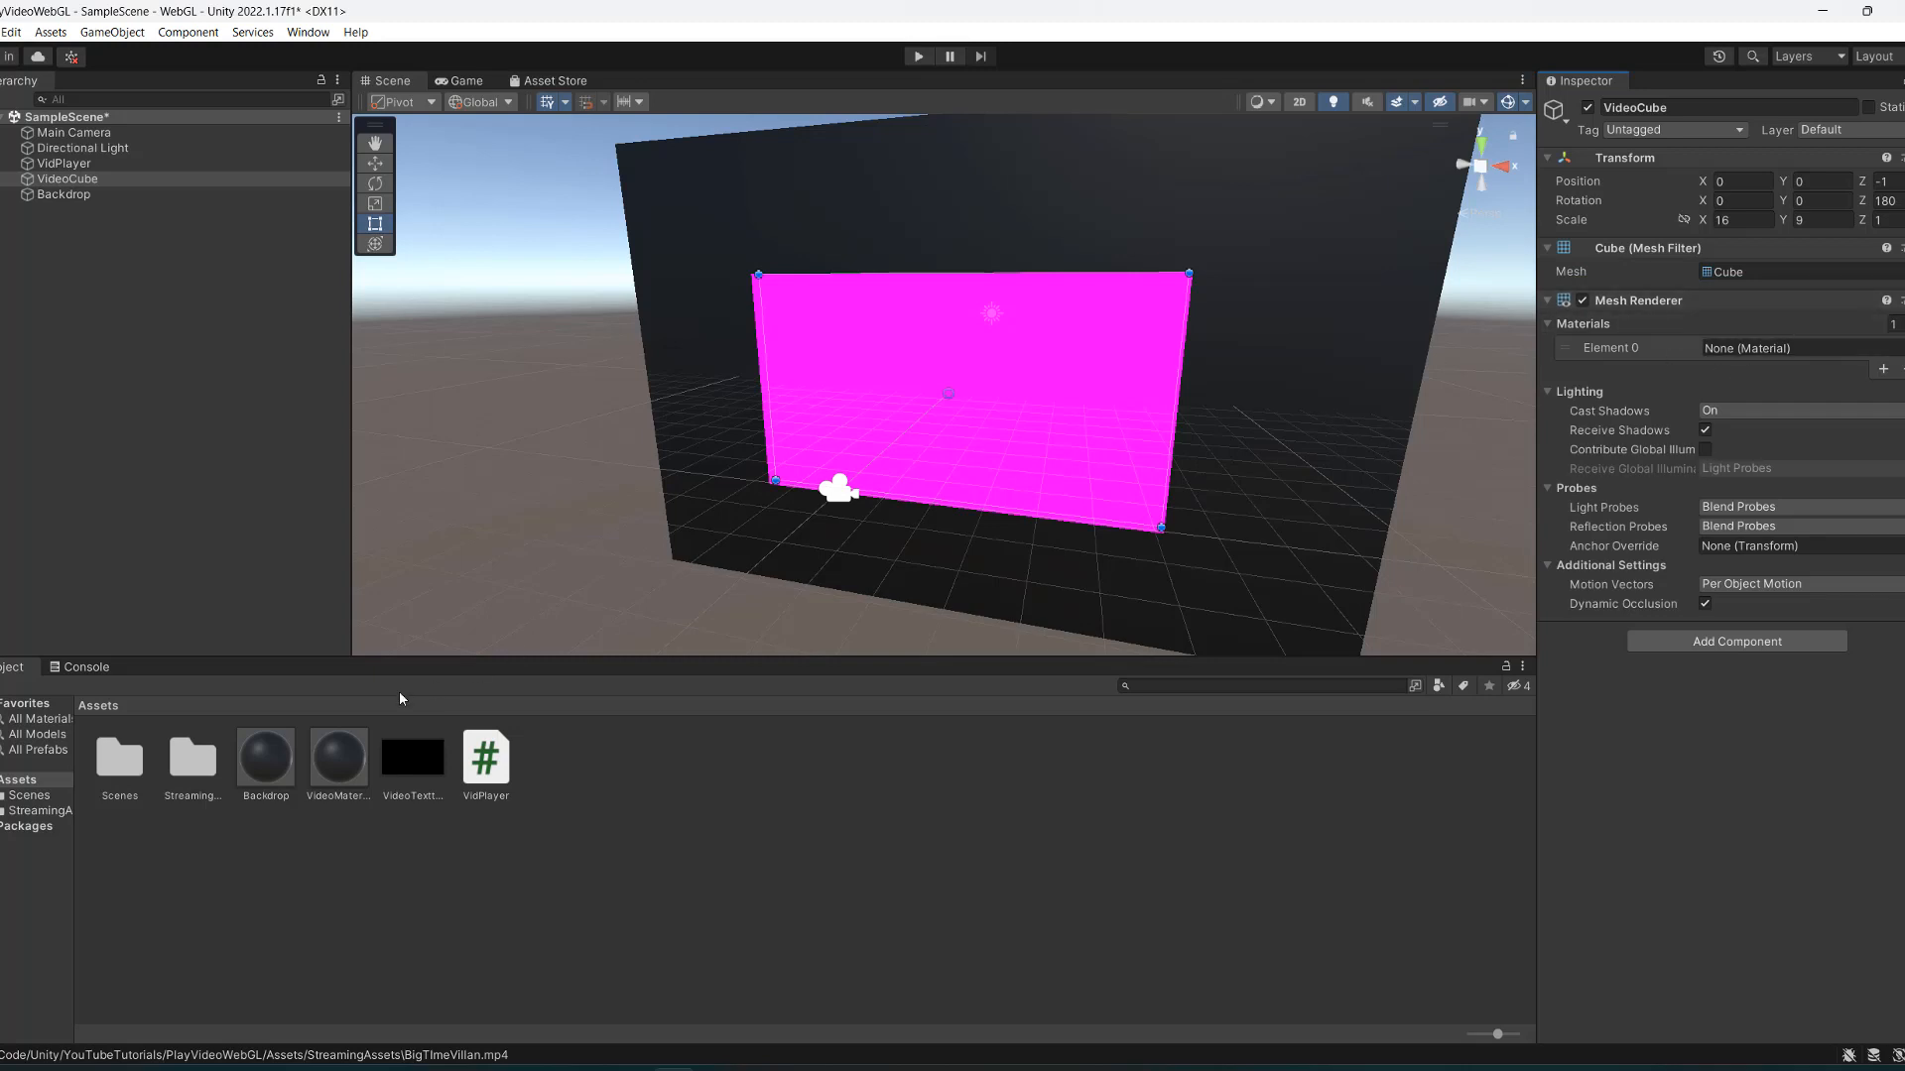
left_click(1747, 348)
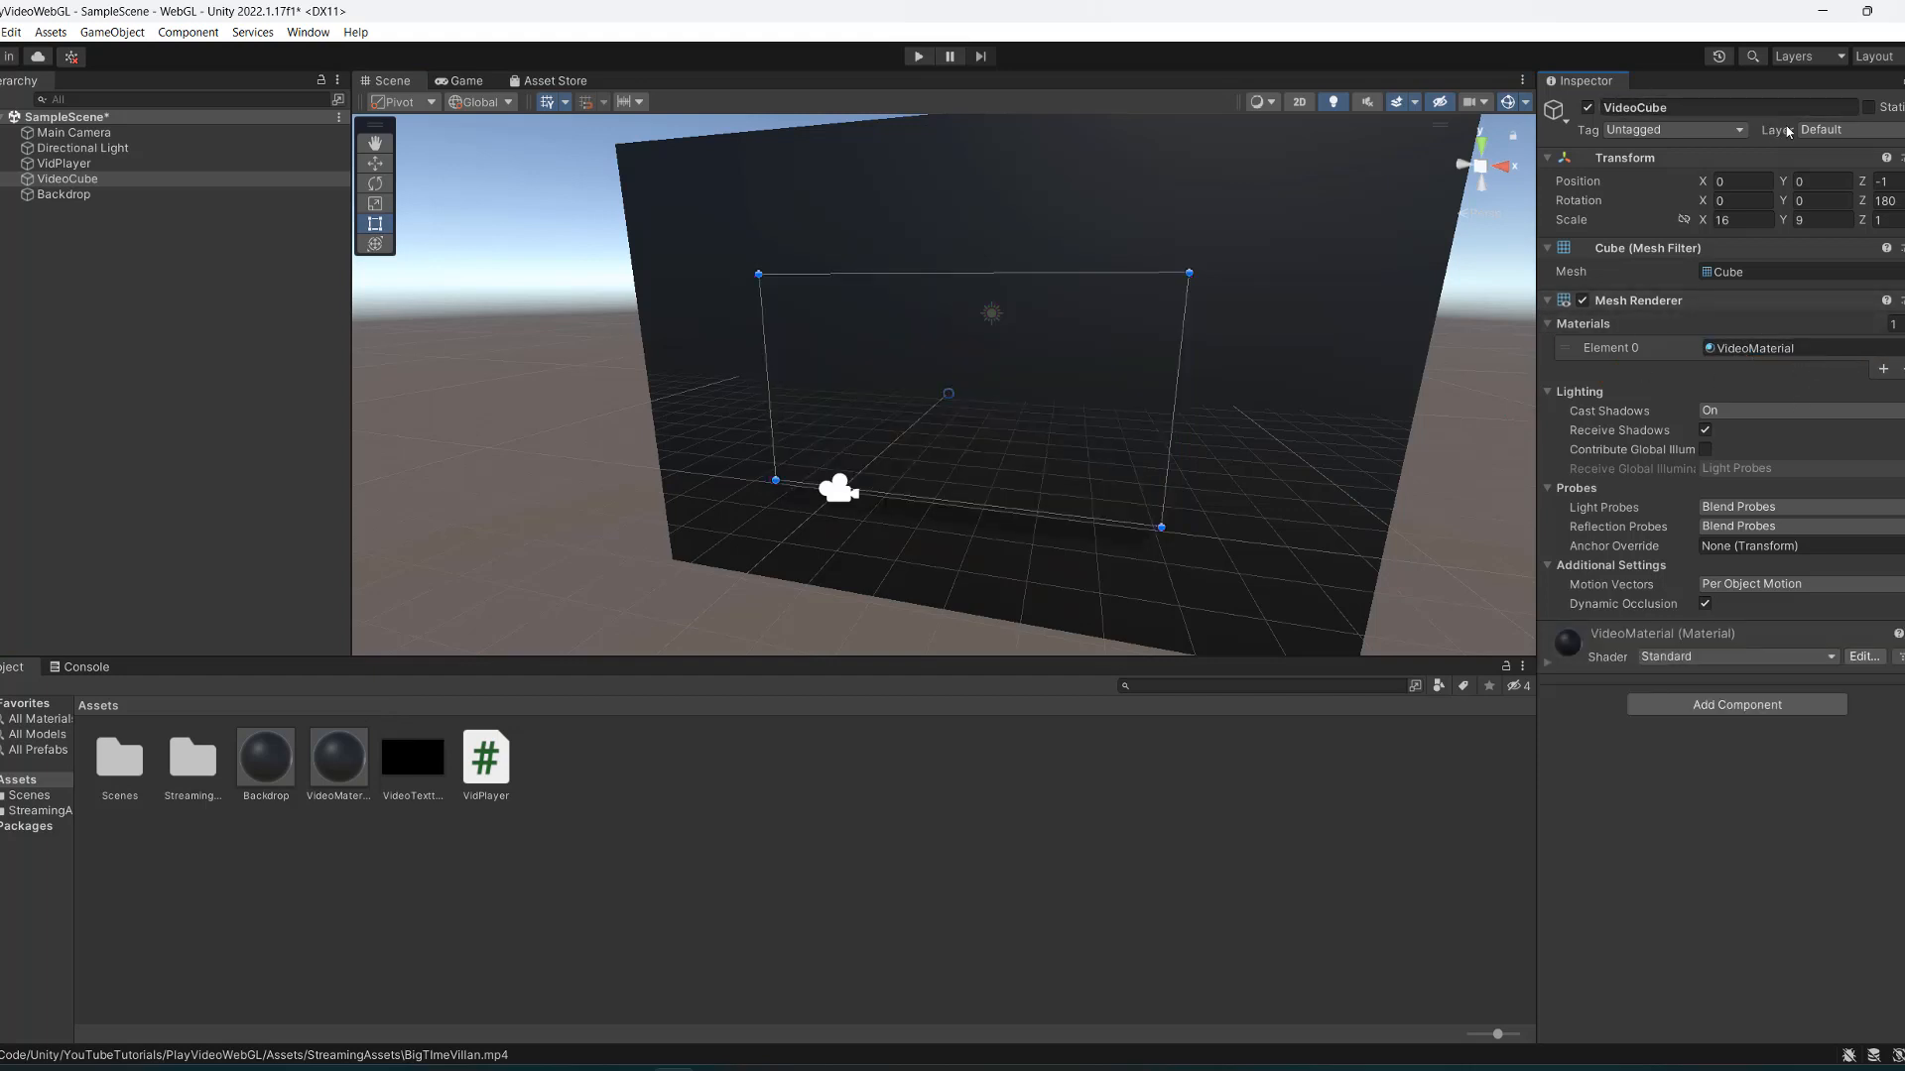
Assign the VideoTexture render texture as VidPlayer's Video Player Target Texture.
left_click(64, 162)
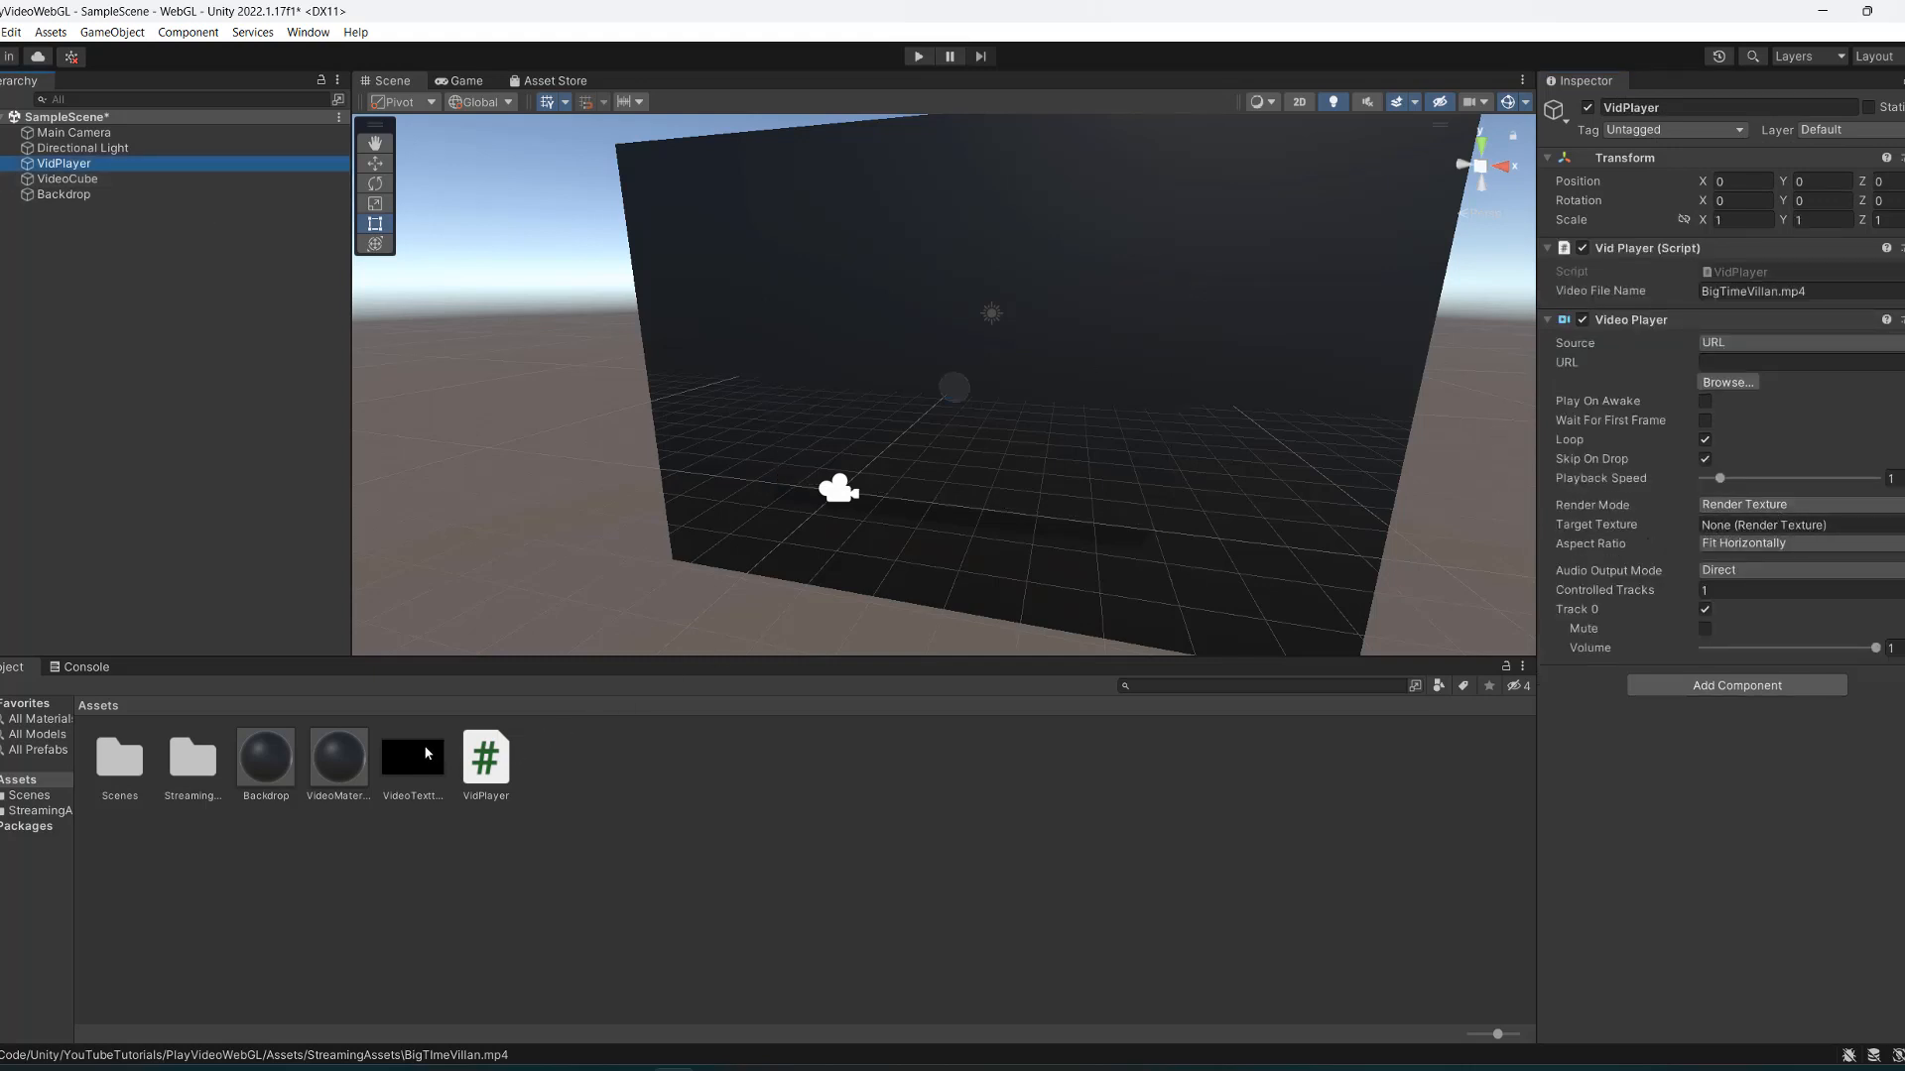
left_click(1762, 525)
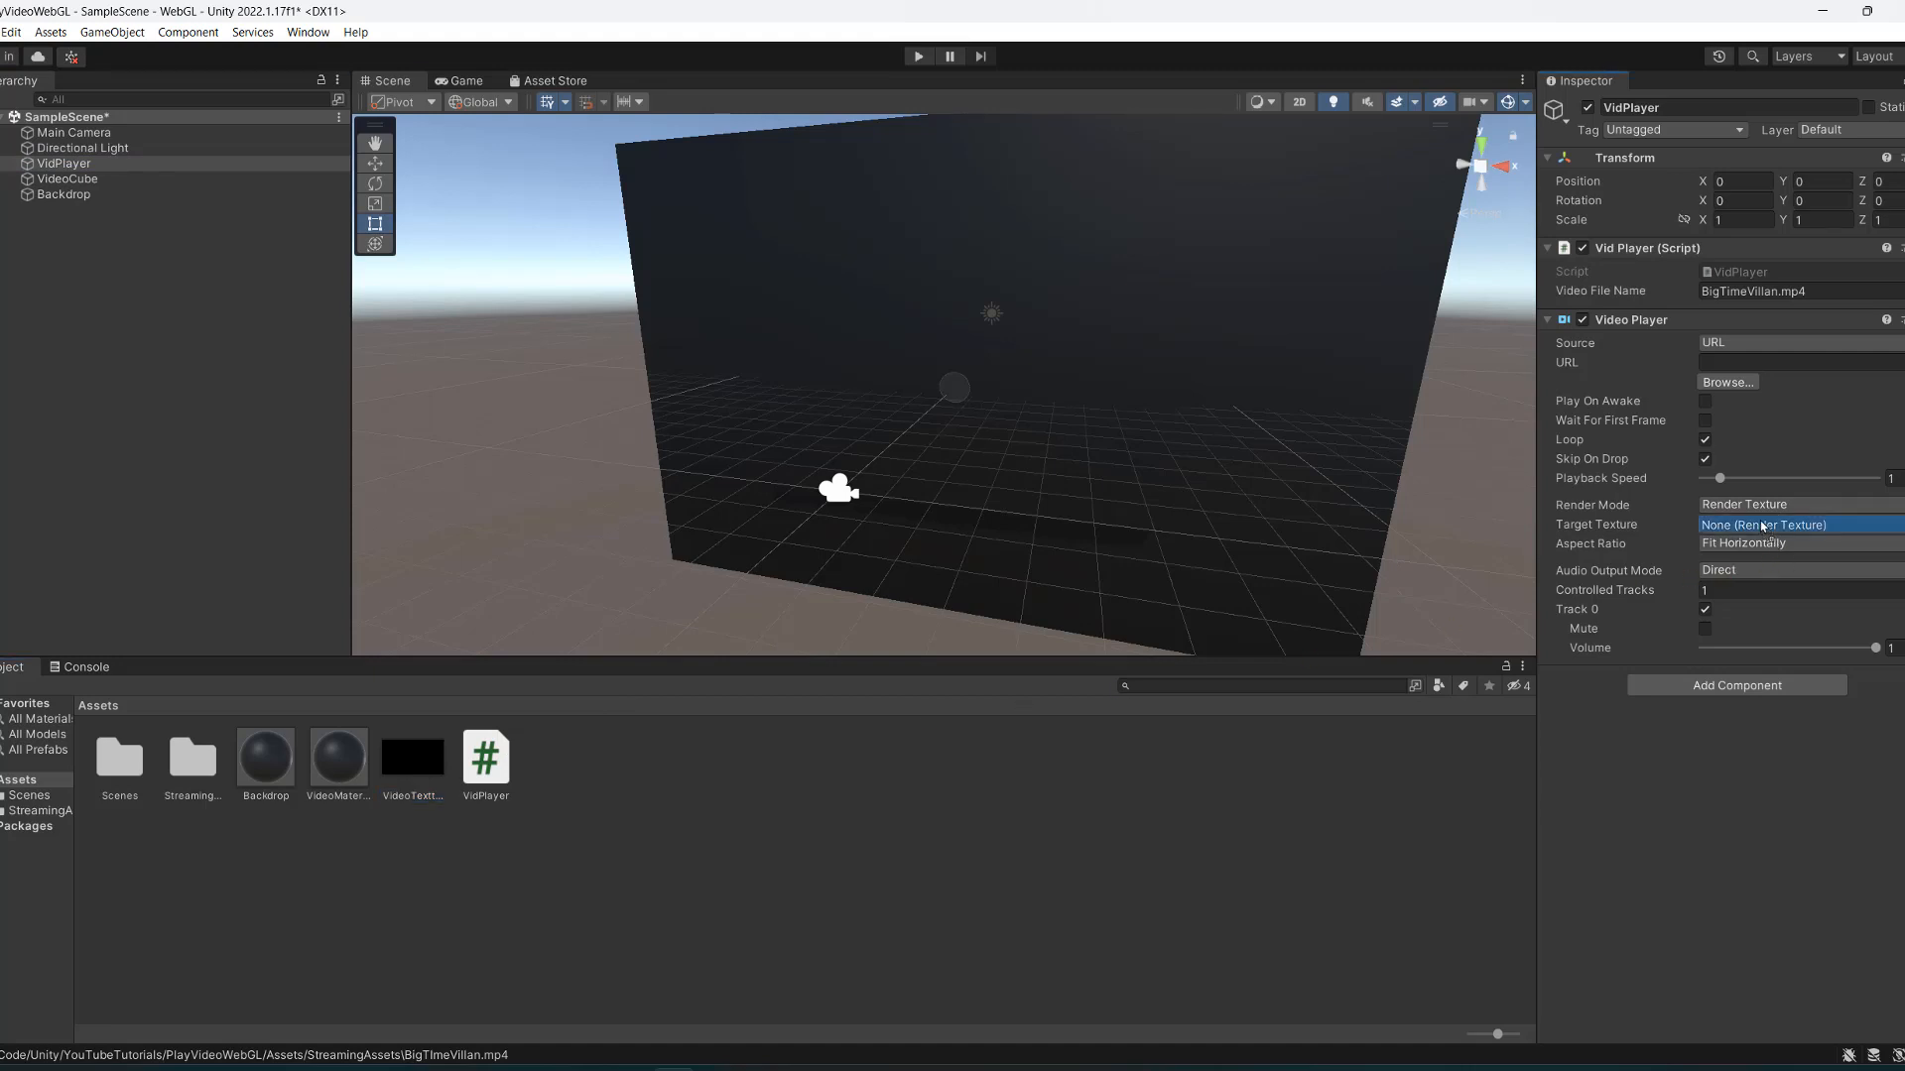
left_click(1786, 524)
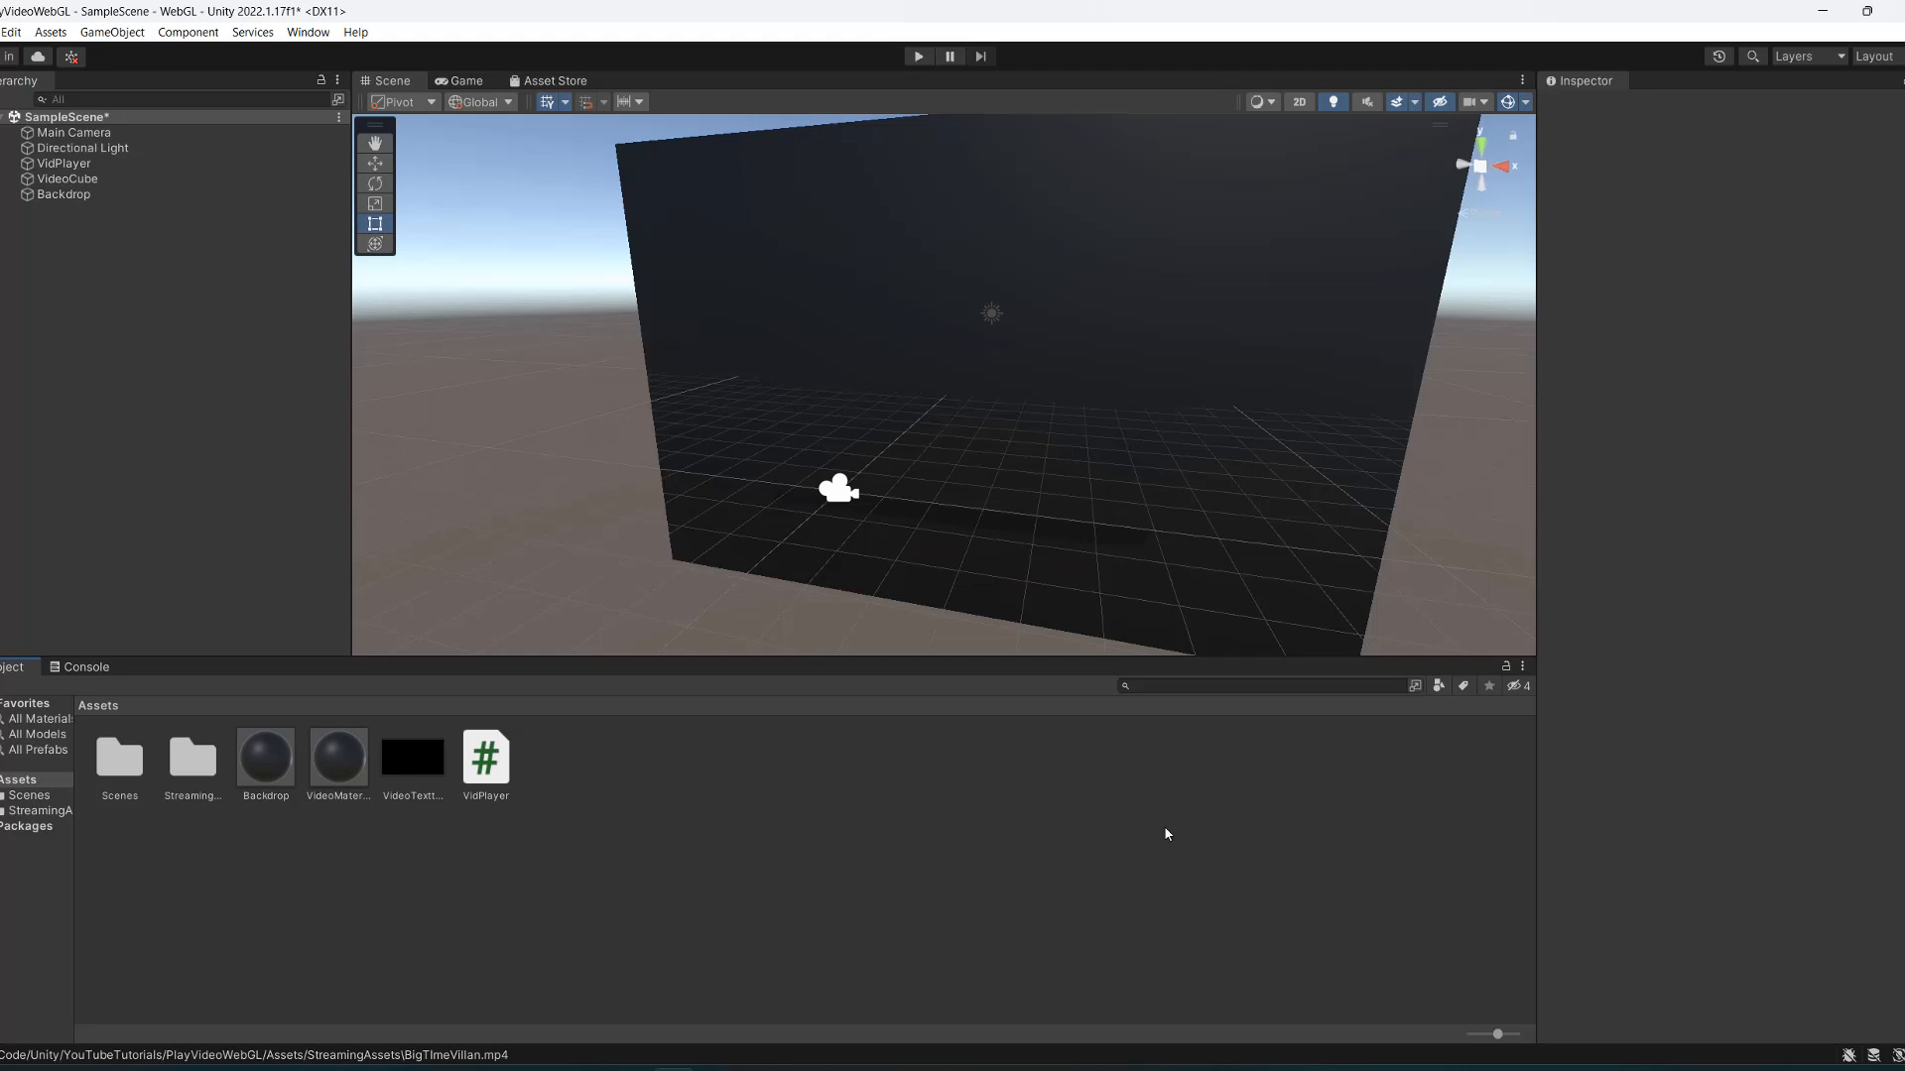
Play the scene to confirm the BigTimeVillan video shows on VideoCube, then stop playback.
left_click(917, 55)
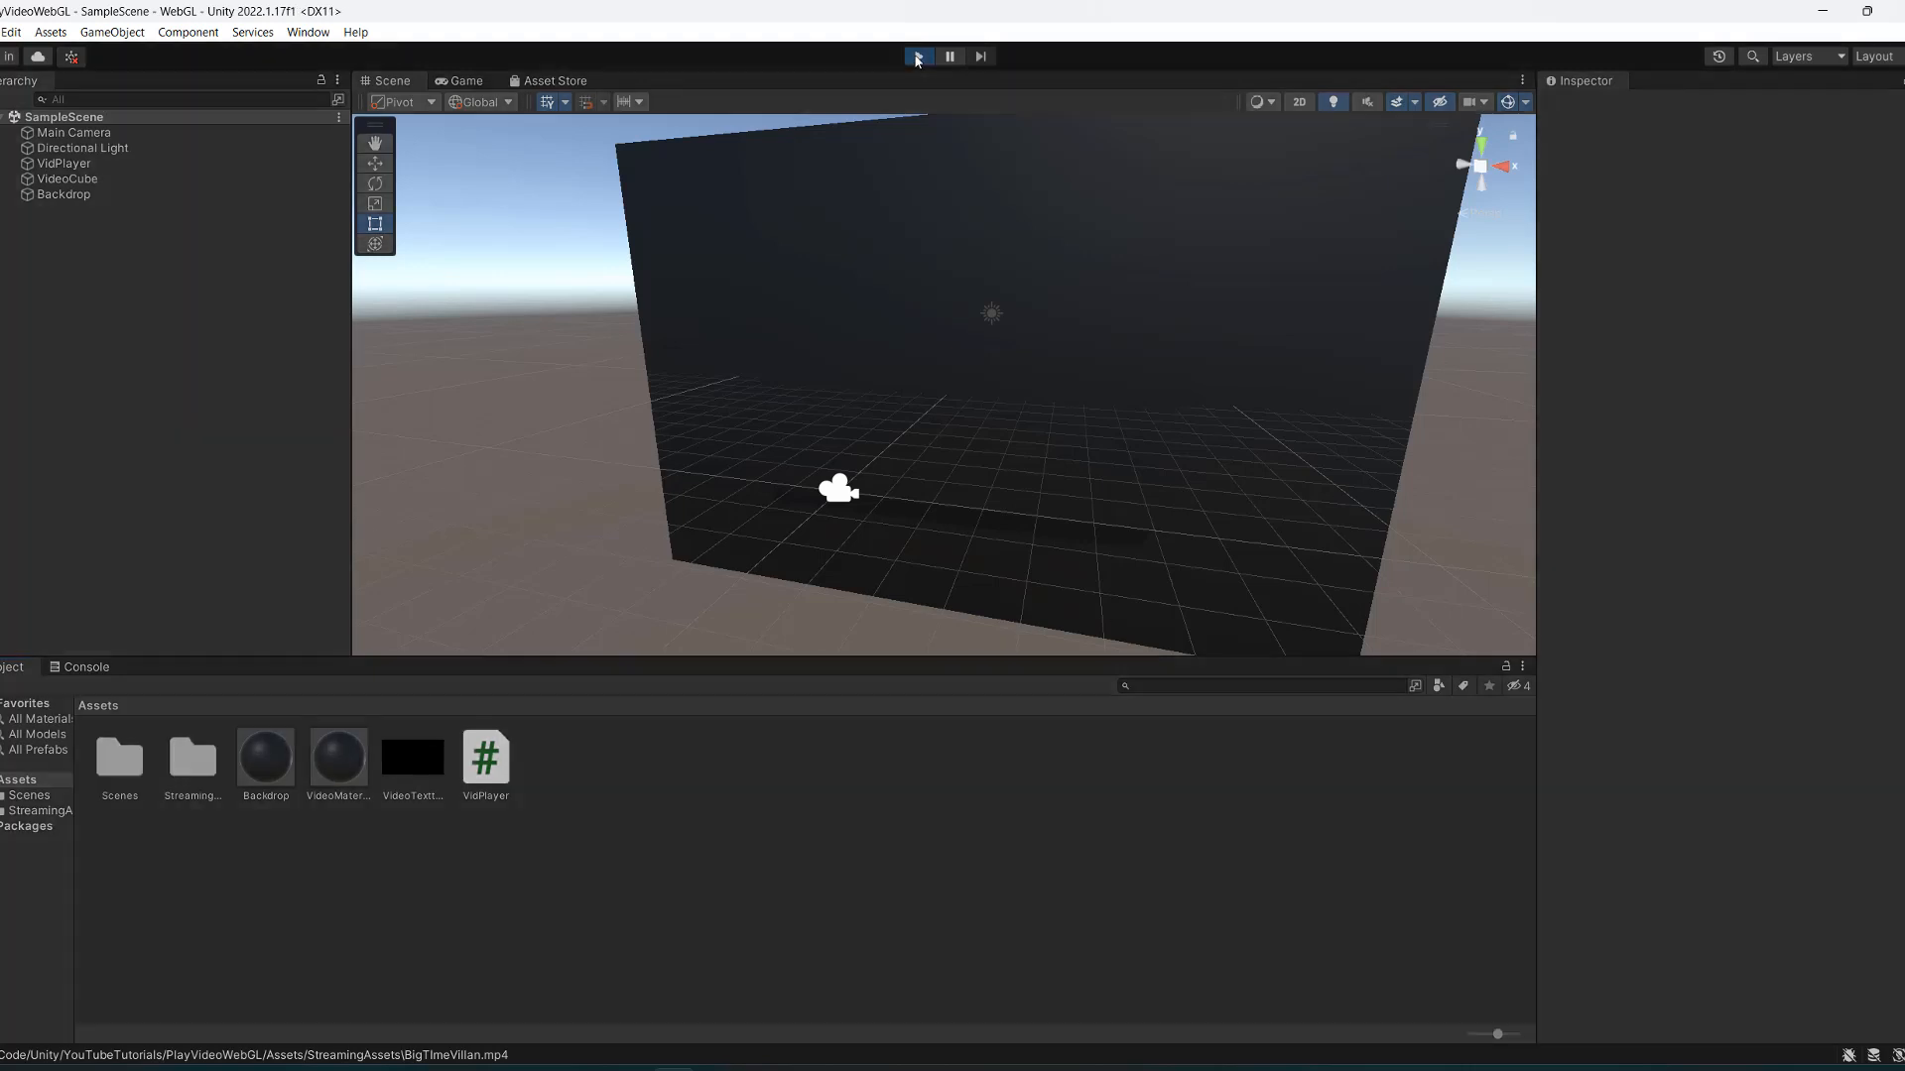
left_click(465, 80)
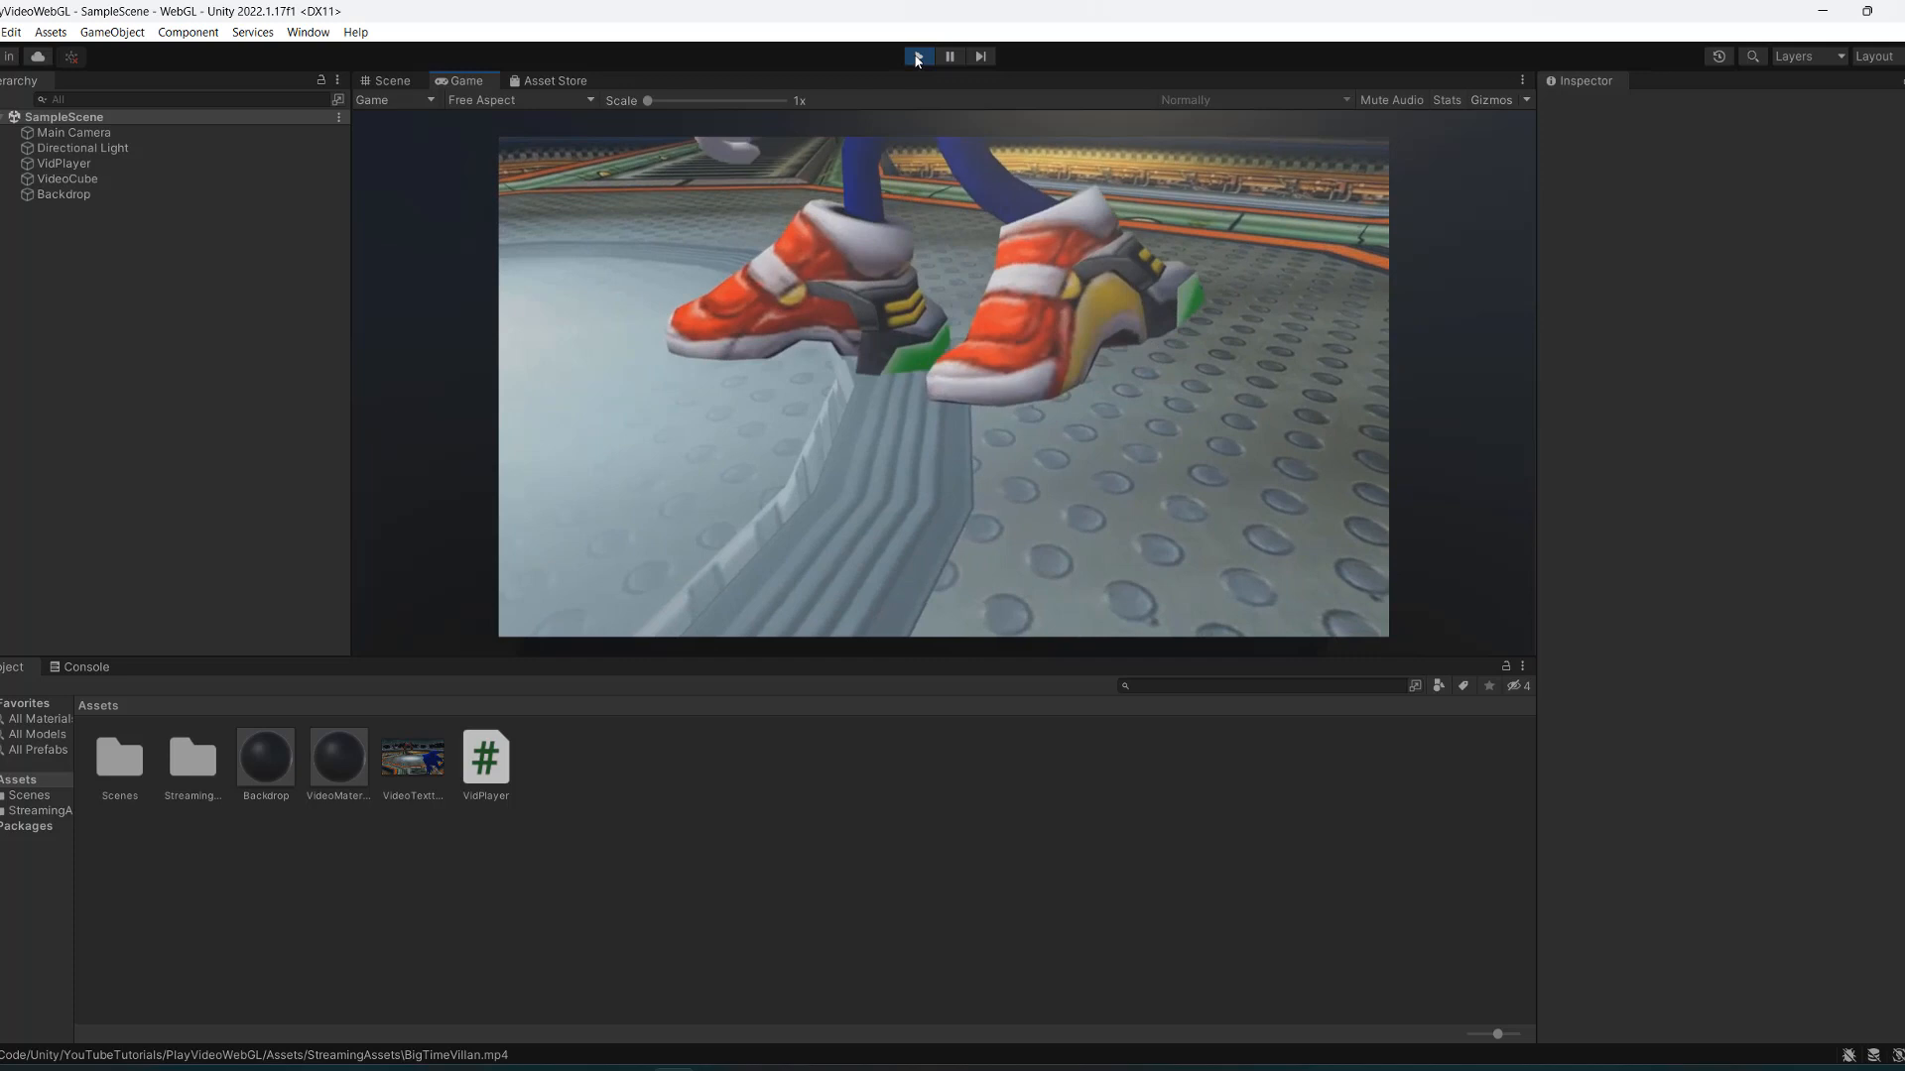
left_click(391, 81)
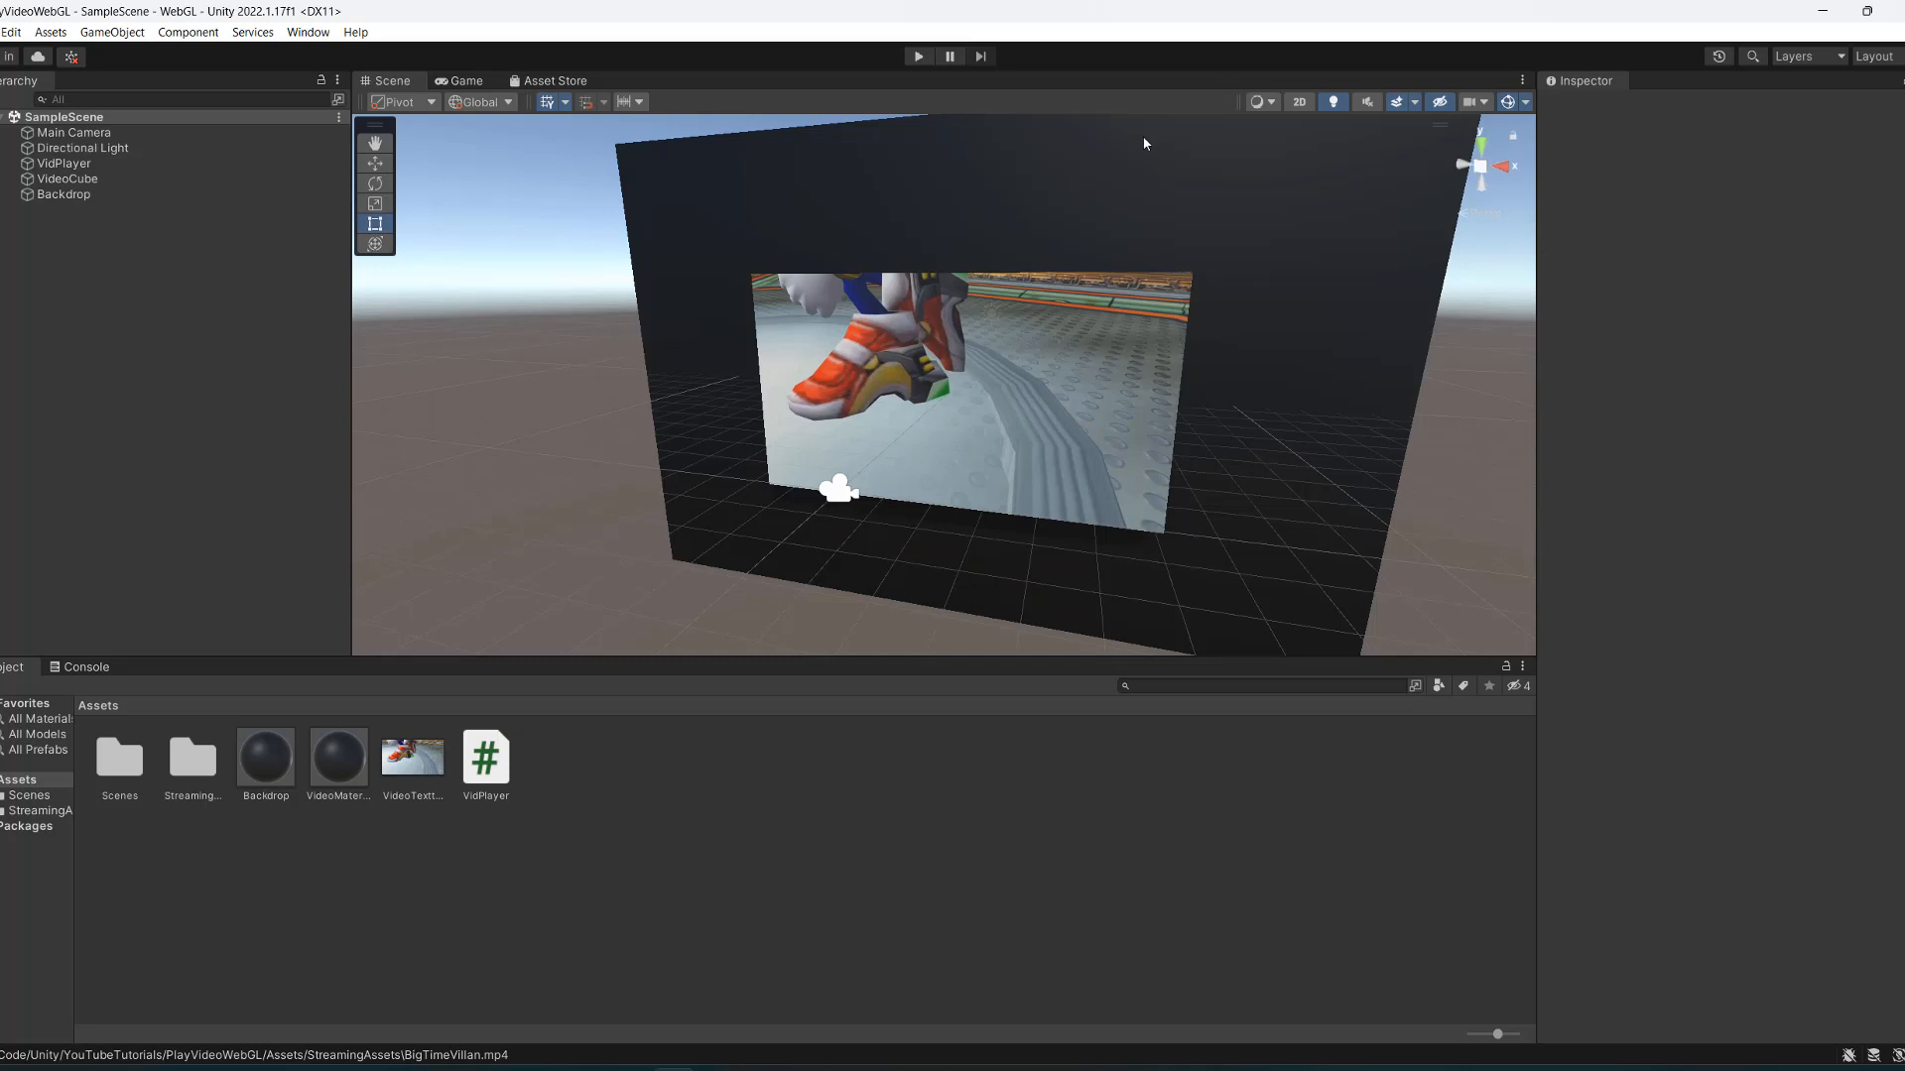
mouse_move(433, 110)
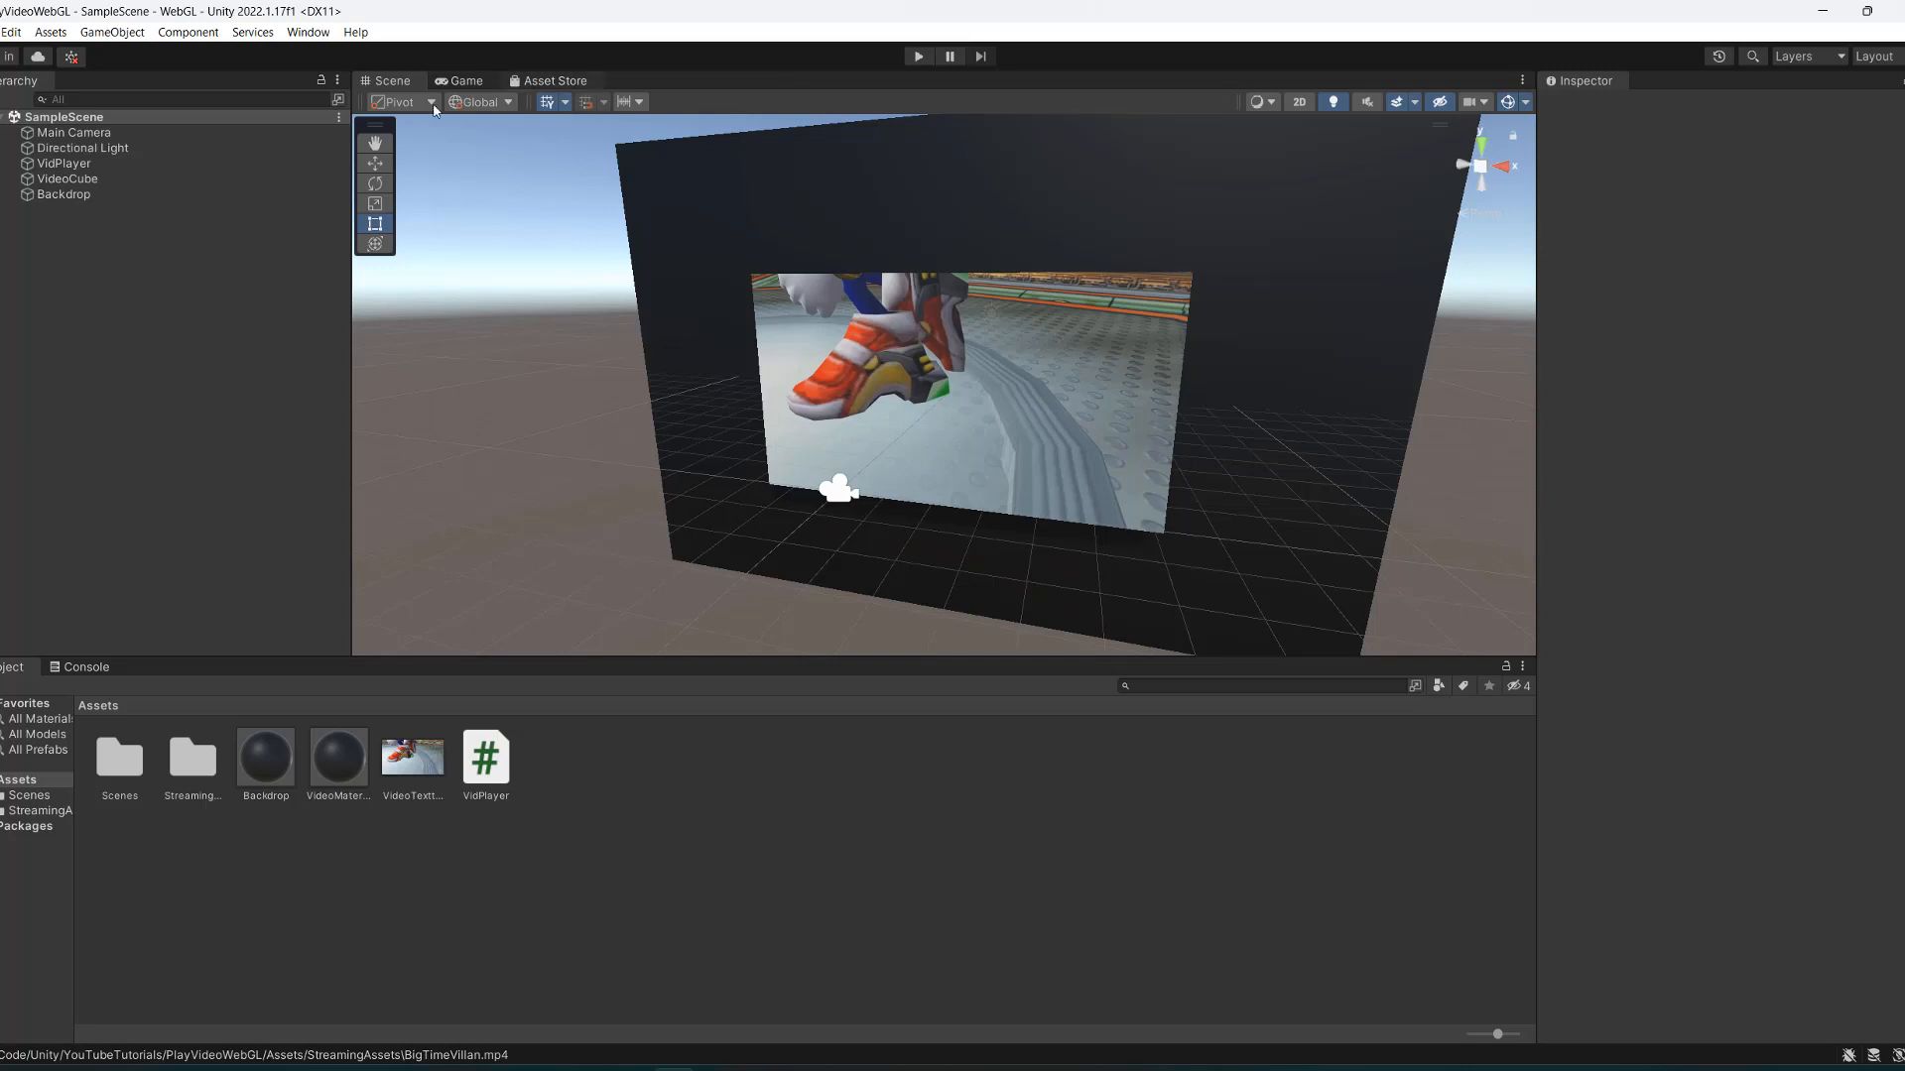
Build for WebGL from Build Settings into a newly created YouTubeBuilds/YoutubeTutorial folder.
left_click(15, 32)
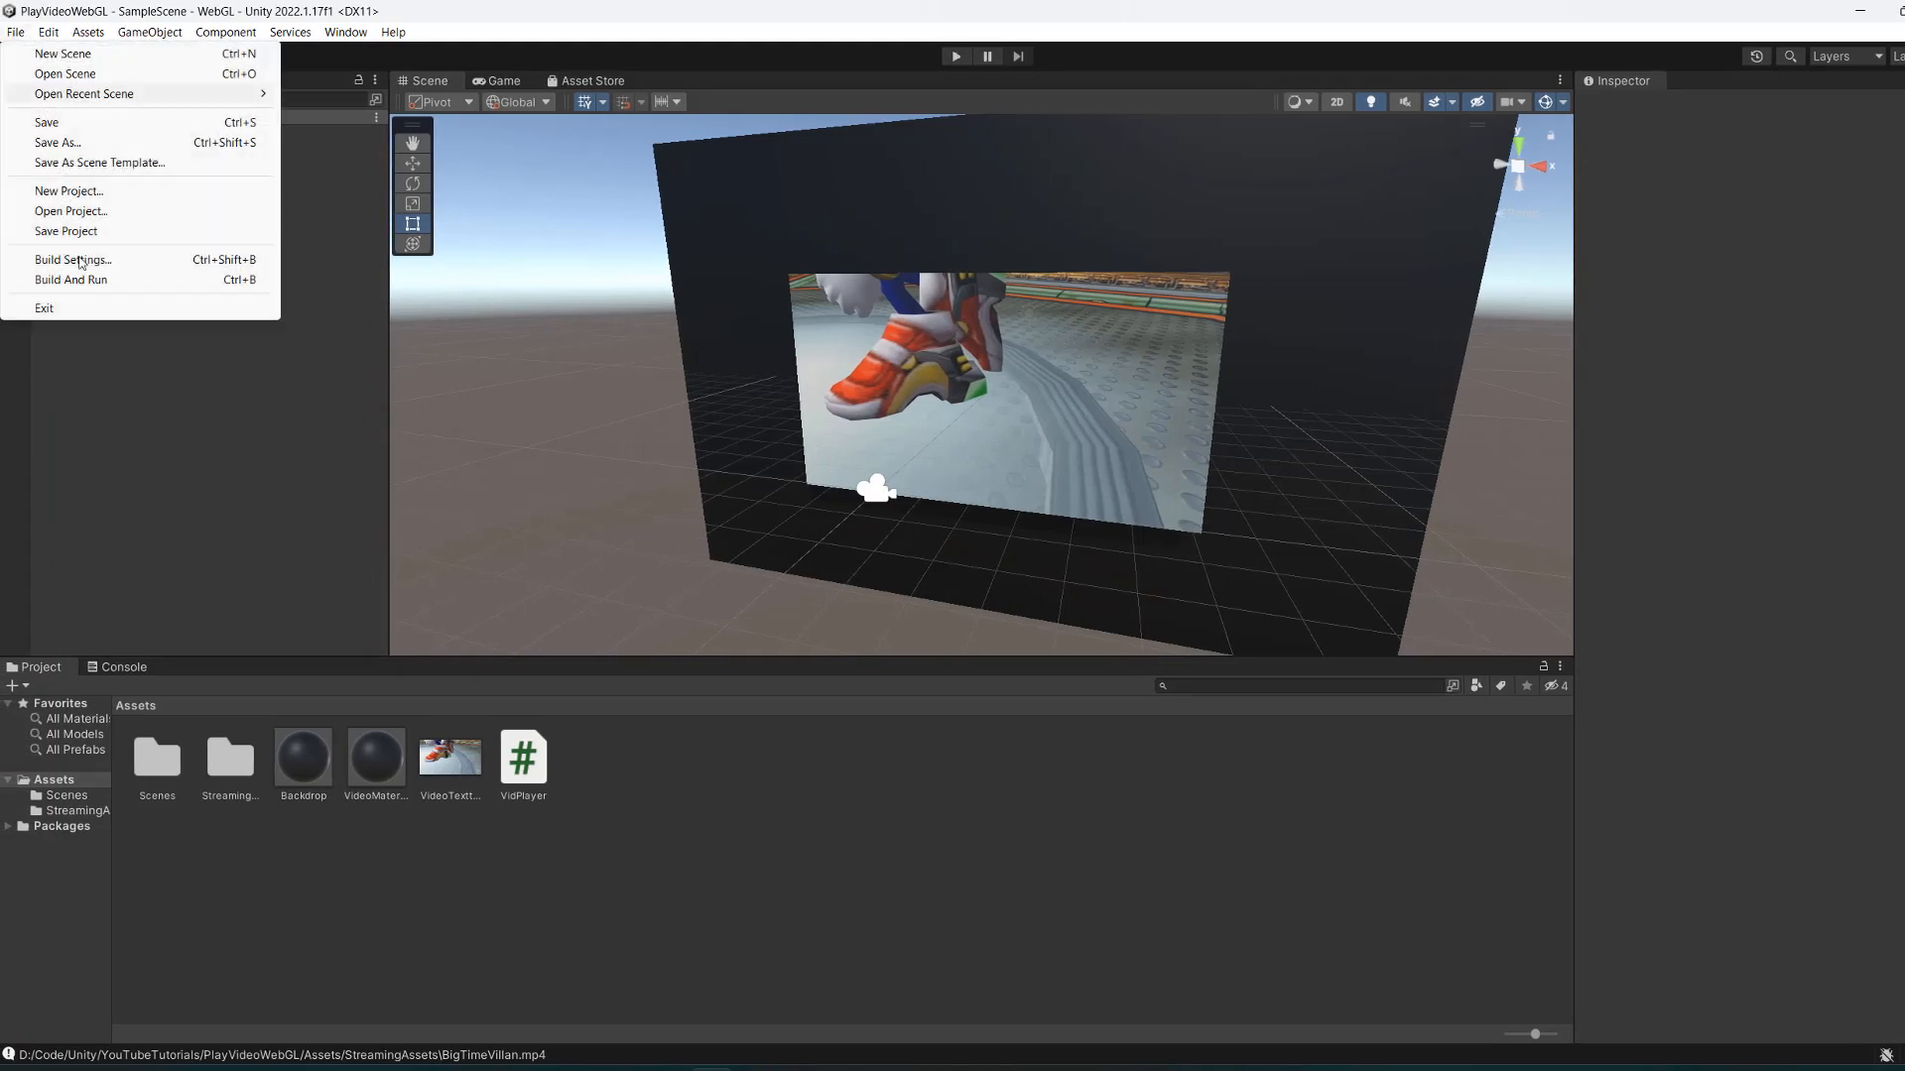
left_click(72, 259)
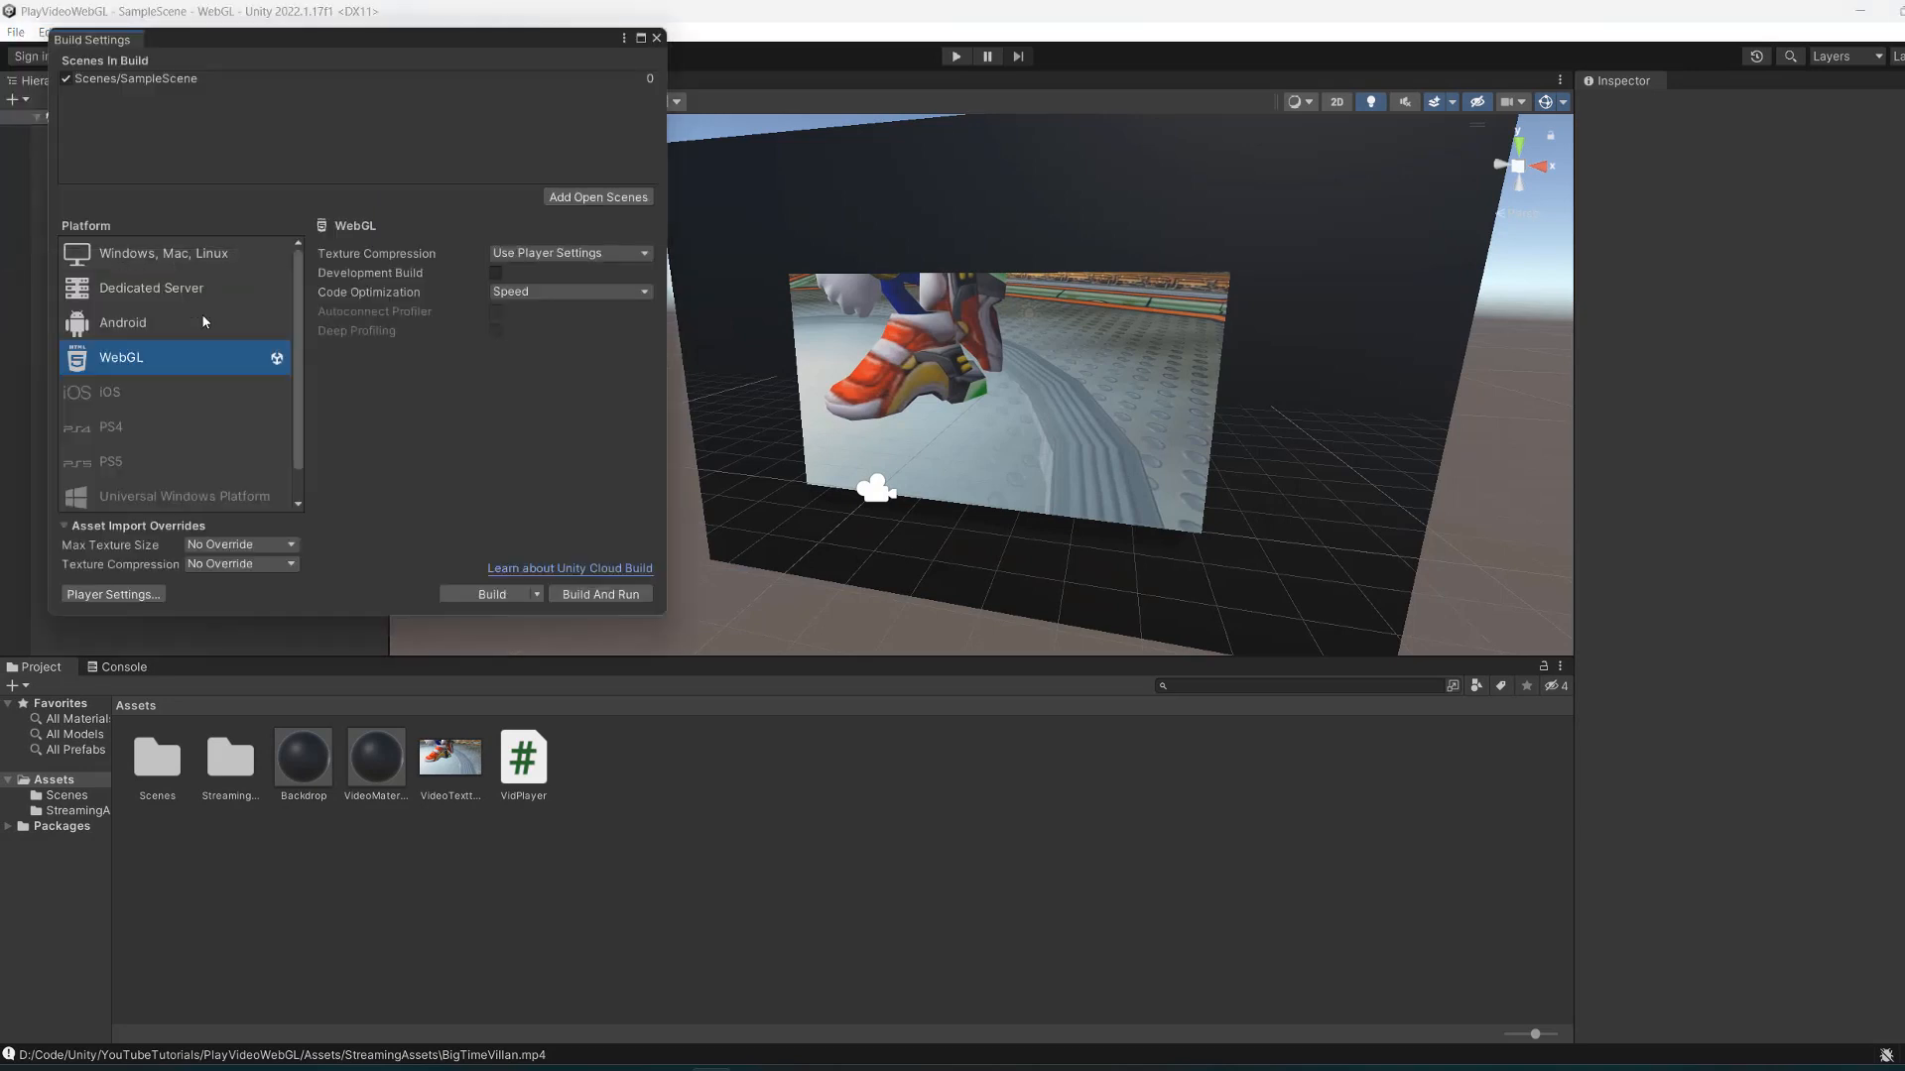
left_click(491, 594)
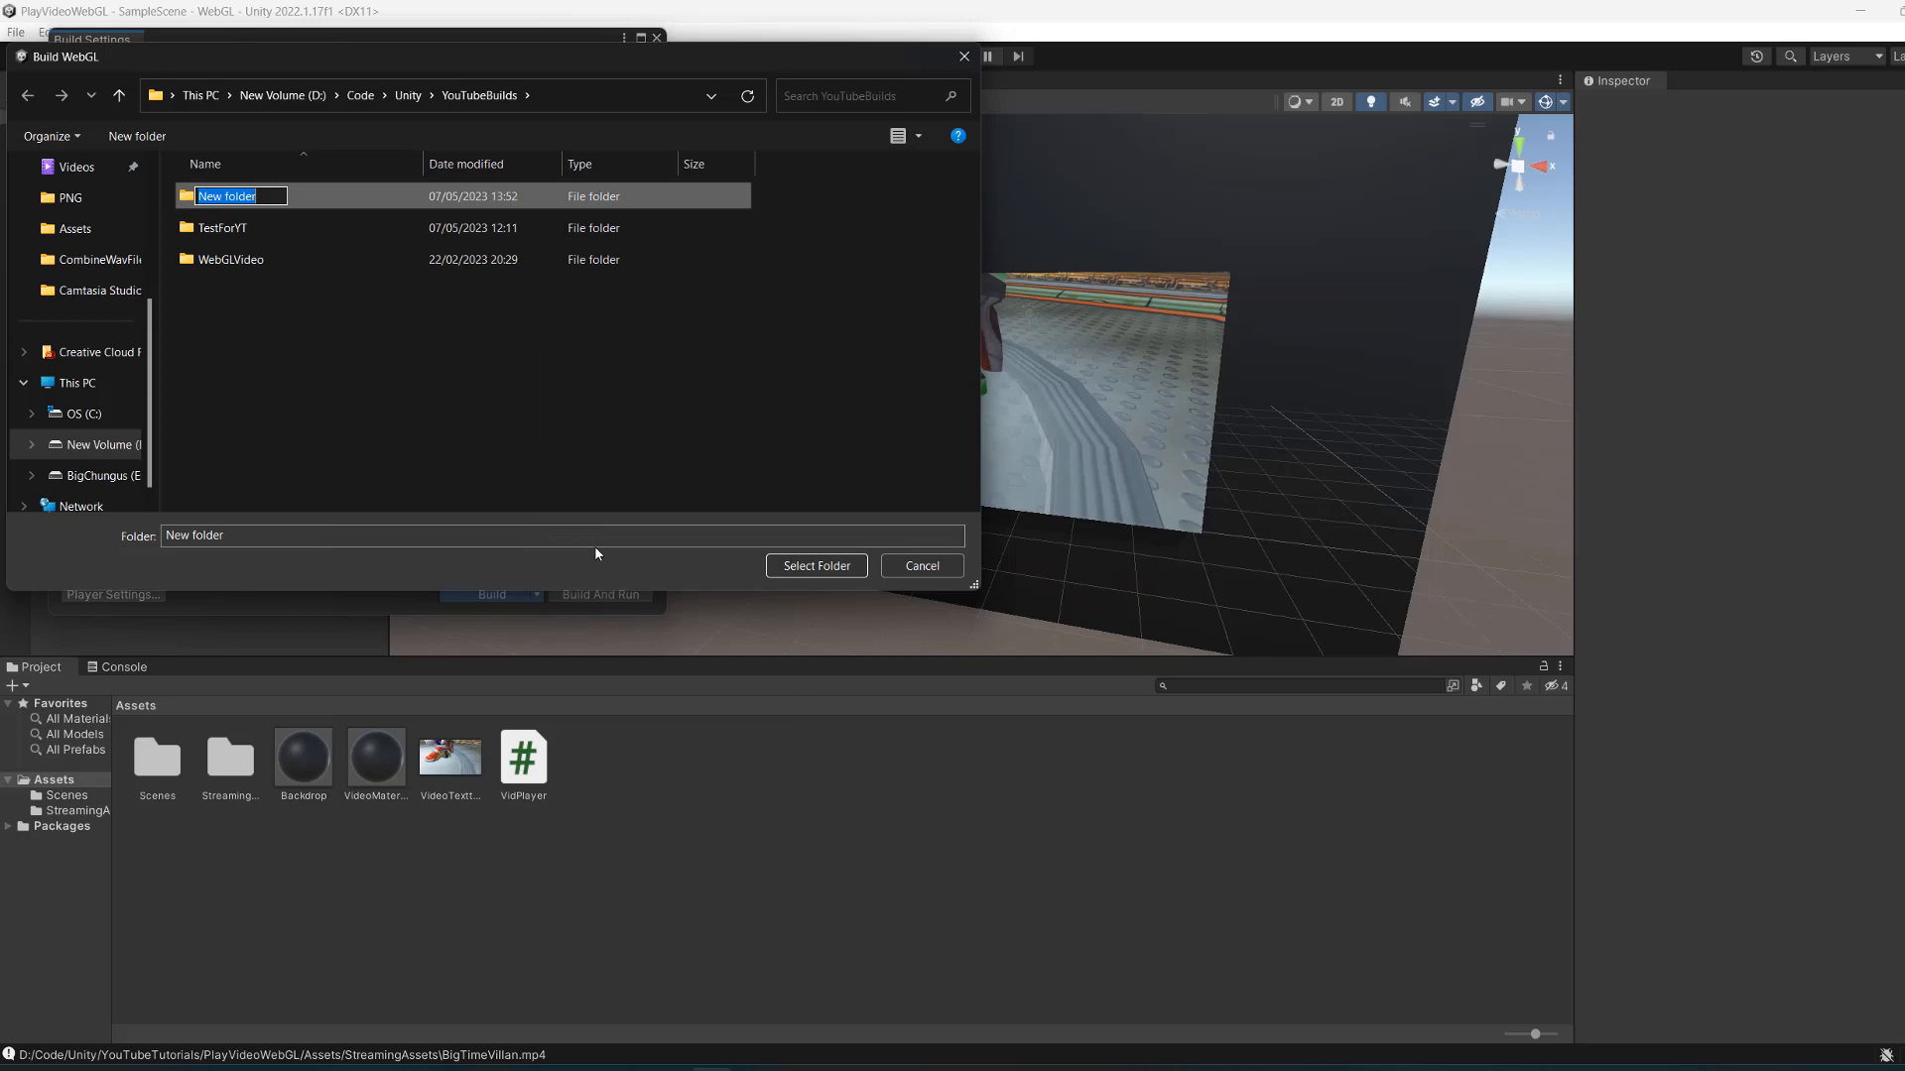
type("YoutubeTu")
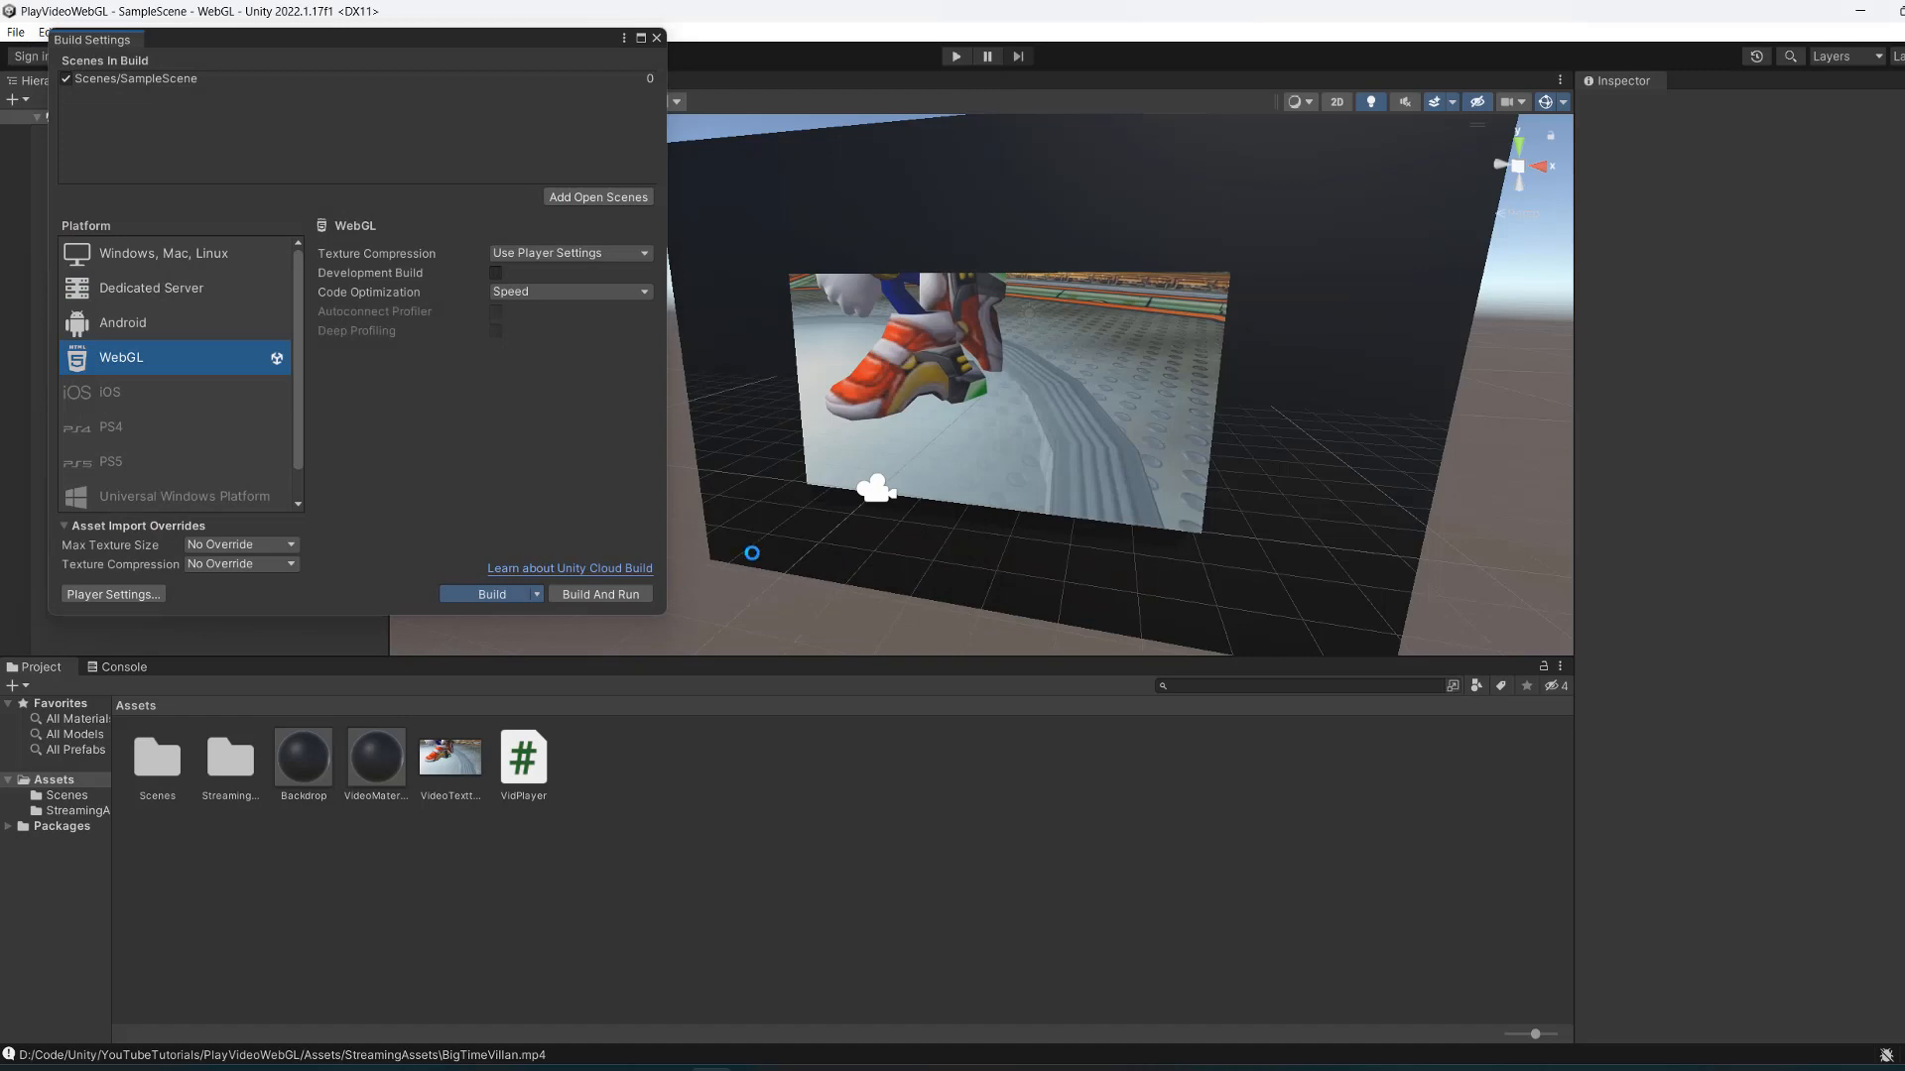
left_click(491, 594)
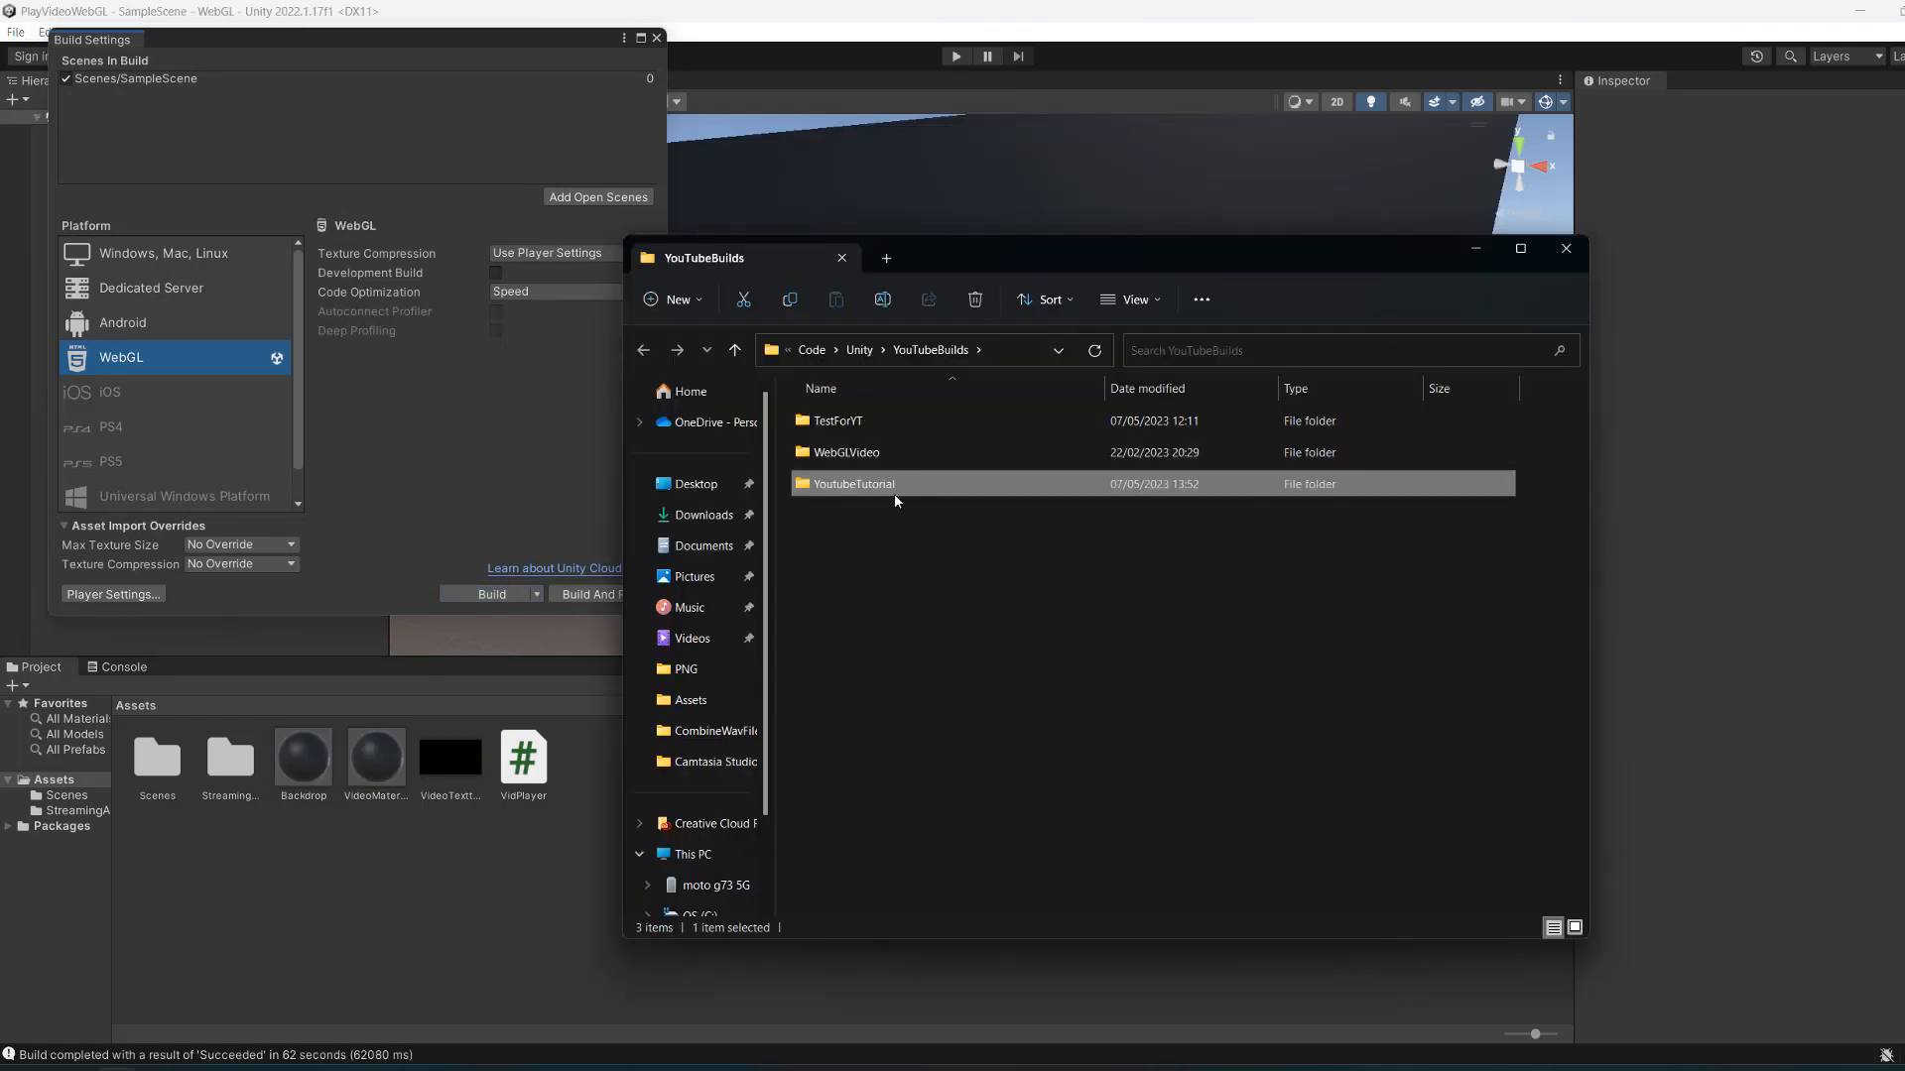
Run 'py -m http.server' in the YoutubeTutorial folder and enter localhost:8000 in the browser.
double_click(854, 483)
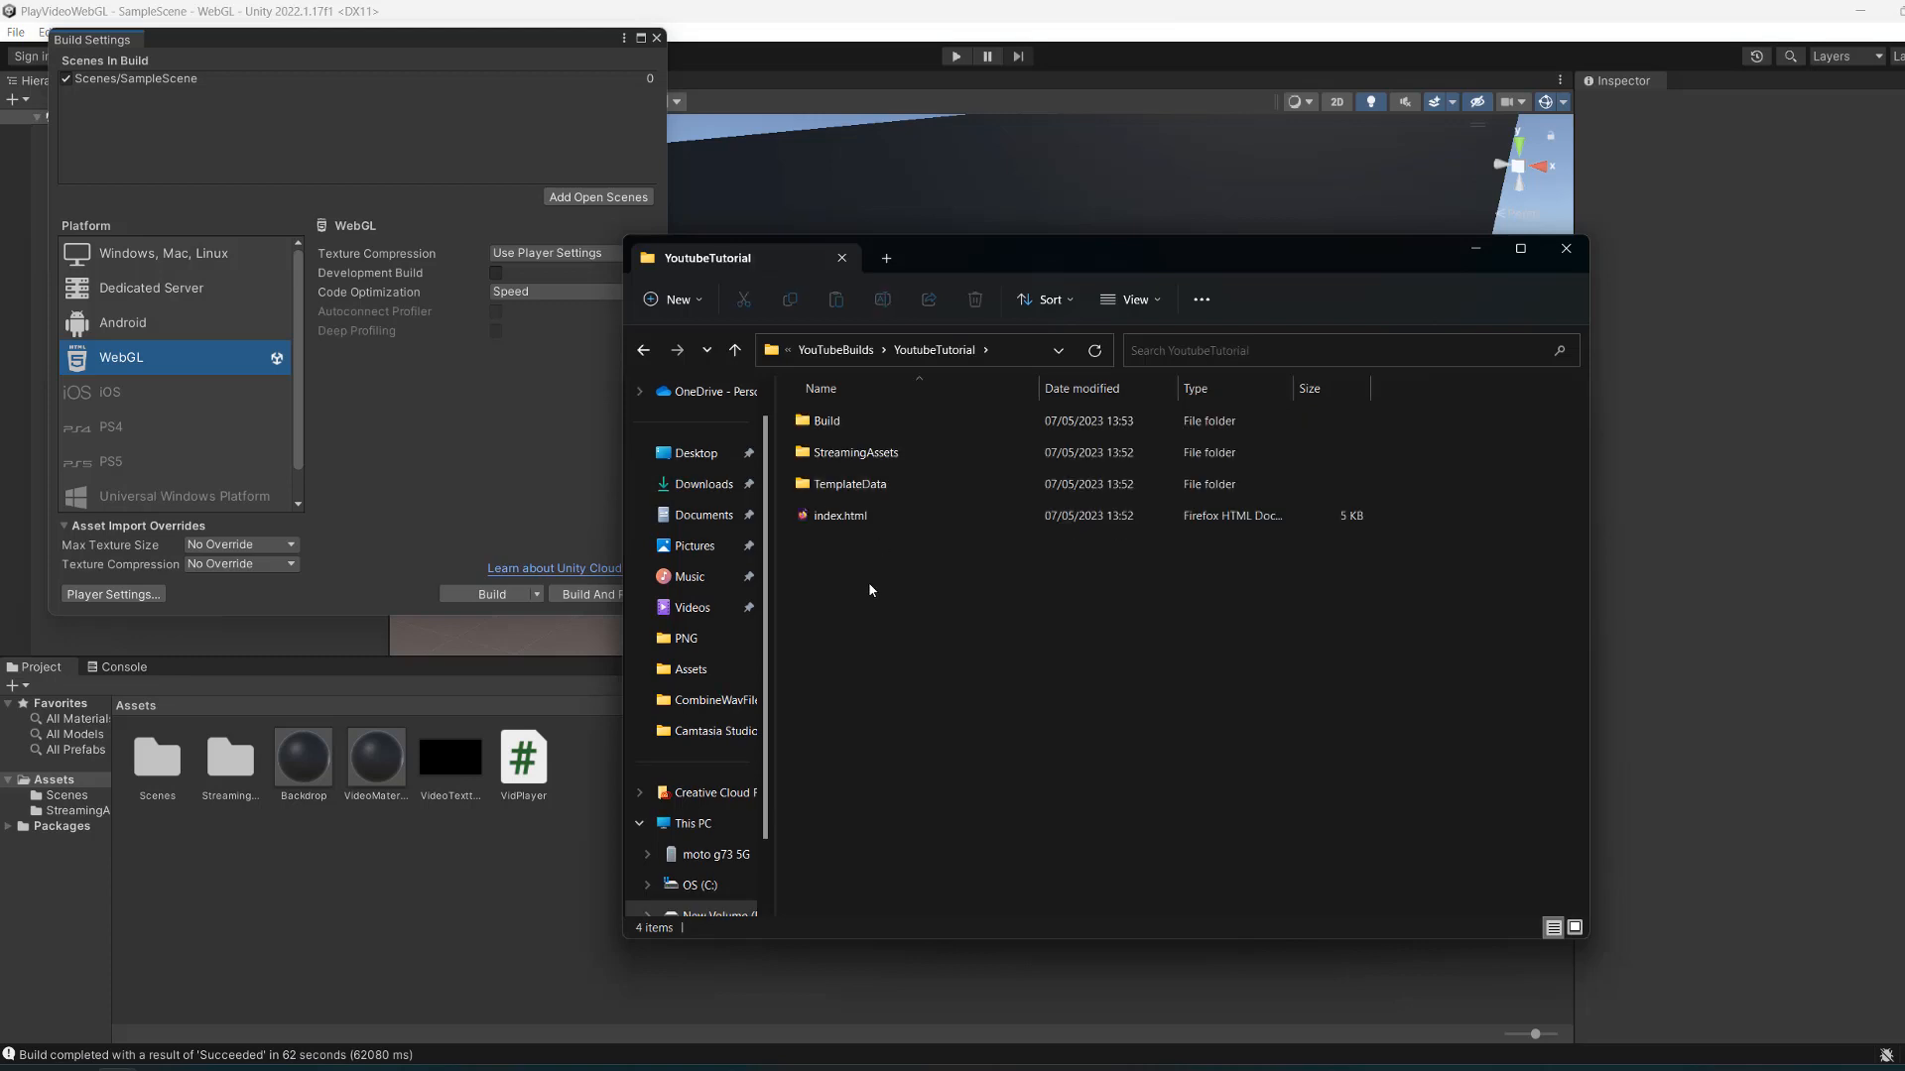
mouse_move(992, 768)
type("p")
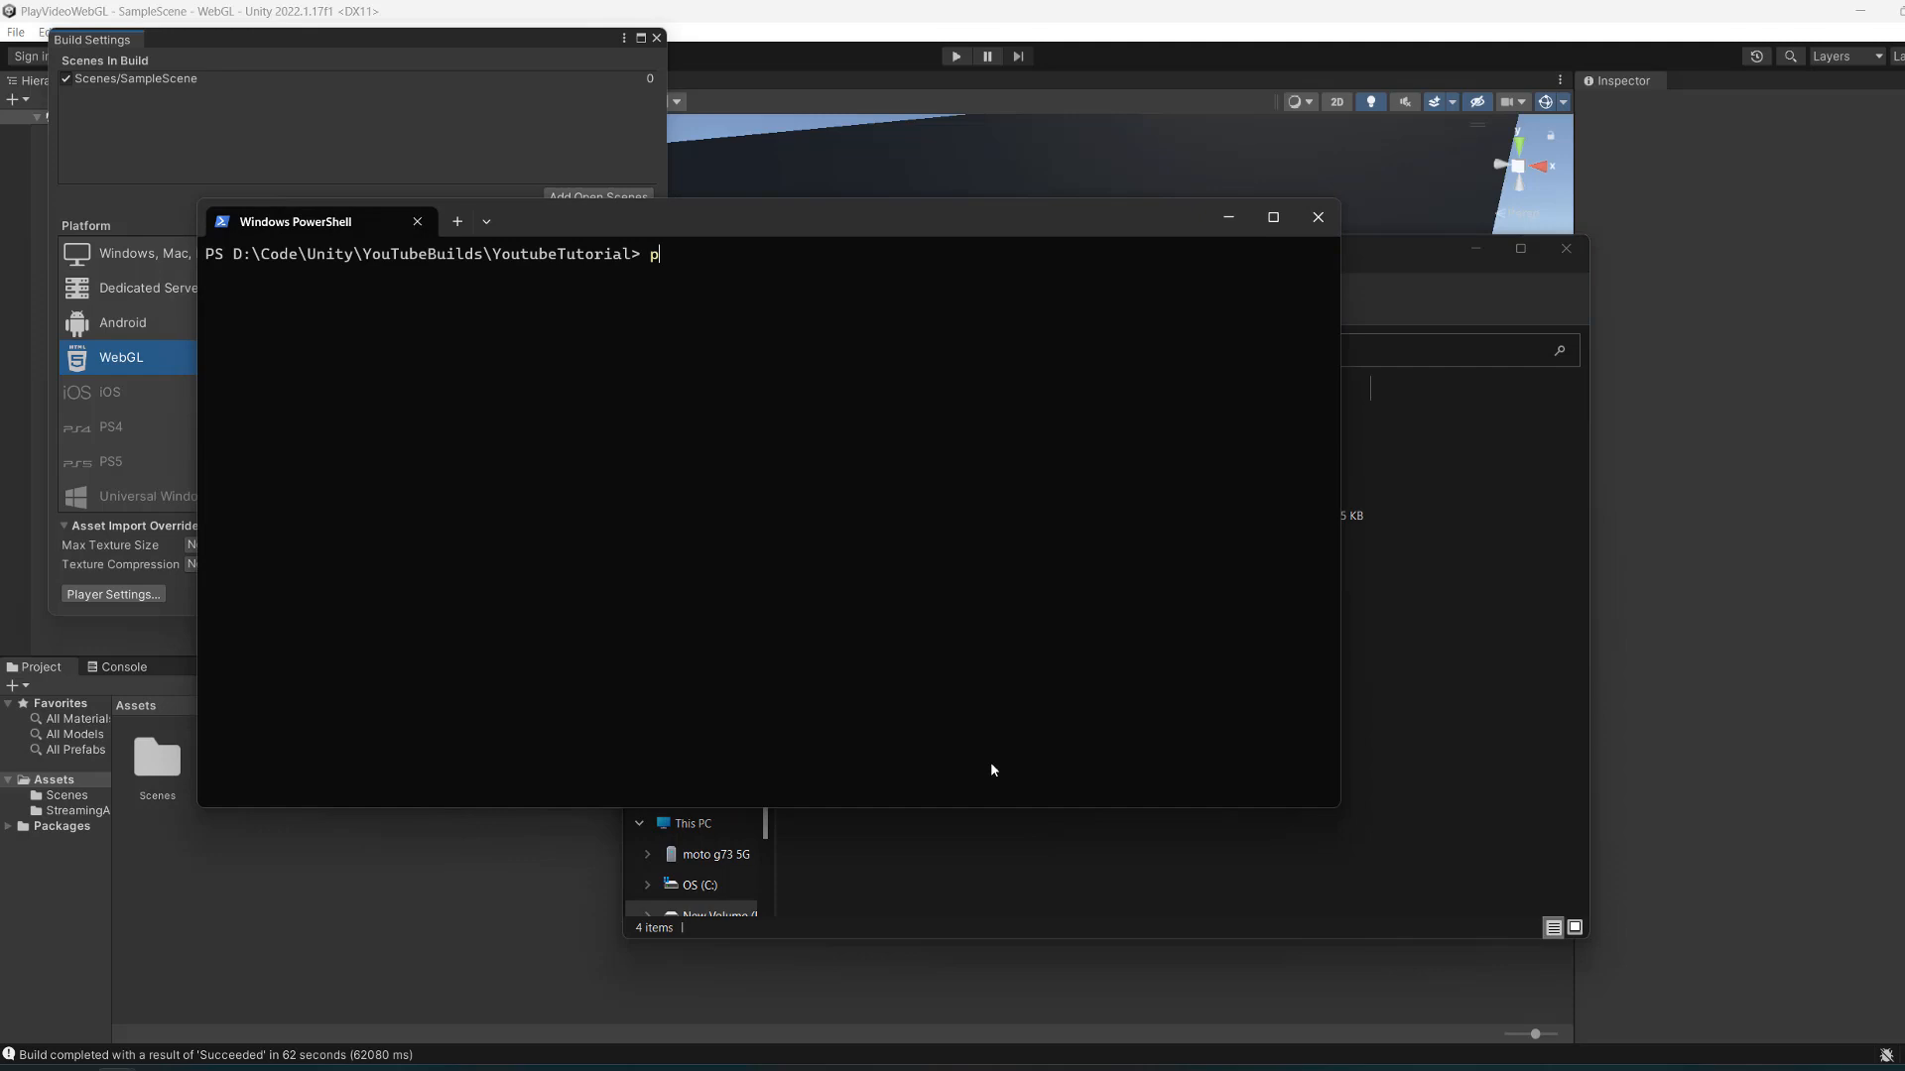
type("y -m http.s")
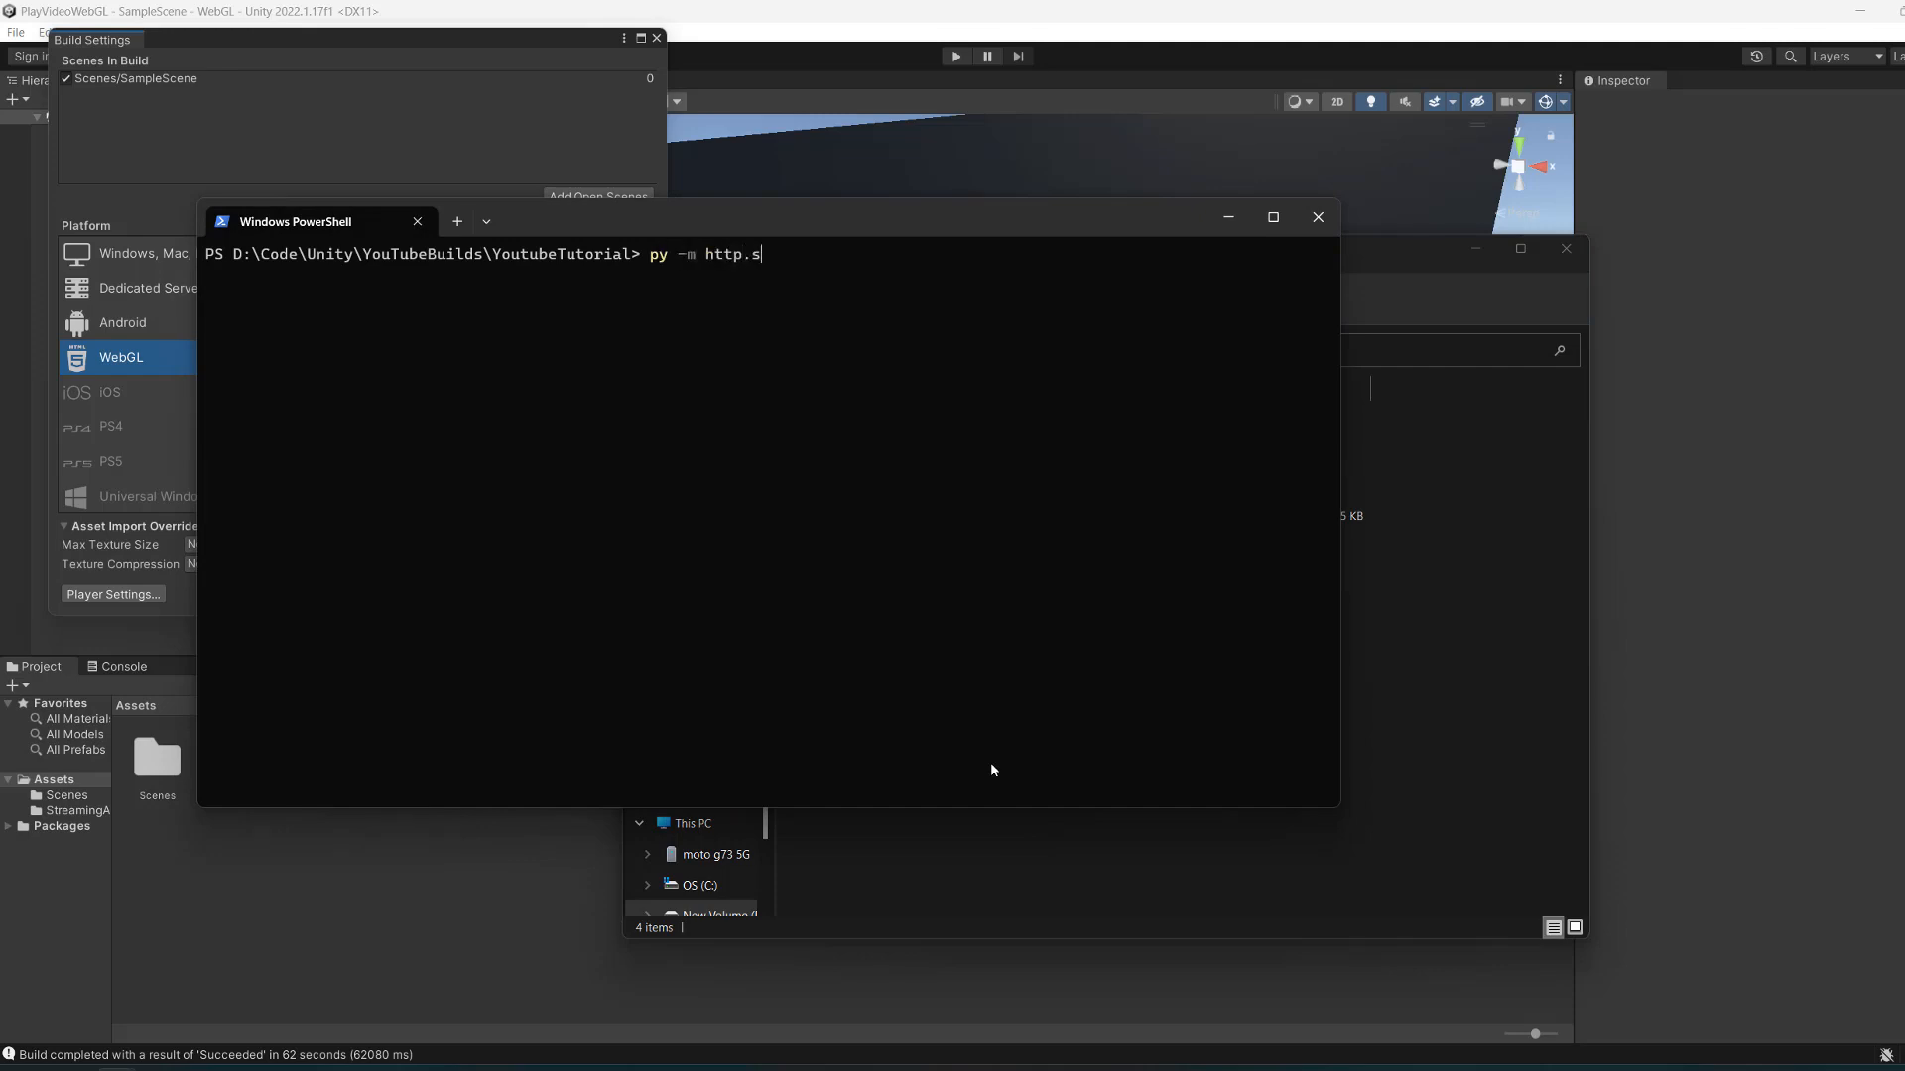
type("erver")
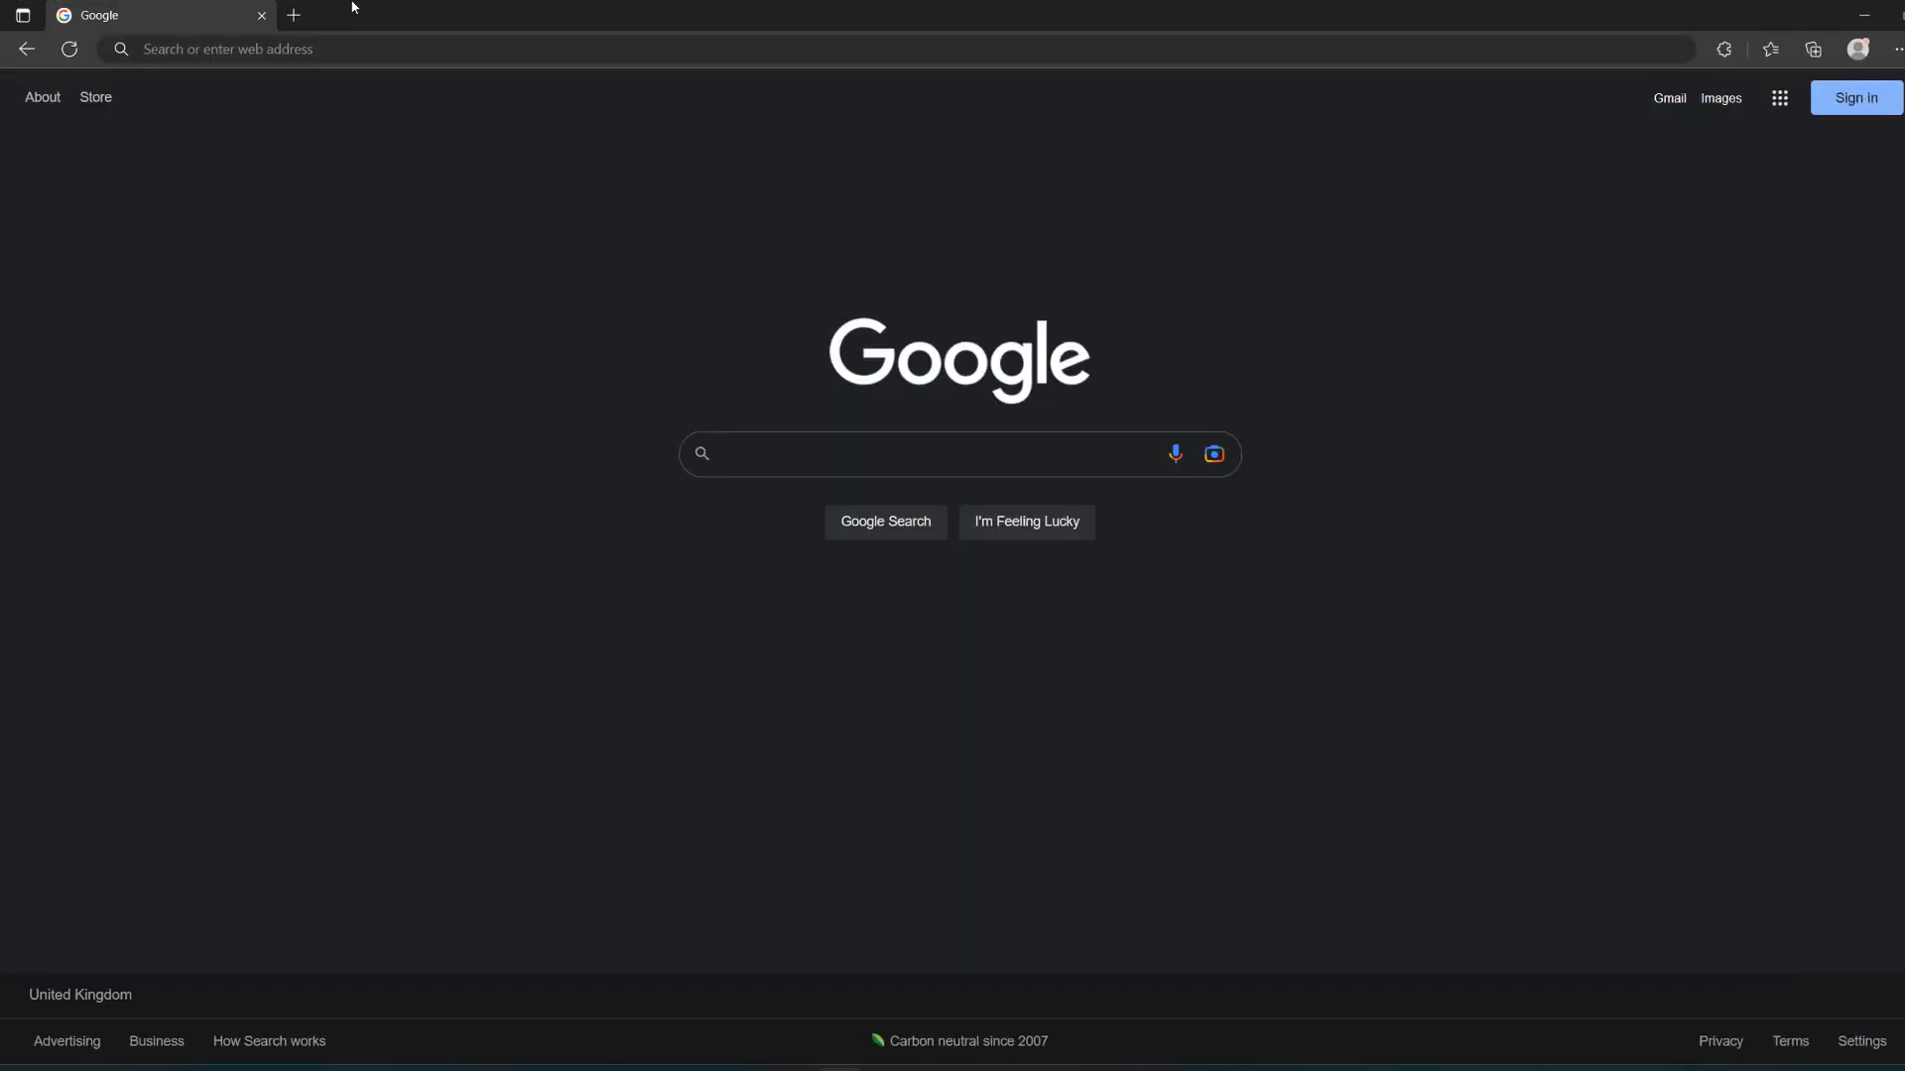
type("localhost:8000")
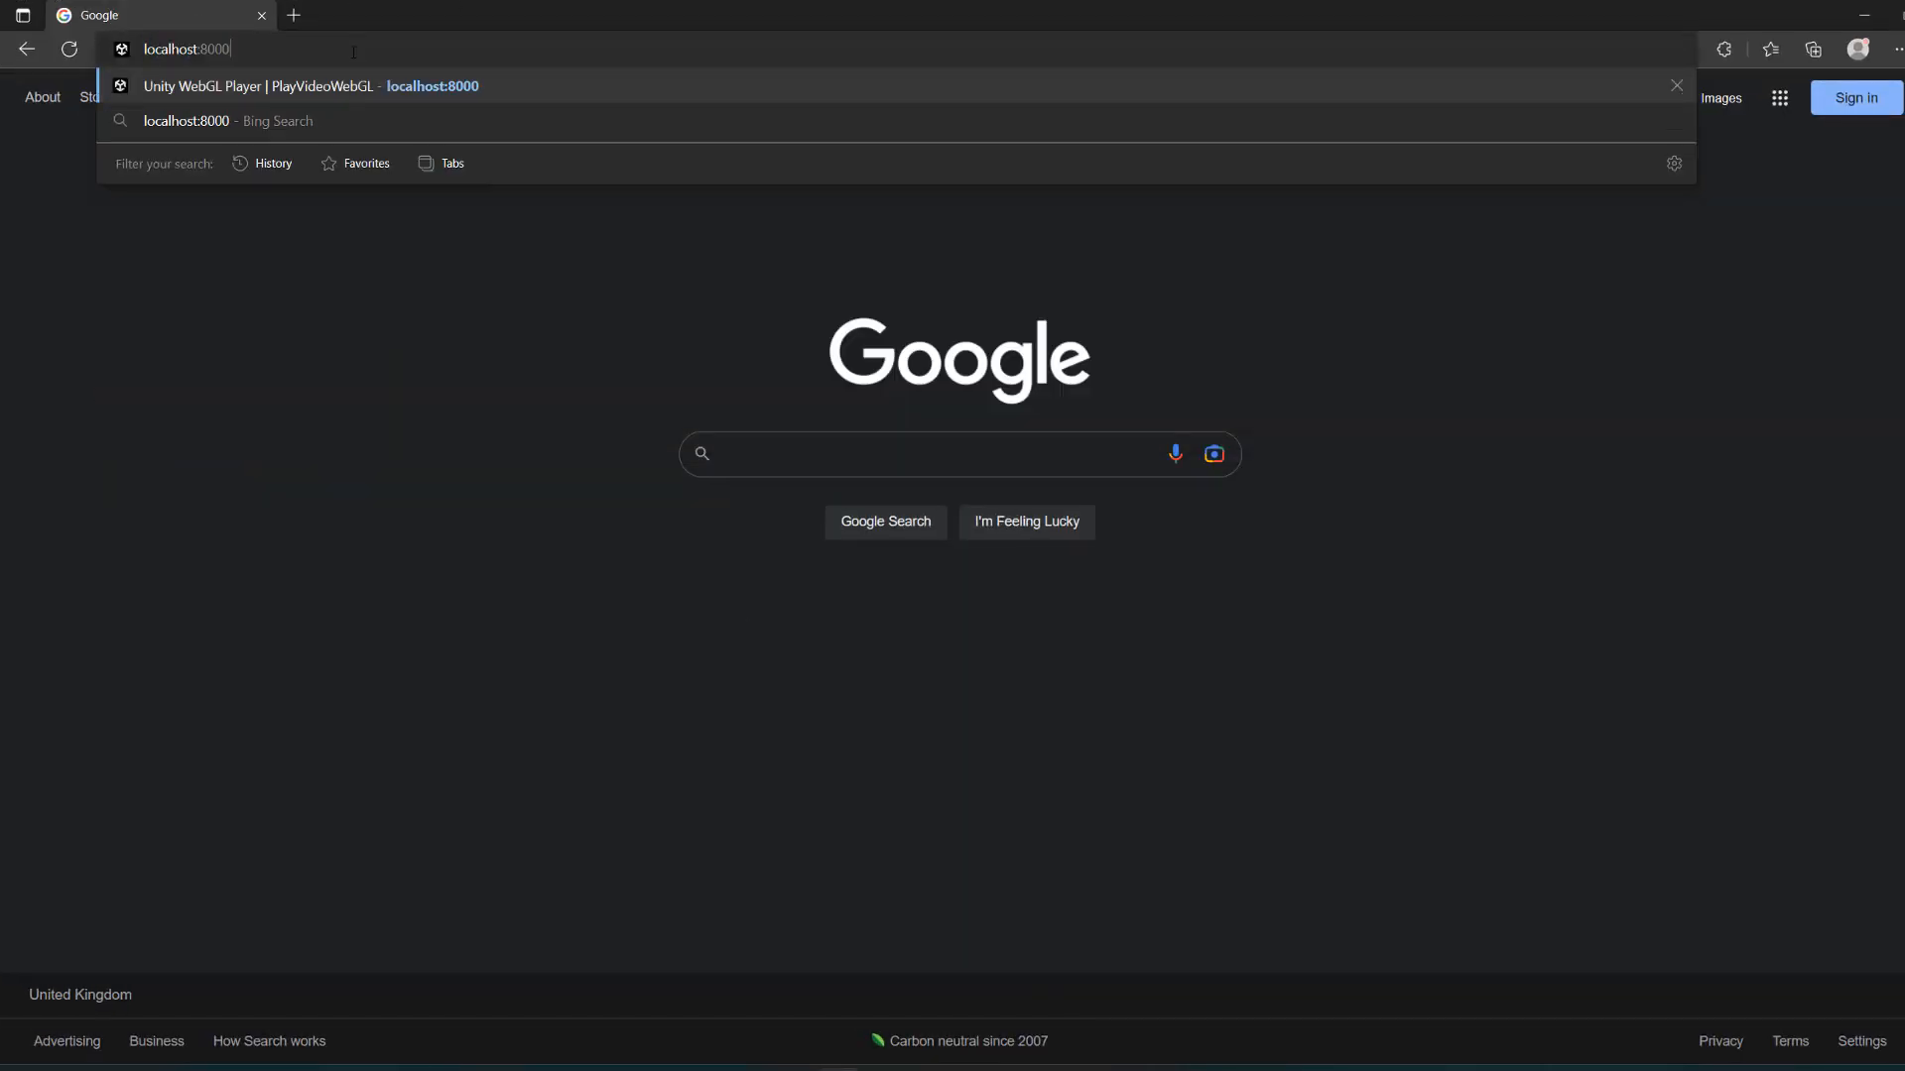